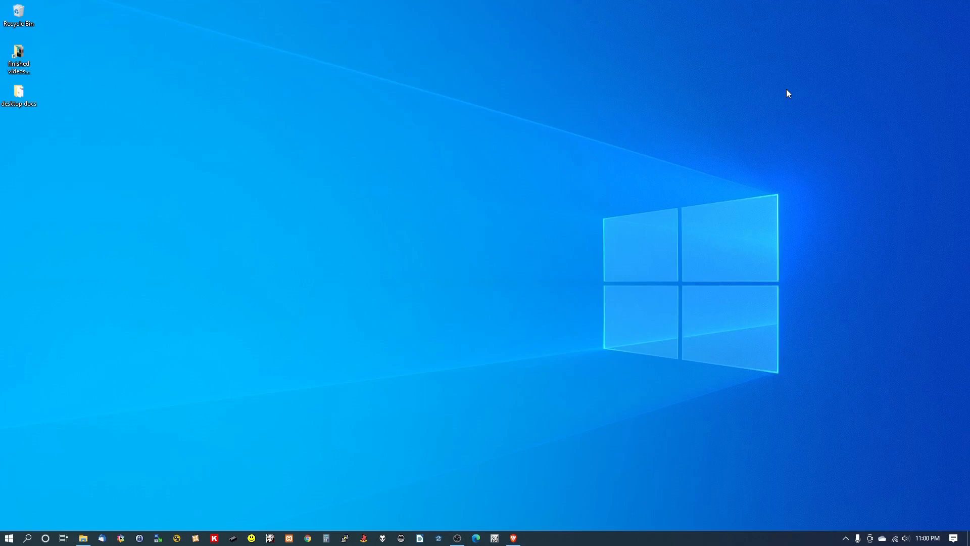
pyautogui.moveTo(148, 401)
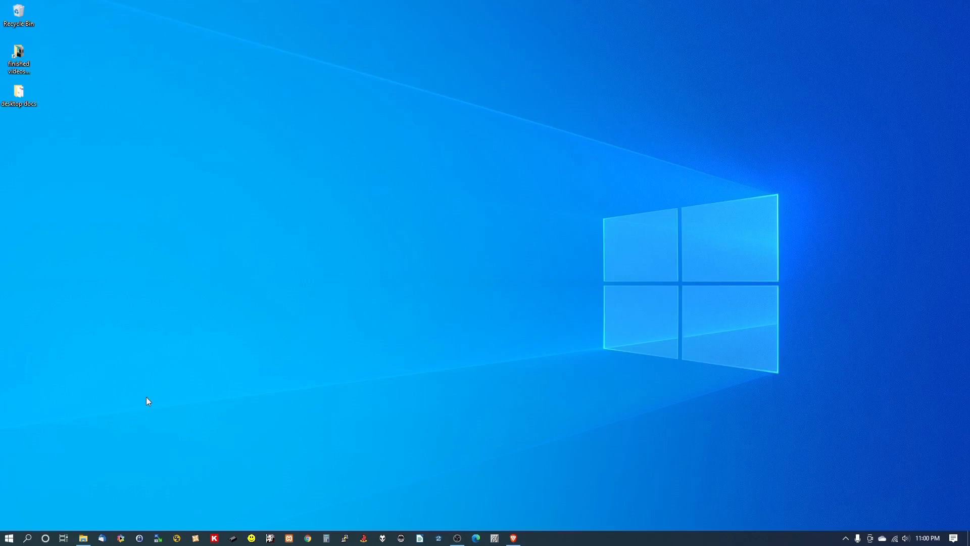
pyautogui.moveTo(114, 513)
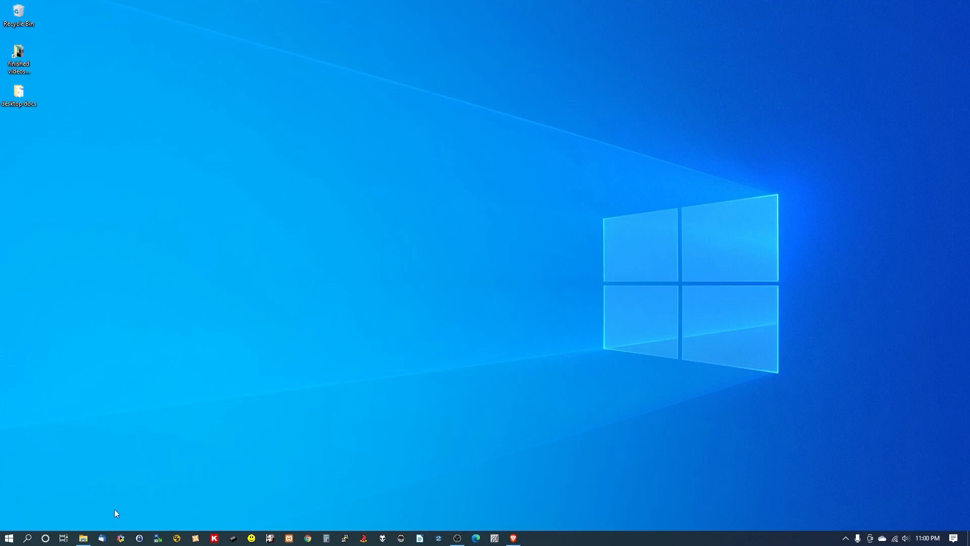
# - Open D:\data\ROMs\isos pc-fx in File Explorer and select pia_carrot.iso
pyautogui.click(82, 537)
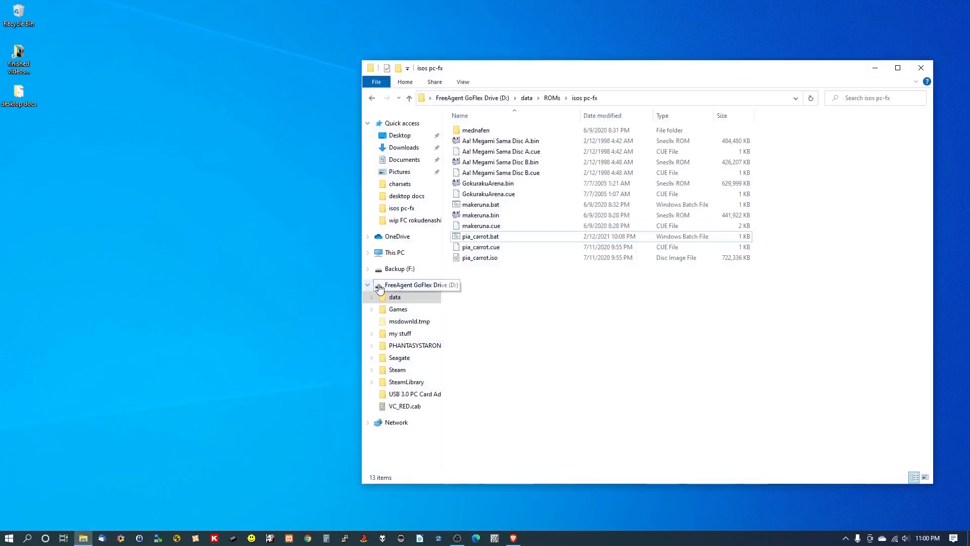
pyautogui.moveTo(264, 307)
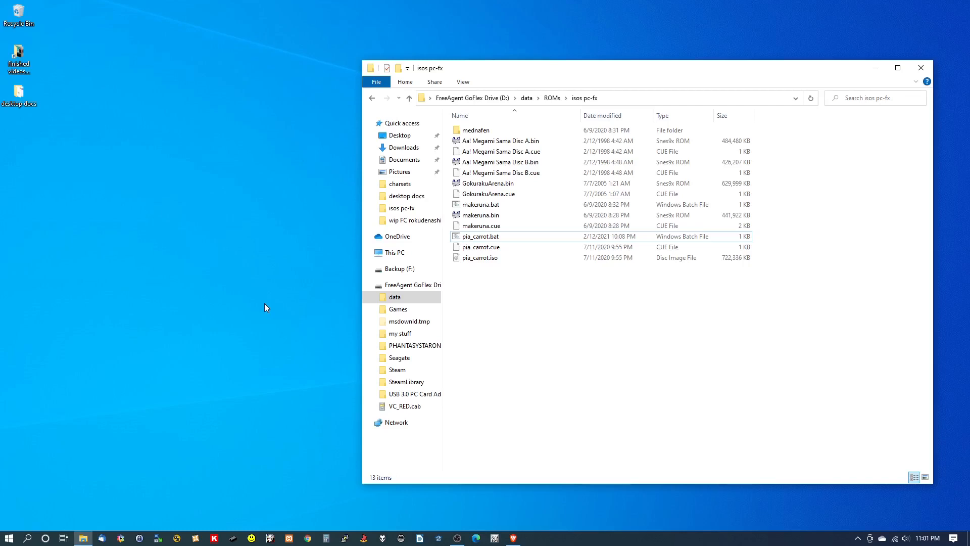
pyautogui.moveTo(458, 254)
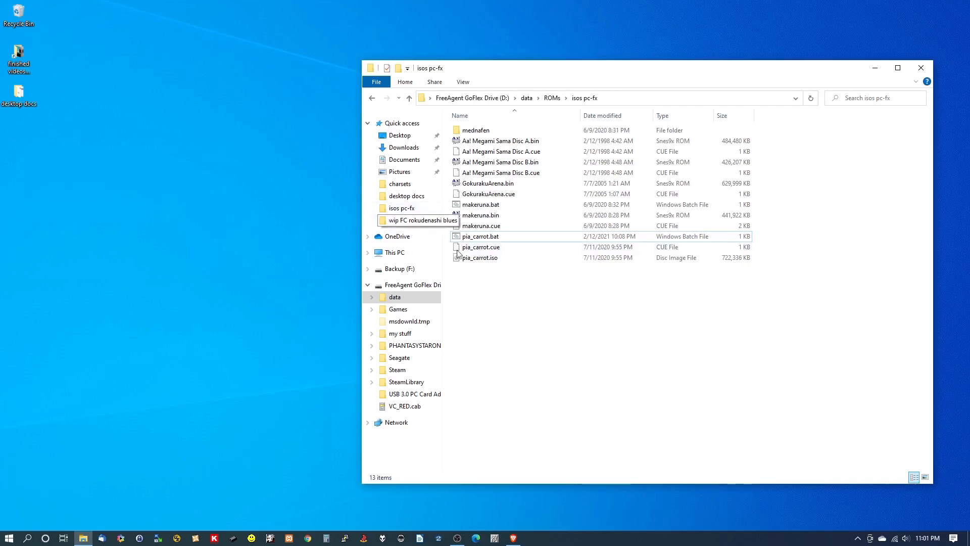
pyautogui.click(481, 246)
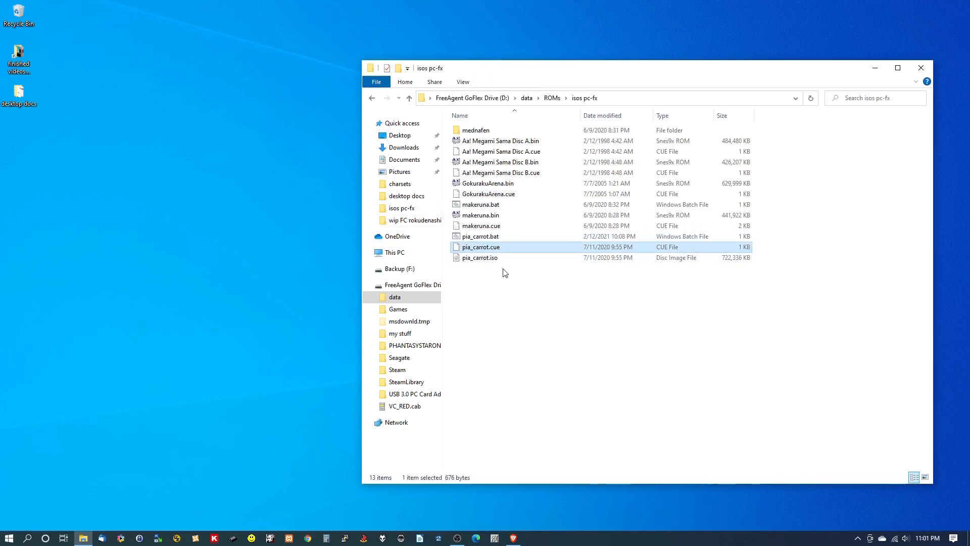
pyautogui.click(480, 236)
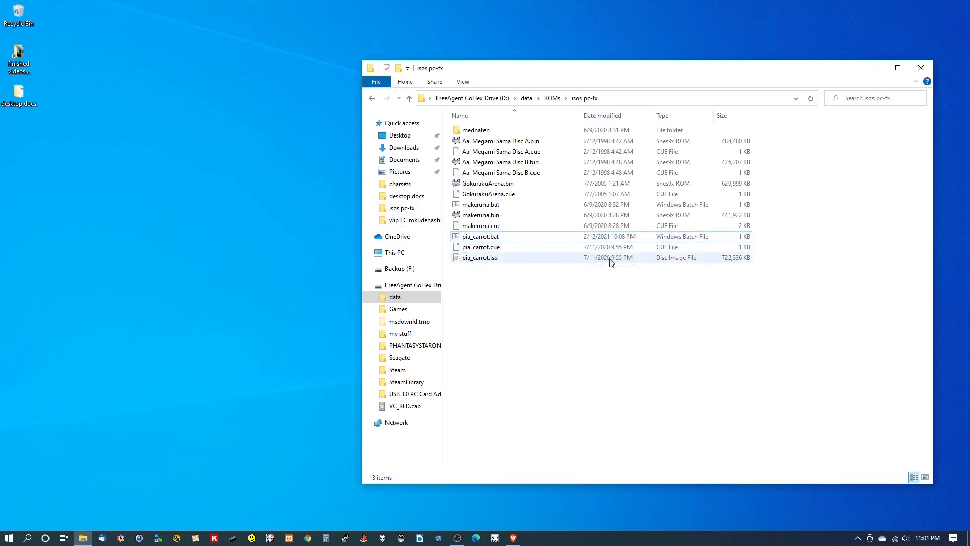
pyautogui.moveTo(495, 265)
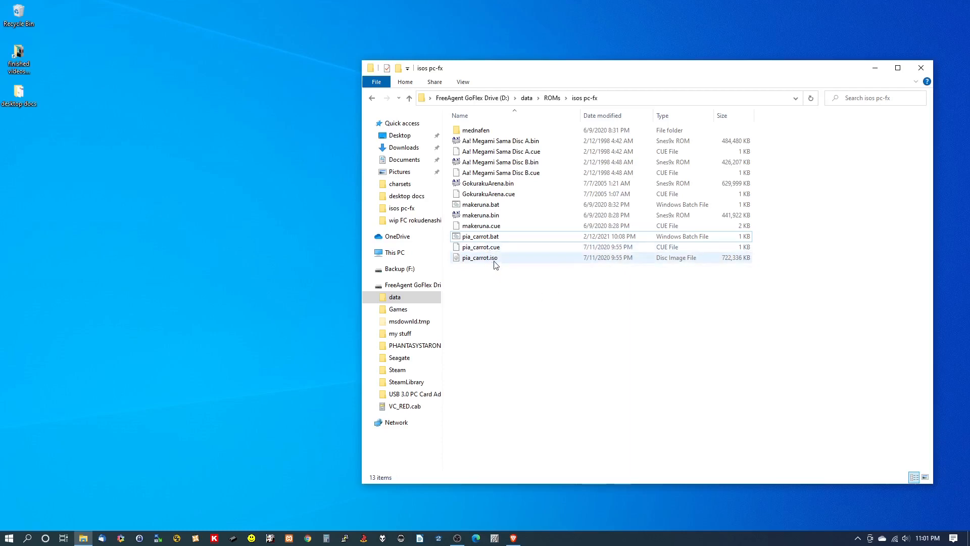
pyautogui.click(480, 257)
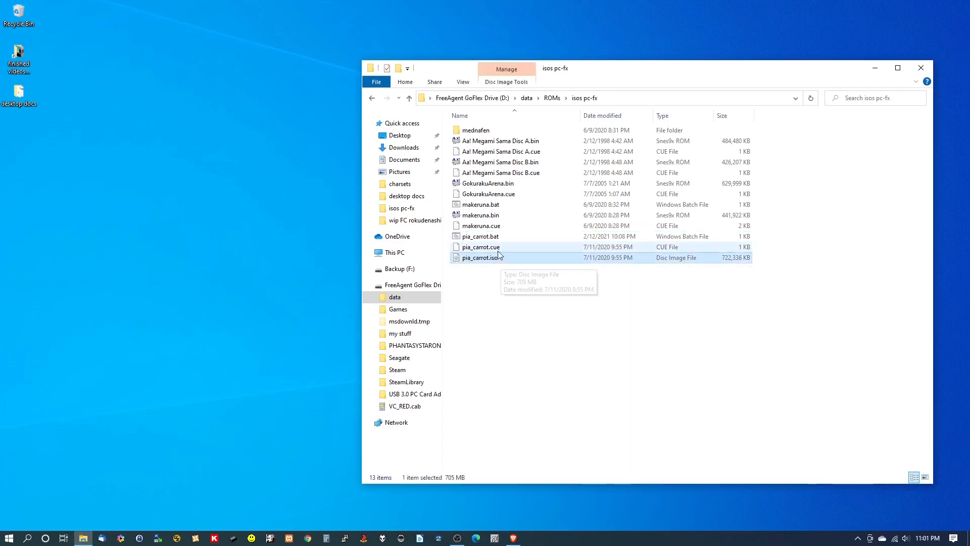
pyautogui.click(480, 247)
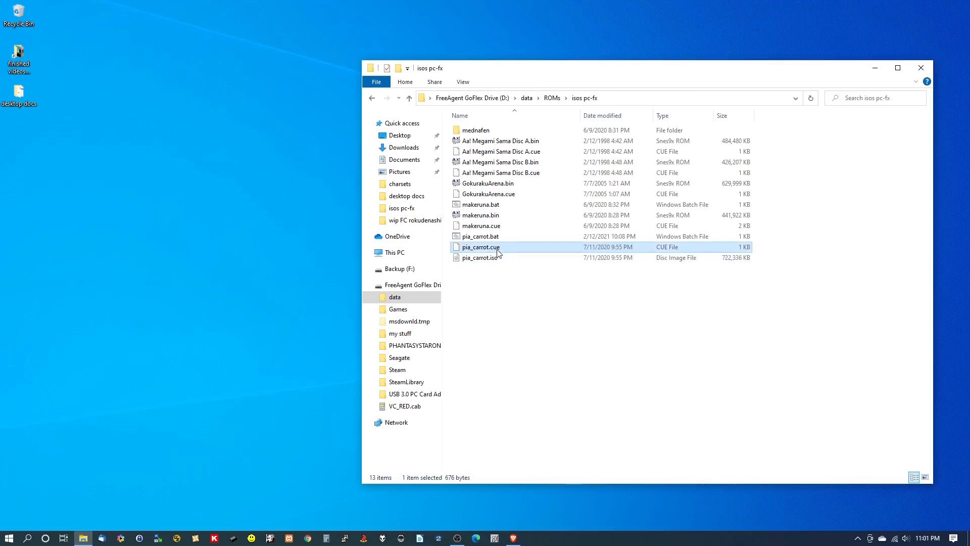
pyautogui.click(480, 257)
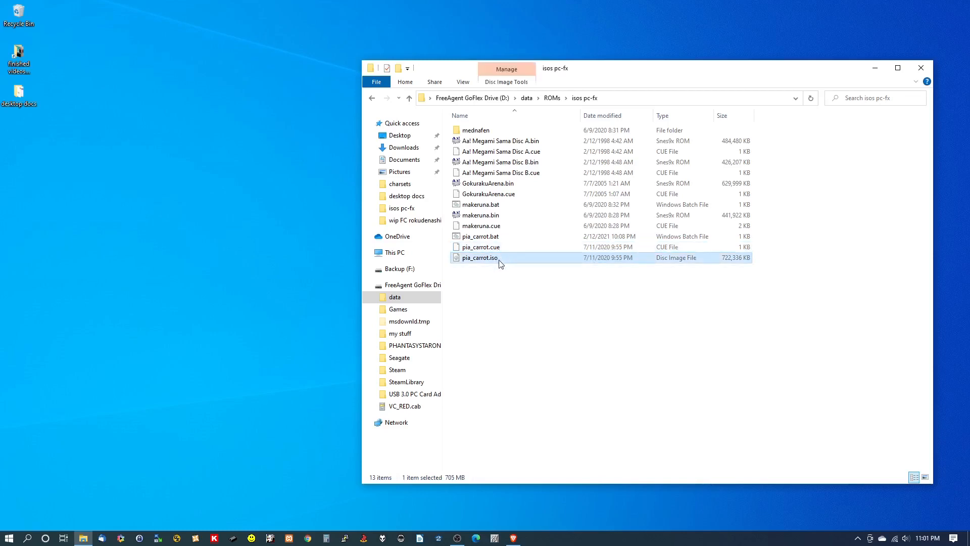
pyautogui.rightClick(480, 257)
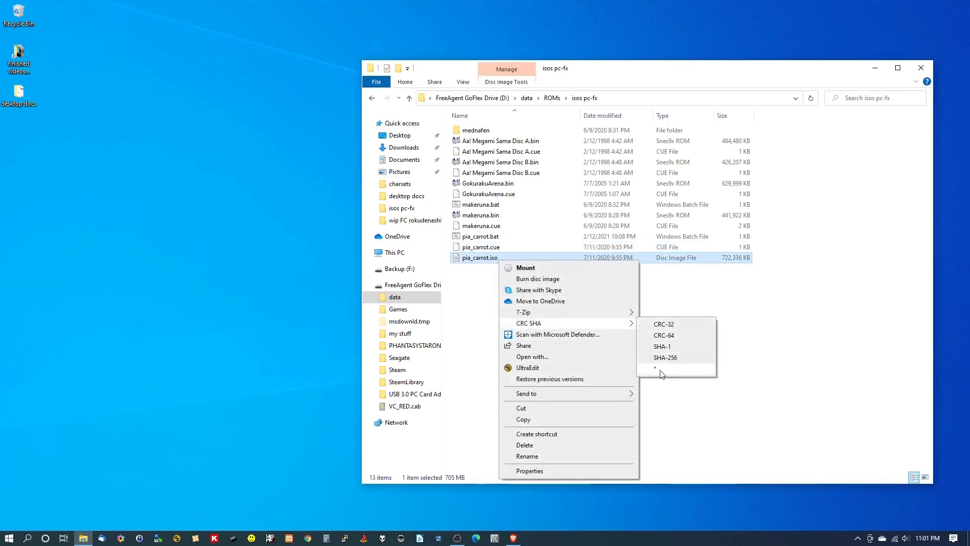
pyautogui.click(655, 368)
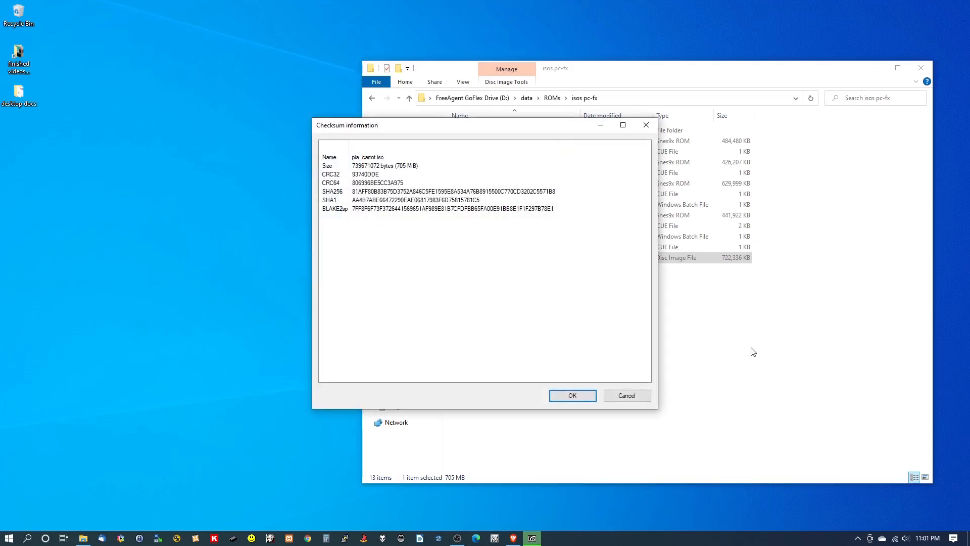
pyautogui.moveTo(386, 212)
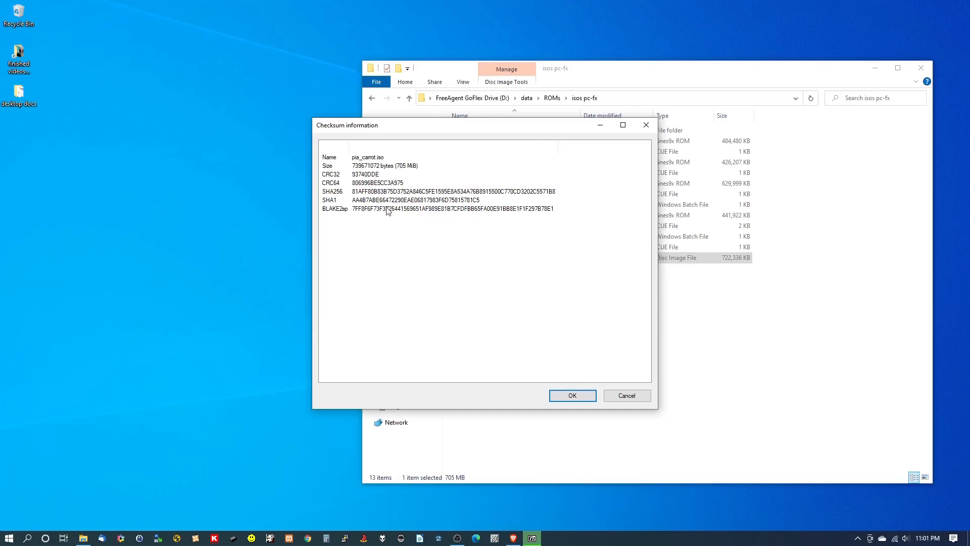
pyautogui.moveTo(625, 187)
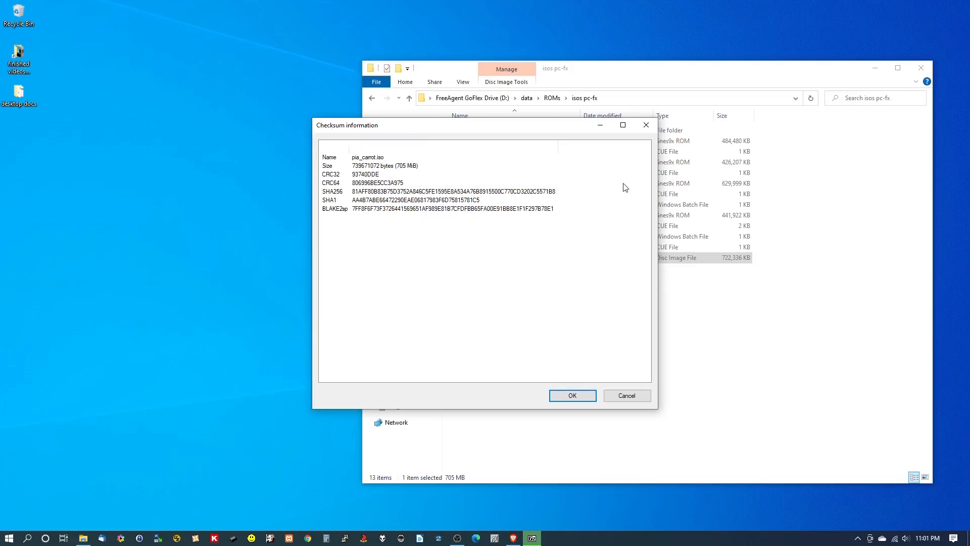
pyautogui.moveTo(241, 266)
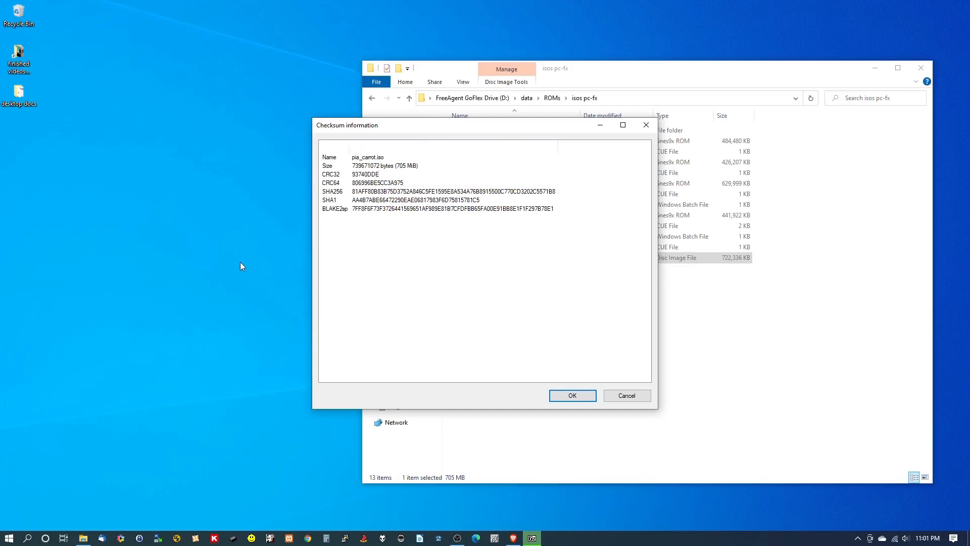
pyautogui.moveTo(345, 193)
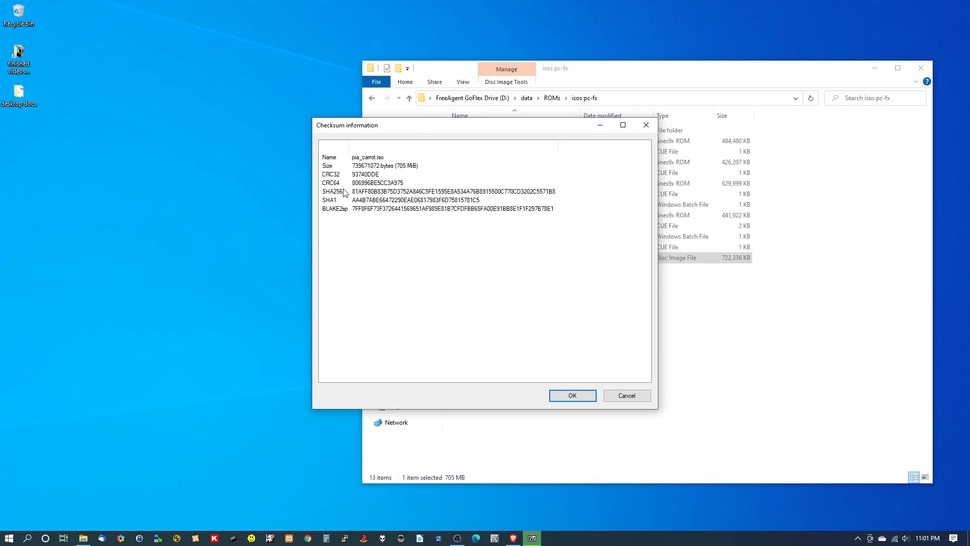
pyautogui.moveTo(331, 226)
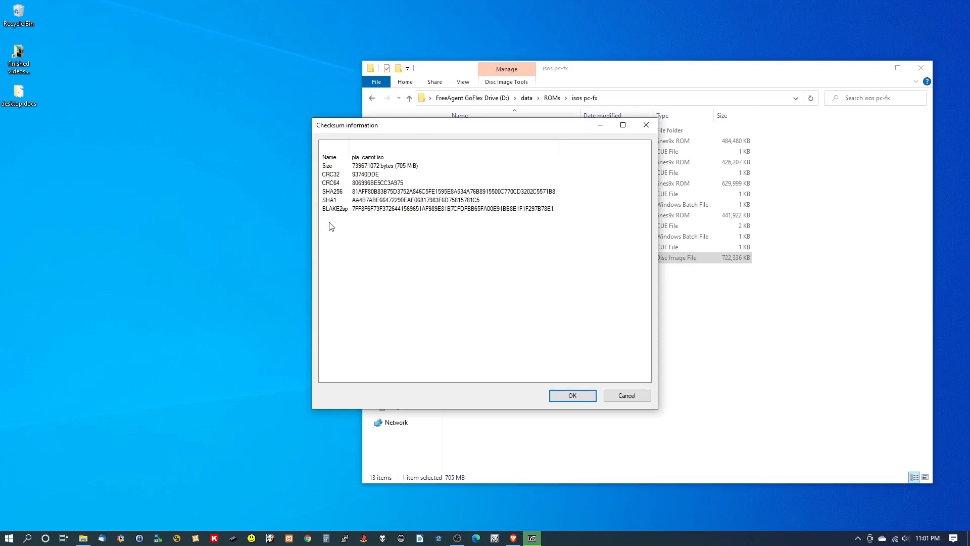
pyautogui.moveTo(395, 121)
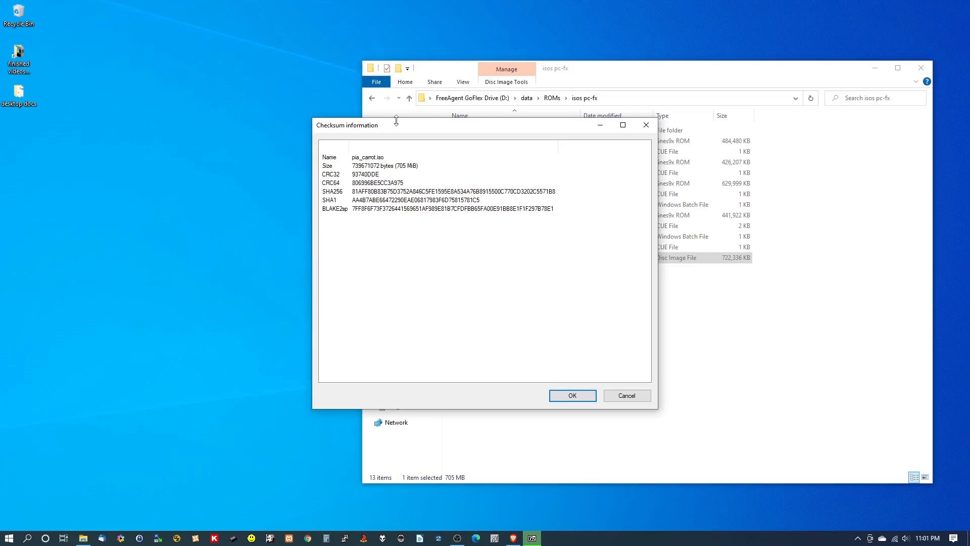
pyautogui.moveTo(631, 225)
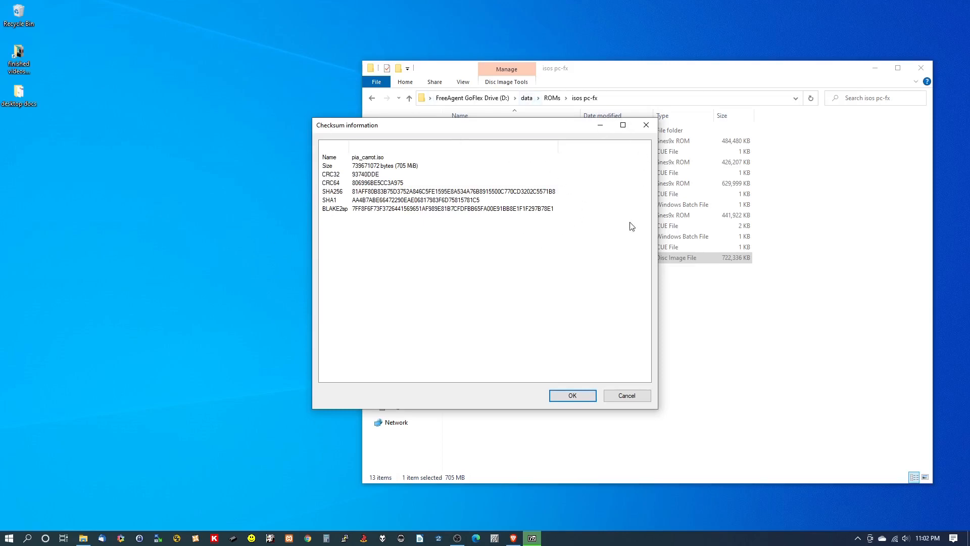
pyautogui.moveTo(615, 238)
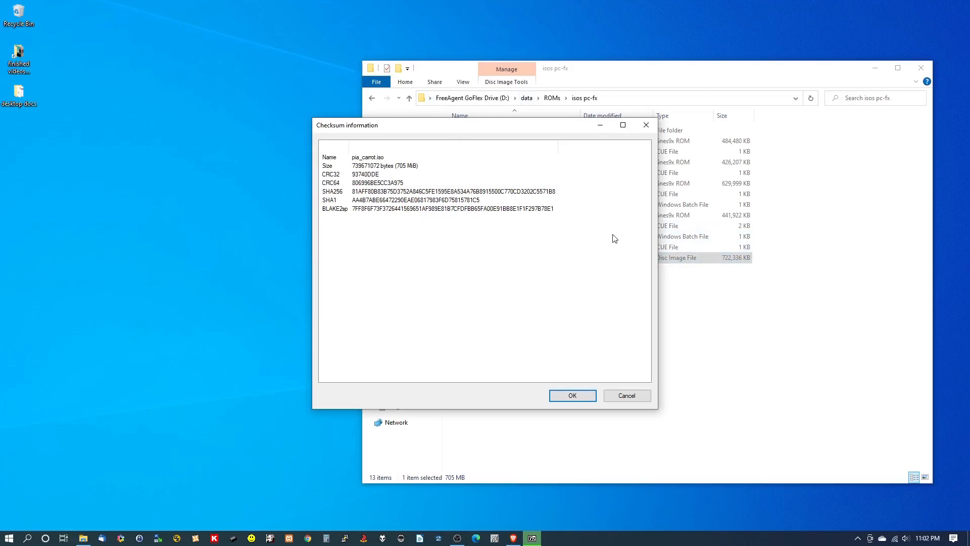
pyautogui.moveTo(592, 251)
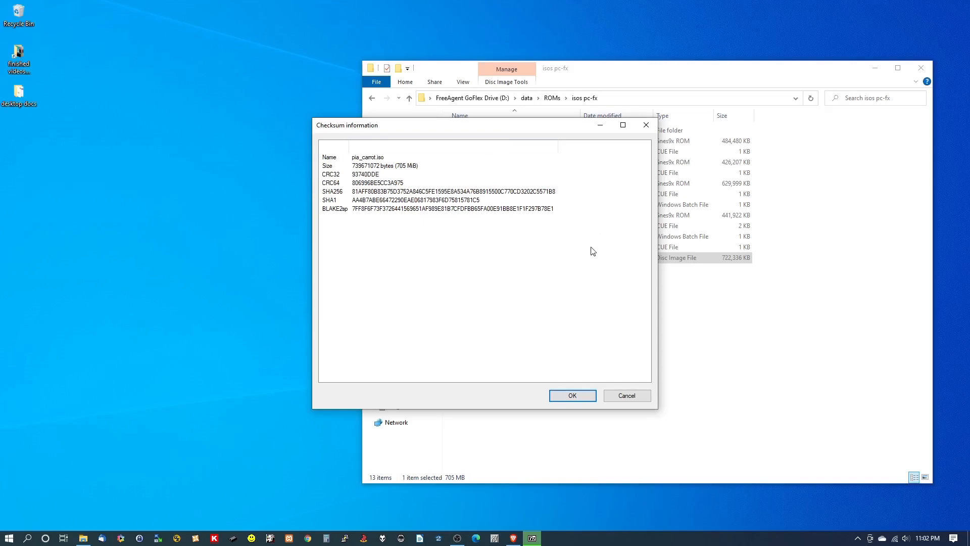
pyautogui.moveTo(627, 395)
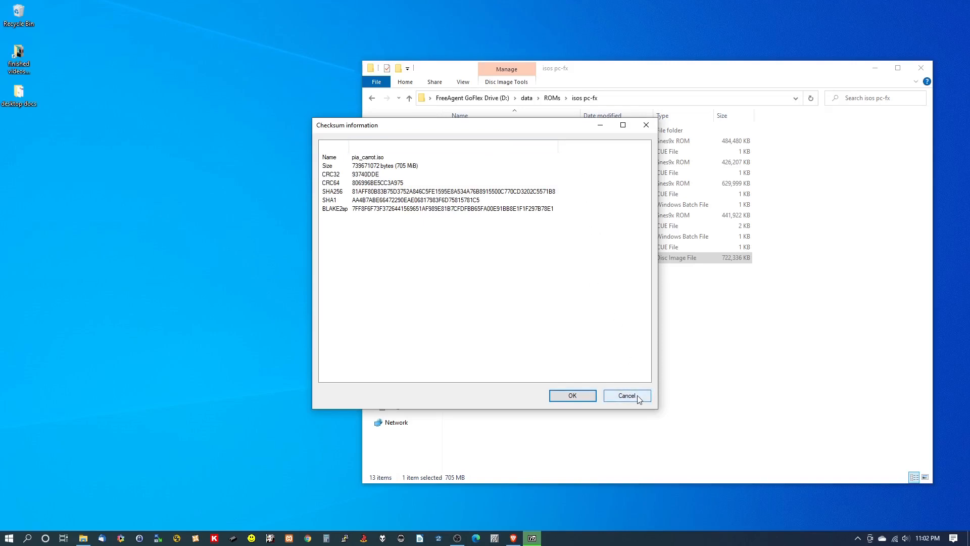
pyautogui.click(625, 395)
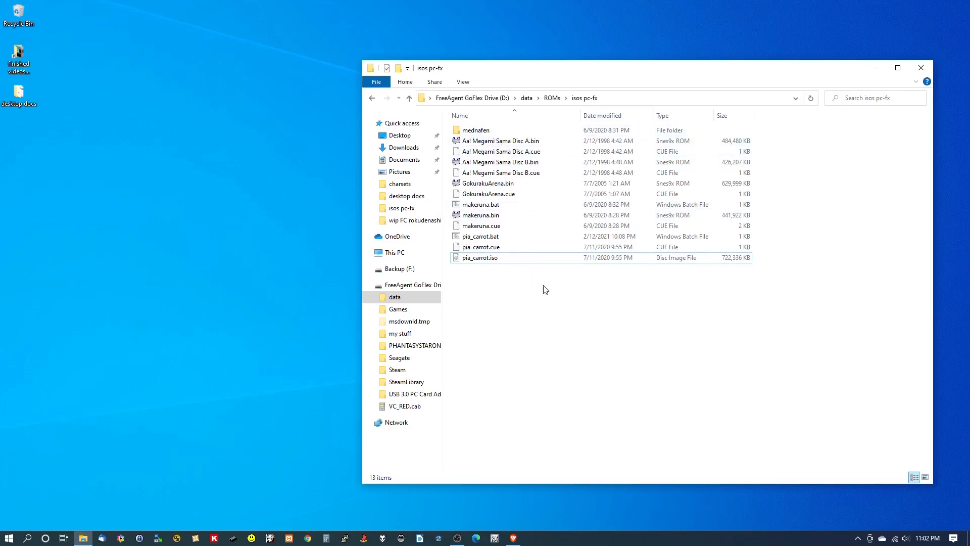
pyautogui.moveTo(482, 130)
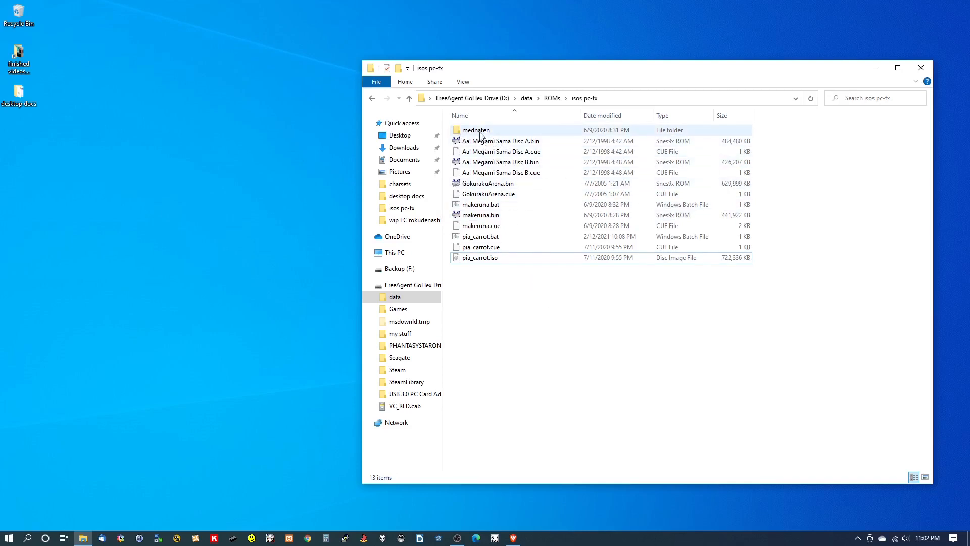
pyautogui.moveTo(477, 130)
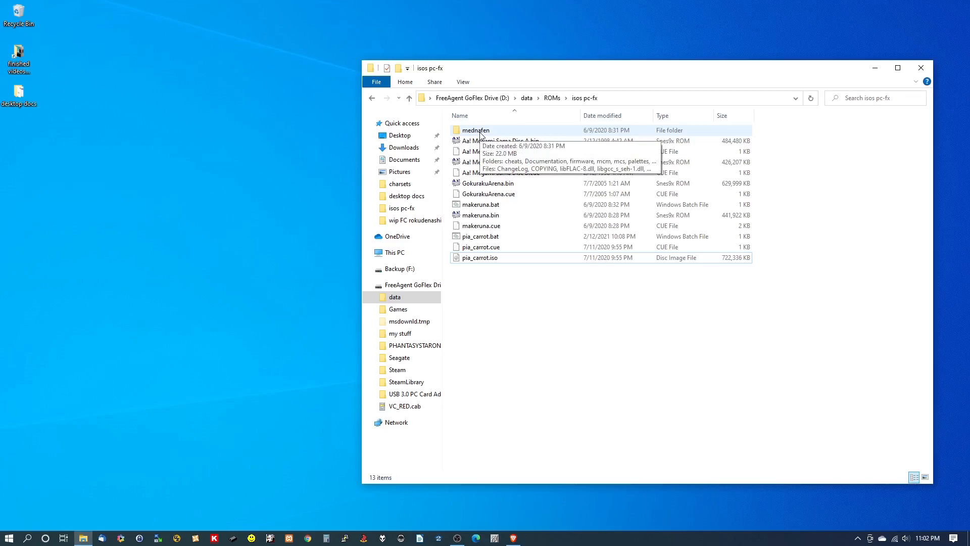
pyautogui.moveTo(493, 137)
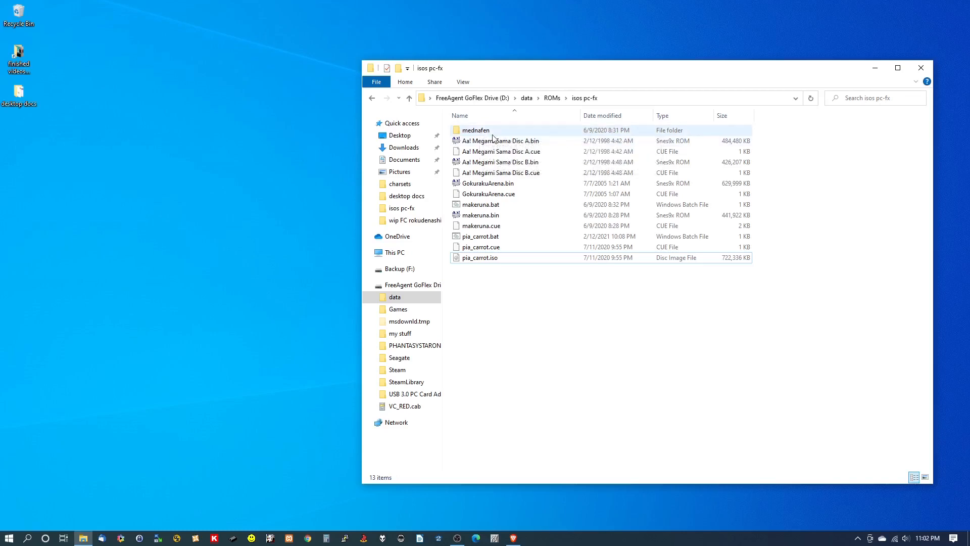
pyautogui.moveTo(476, 130)
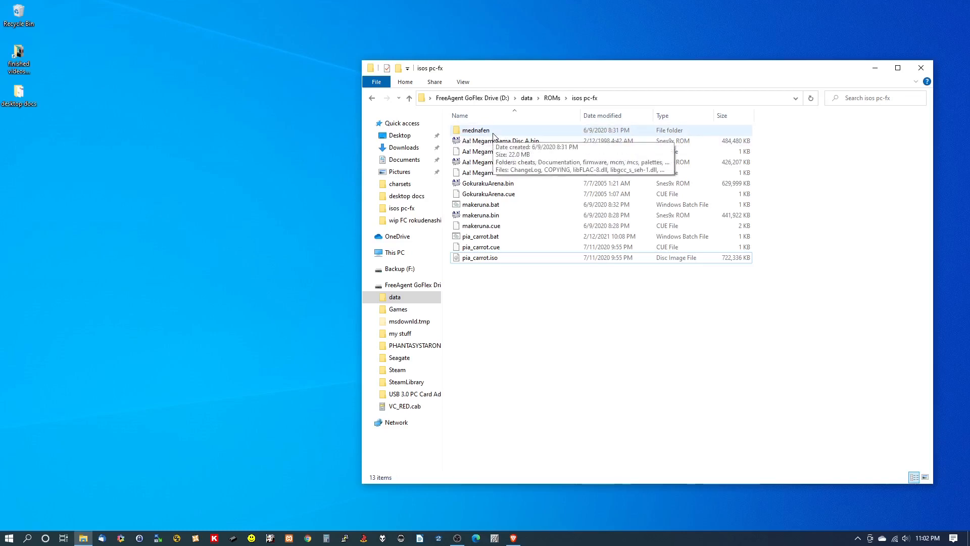
pyautogui.moveTo(462, 183)
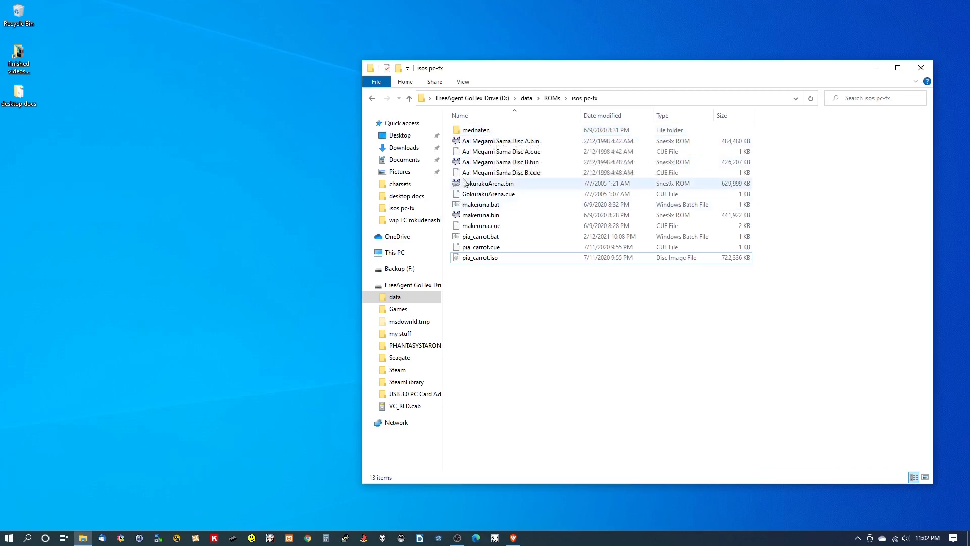
pyautogui.moveTo(446, 134)
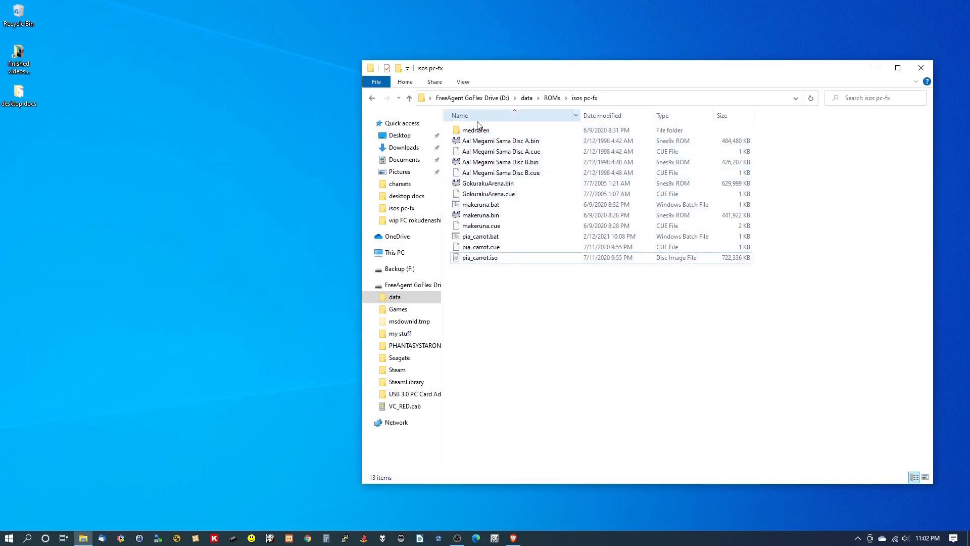
pyautogui.click(476, 129)
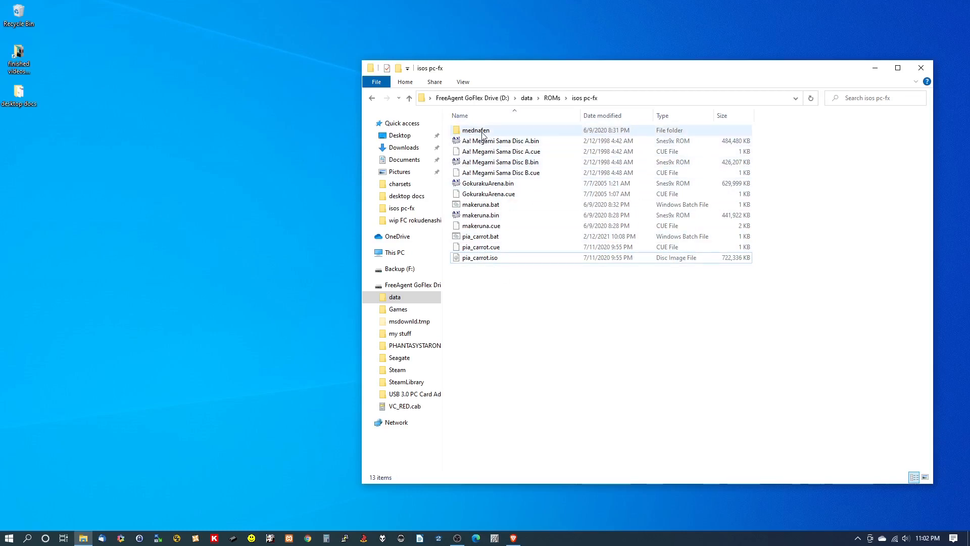
pyautogui.doubleClick(476, 129)
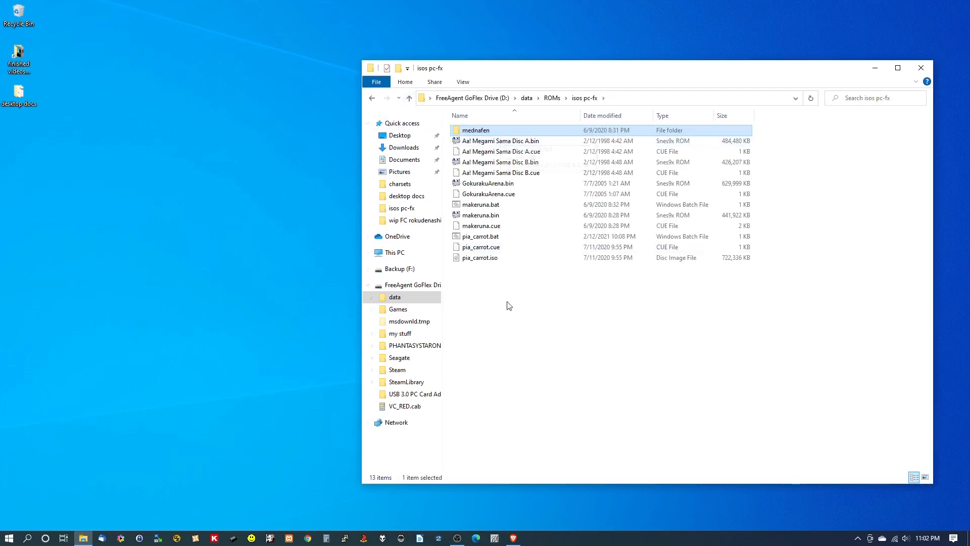
pyautogui.moveTo(505, 274)
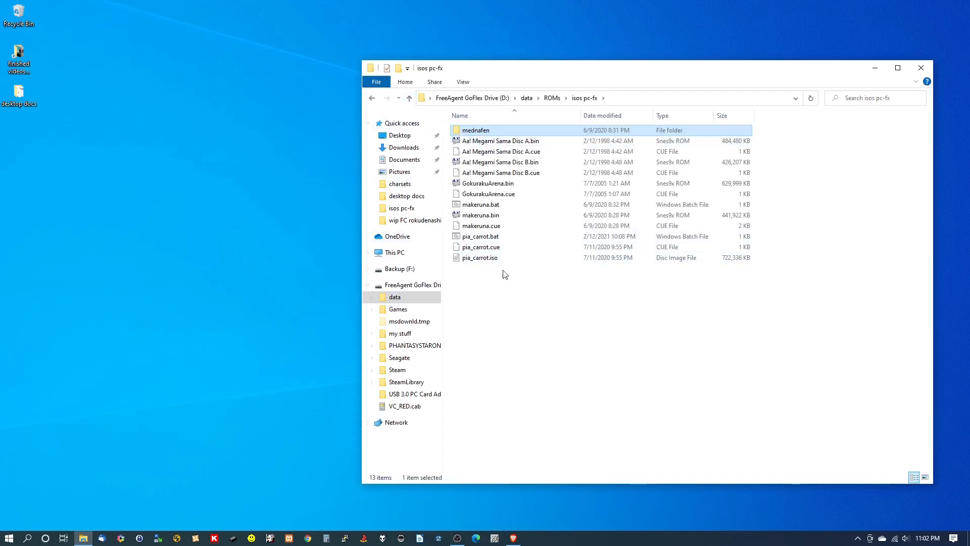
pyautogui.rightClick(476, 130)
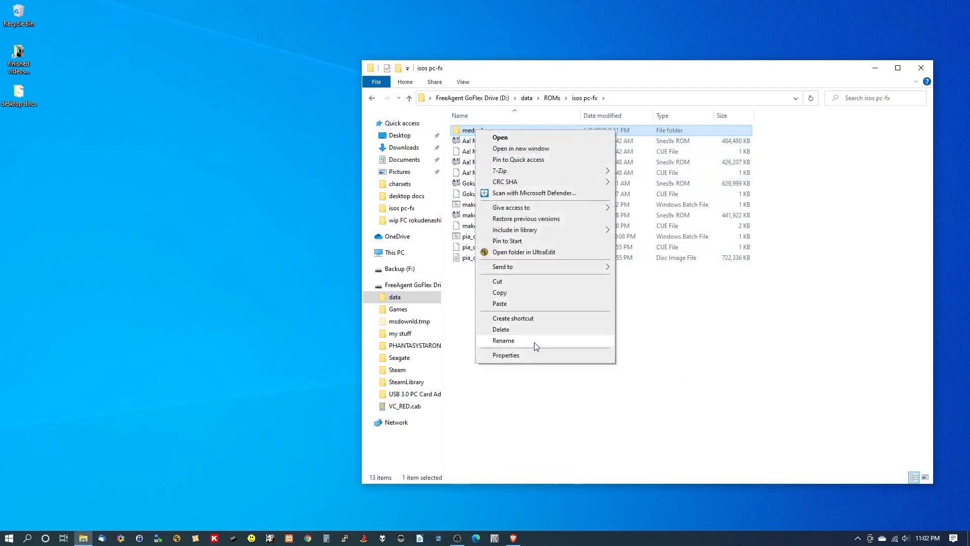
pyautogui.click(506, 354)
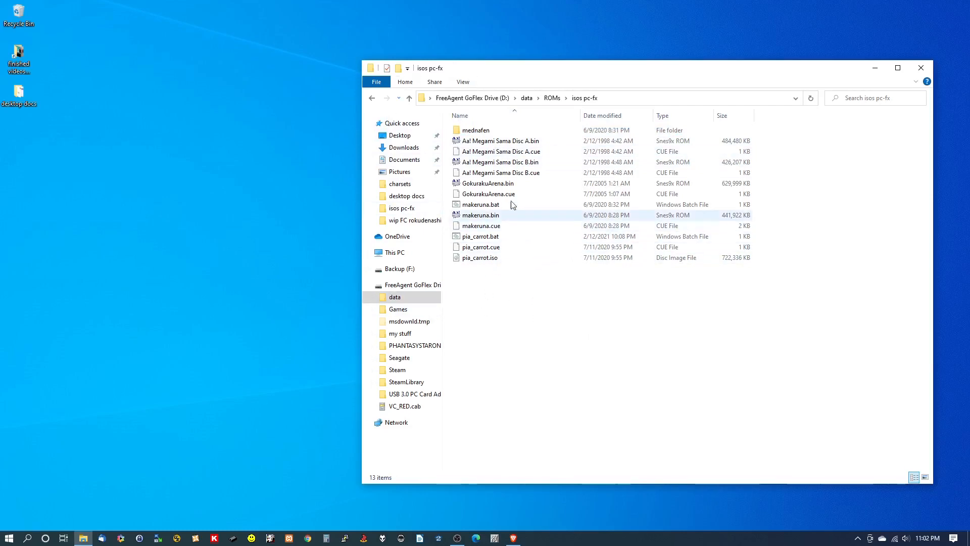
pyautogui.moveTo(488, 226)
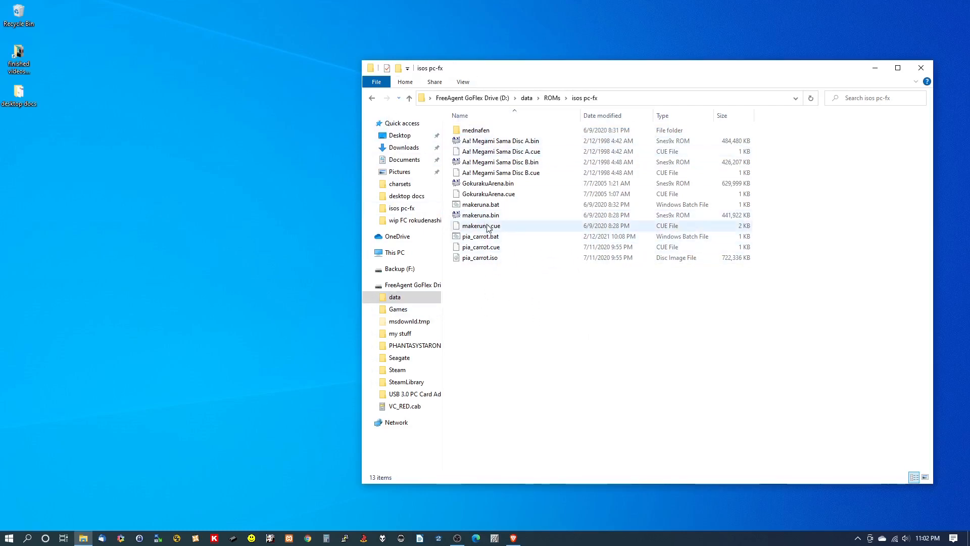
pyautogui.click(482, 236)
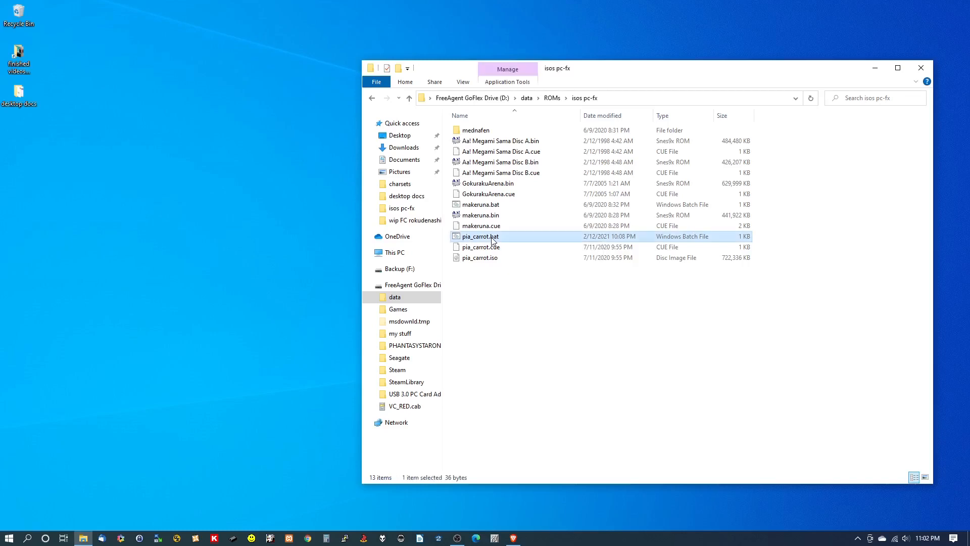
pyautogui.rightClick(480, 236)
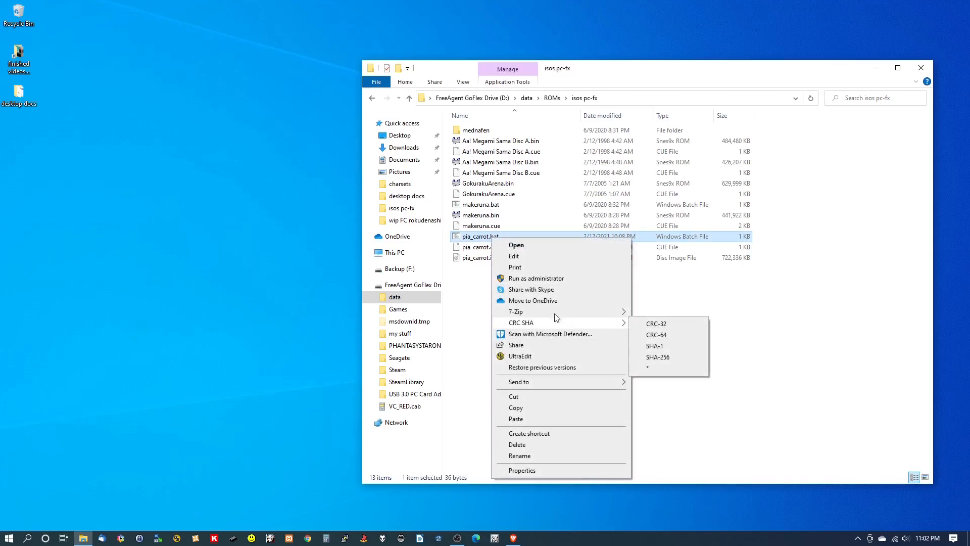
pyautogui.moveTo(556, 300)
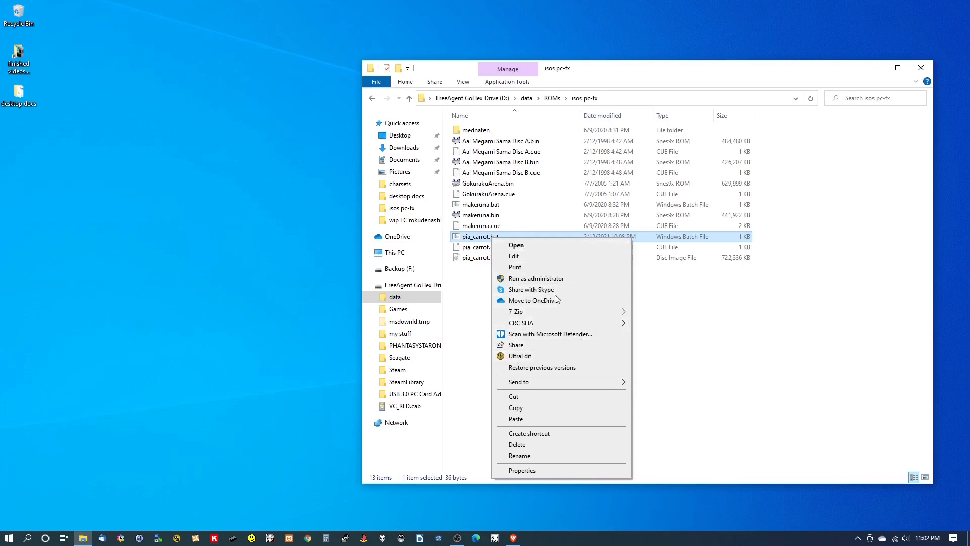
pyautogui.click(513, 256)
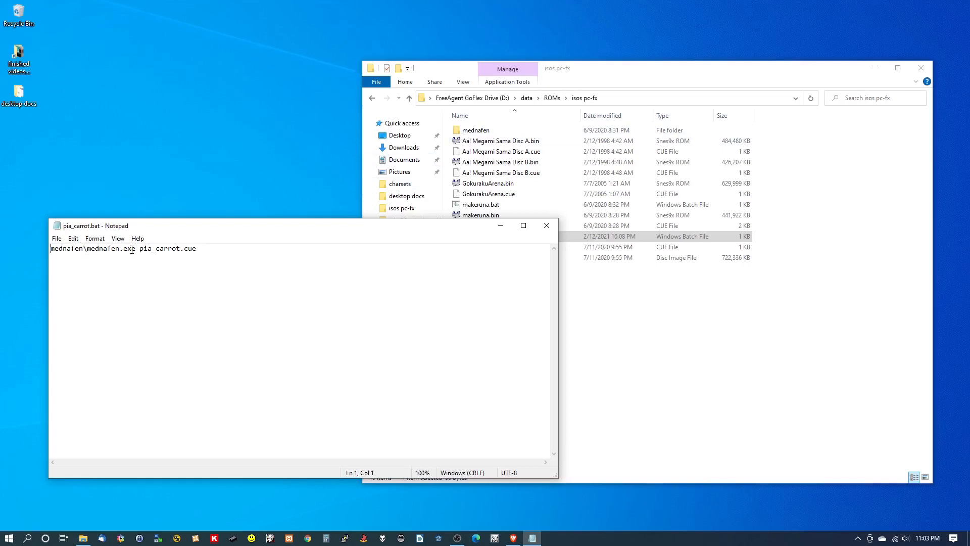
pyautogui.moveTo(144, 250)
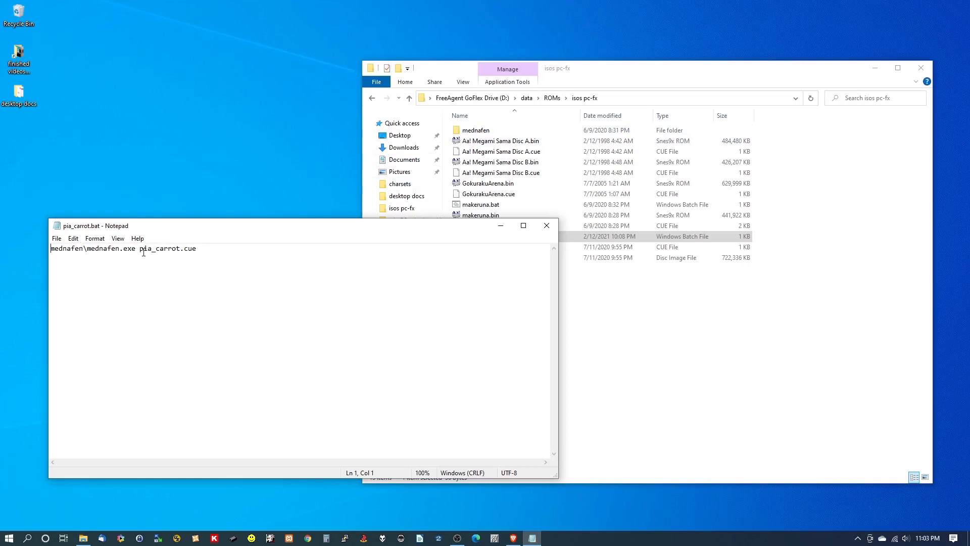
pyautogui.moveTo(540, 245)
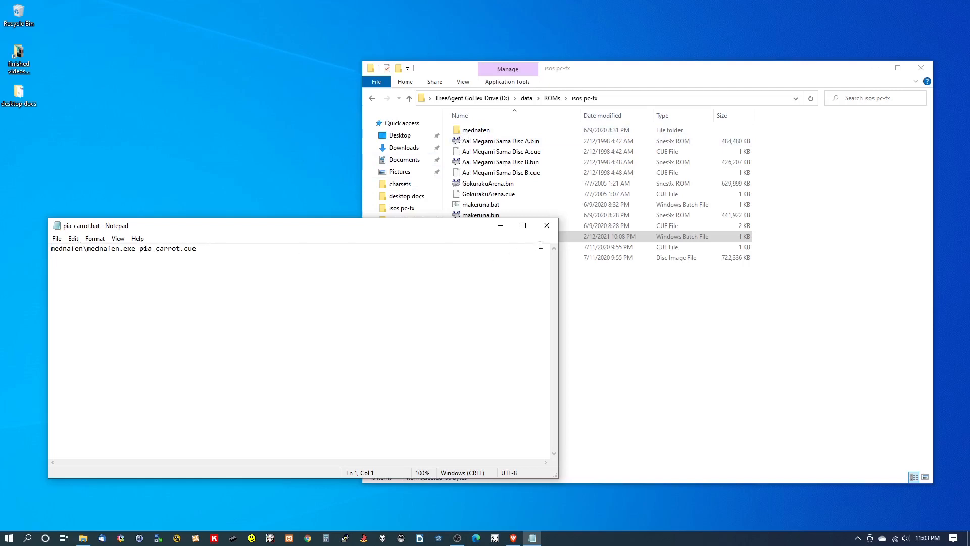
pyautogui.click(546, 225)
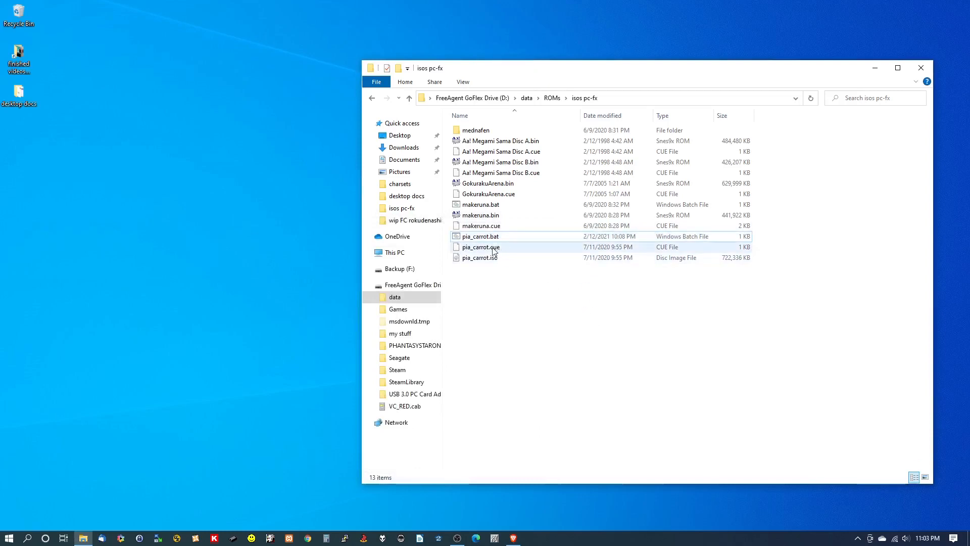
# - Open pia_carrot.cue in UltraEdit, then run pia_carrot.bat to launch the game in Mednafen
pyautogui.rightClick(480, 247)
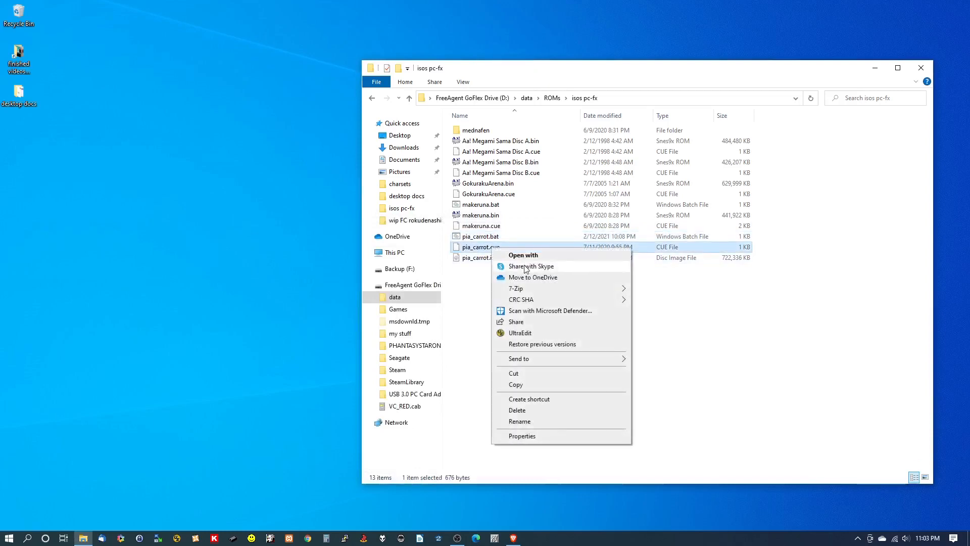
pyautogui.moveTo(530, 334)
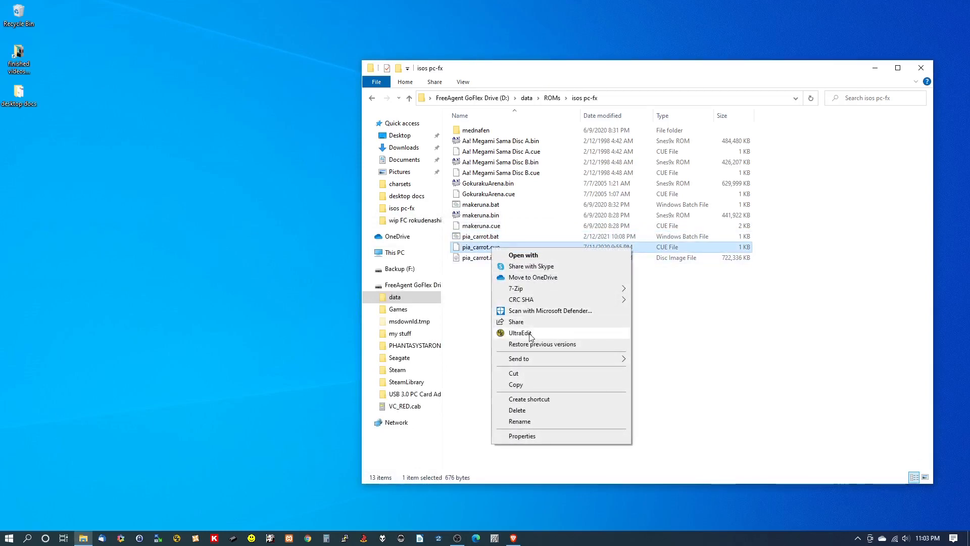
pyautogui.click(520, 333)
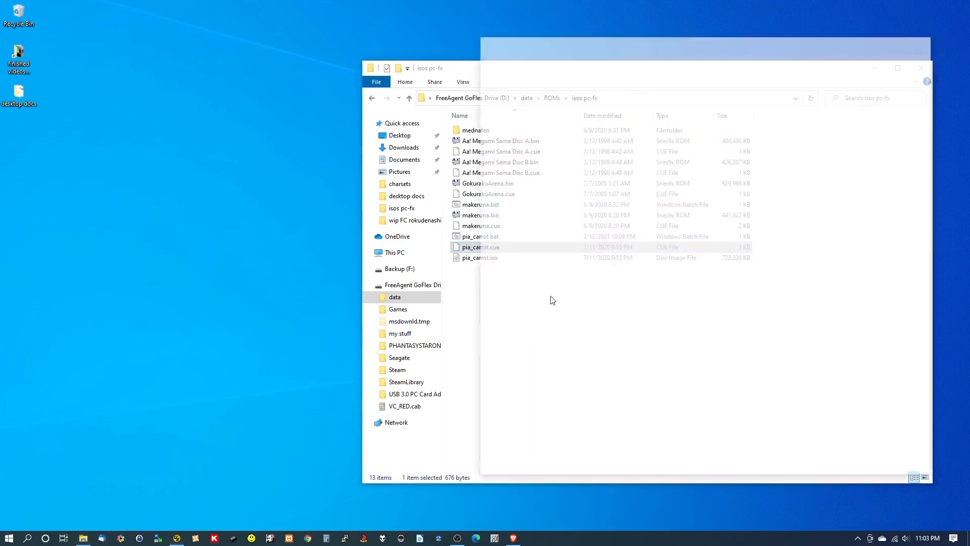
pyautogui.doubleClick(481, 246)
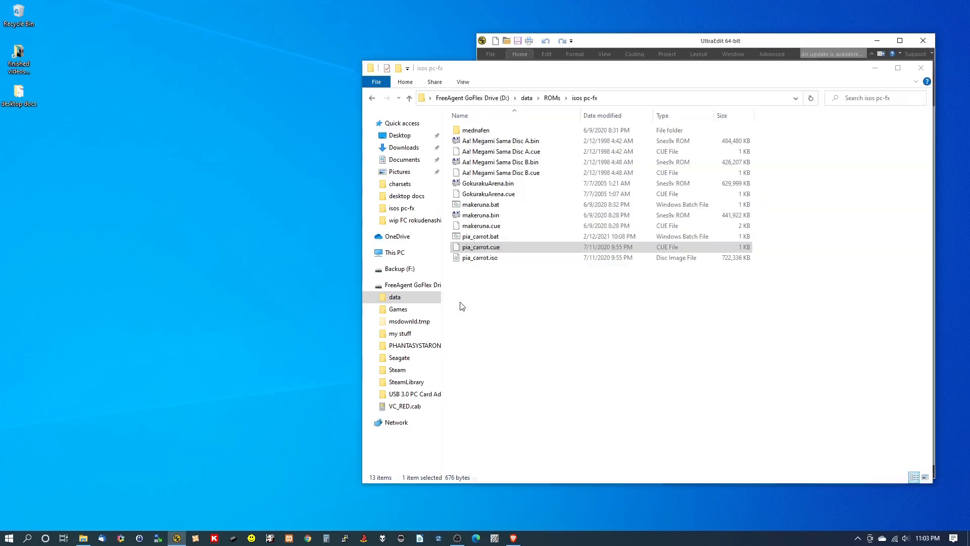
pyautogui.doubleClick(481, 236)
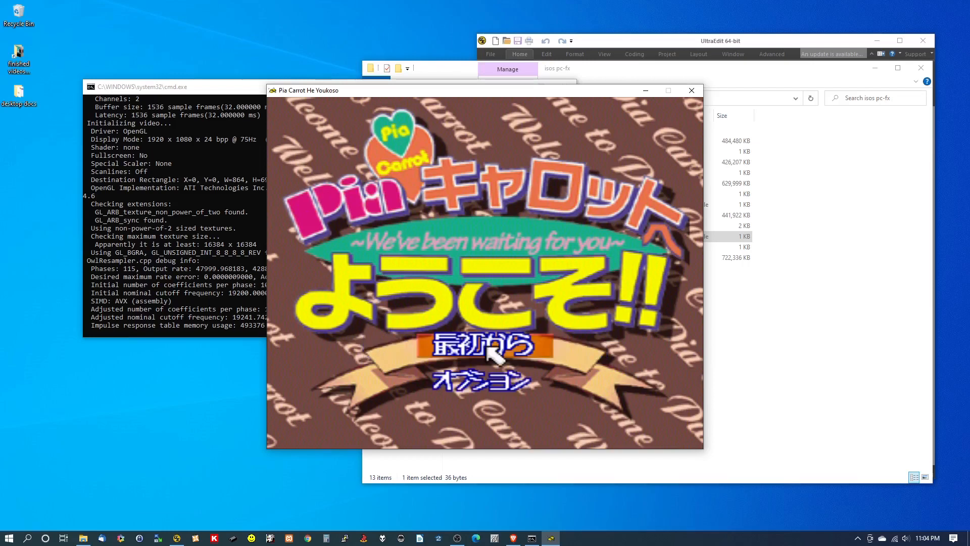
pyautogui.moveTo(691, 90)
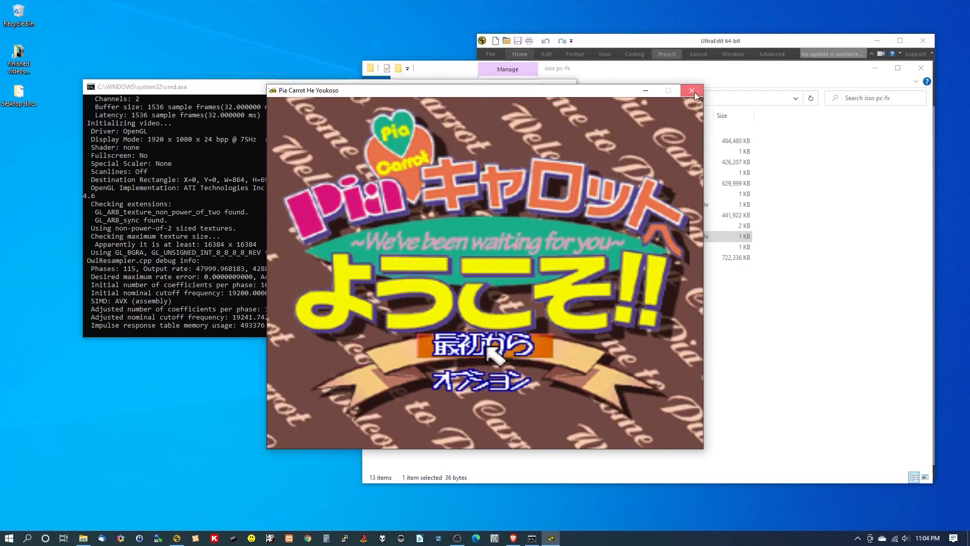
# - Close the Mednafen game window after Pia Carrot reaches its title screen
pyautogui.click(691, 91)
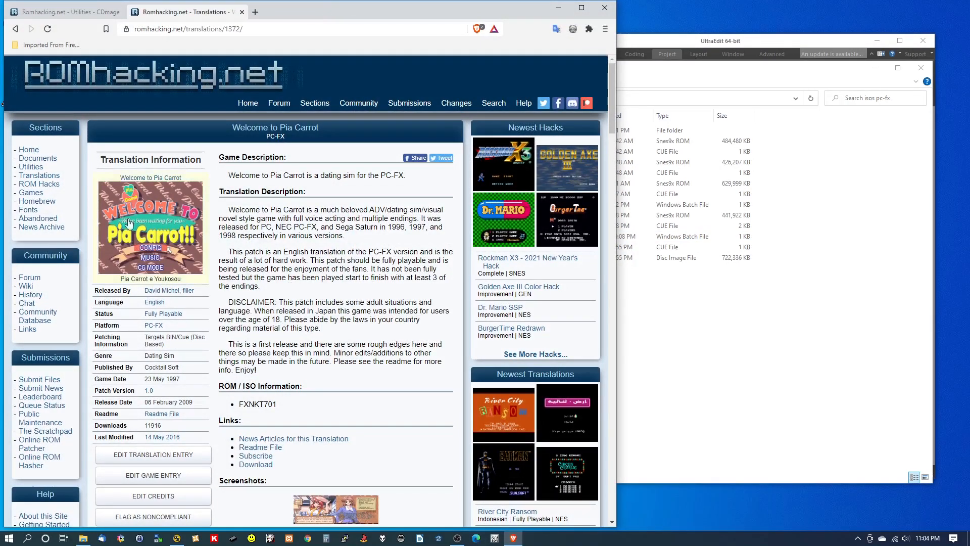
pyautogui.moveTo(253, 295)
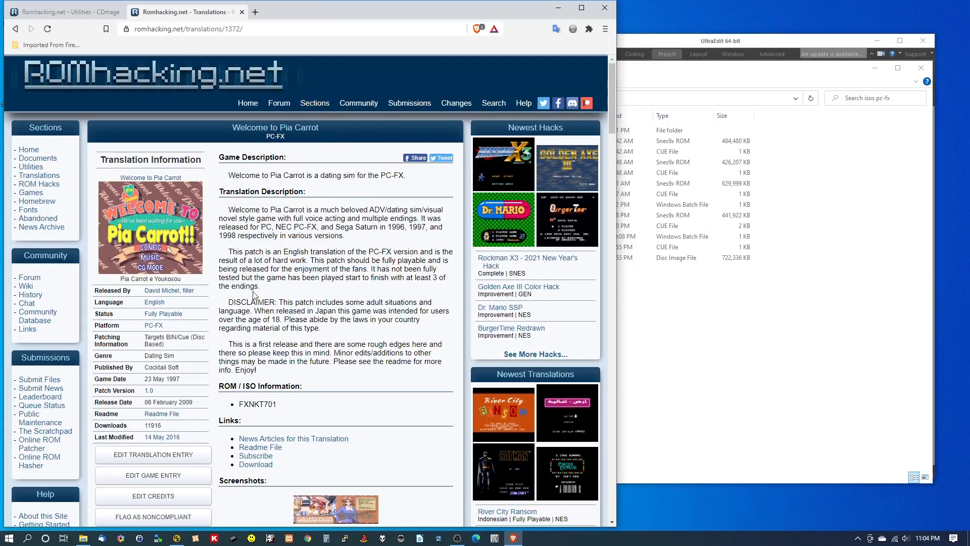
# - Search ROMhacking.net English translations by the game title 'pia carrot'
pyautogui.click(314, 103)
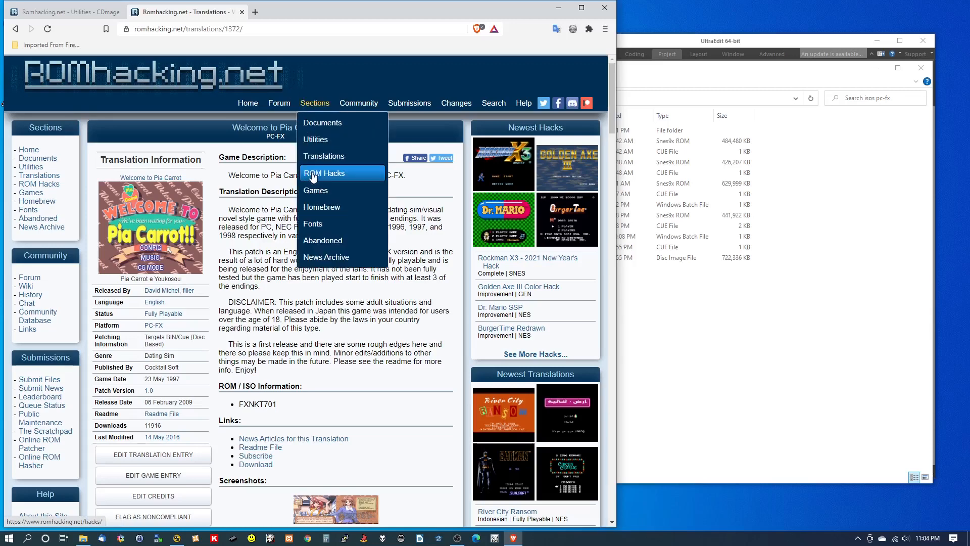
pyautogui.moveTo(315, 103)
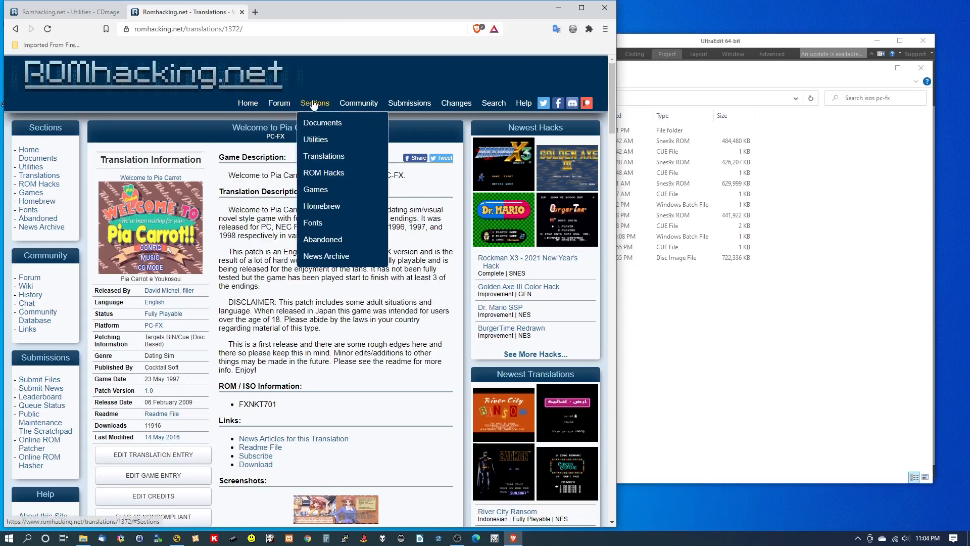
pyautogui.click(323, 173)
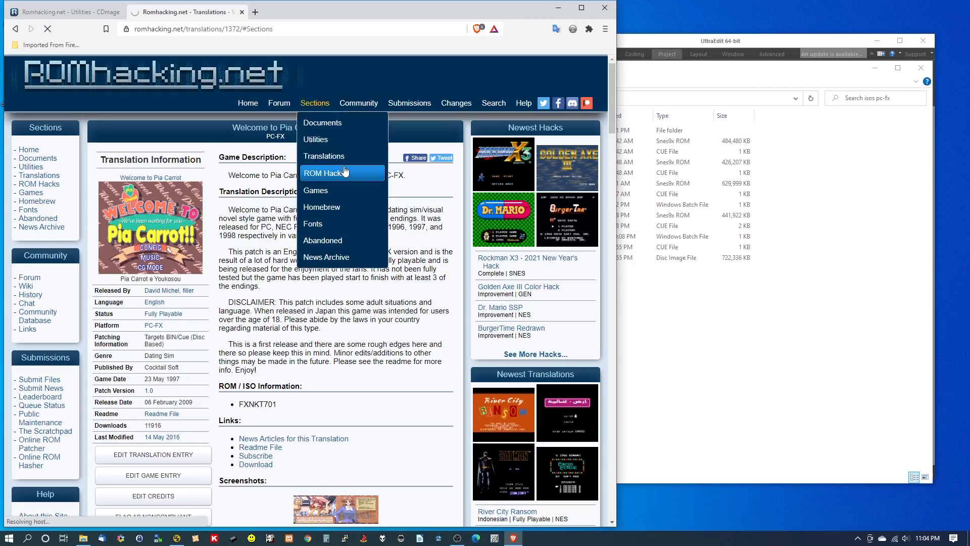
pyautogui.click(323, 156)
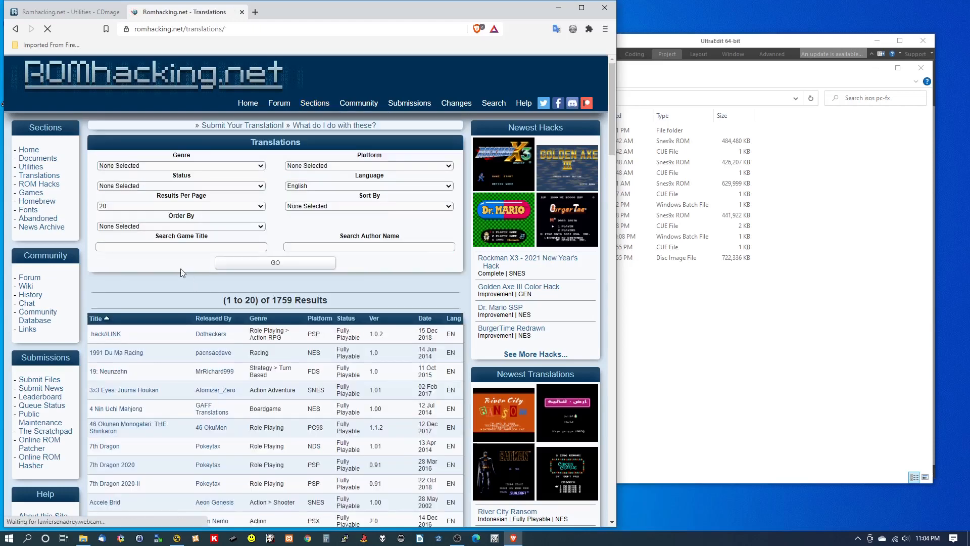
pyautogui.click(181, 246)
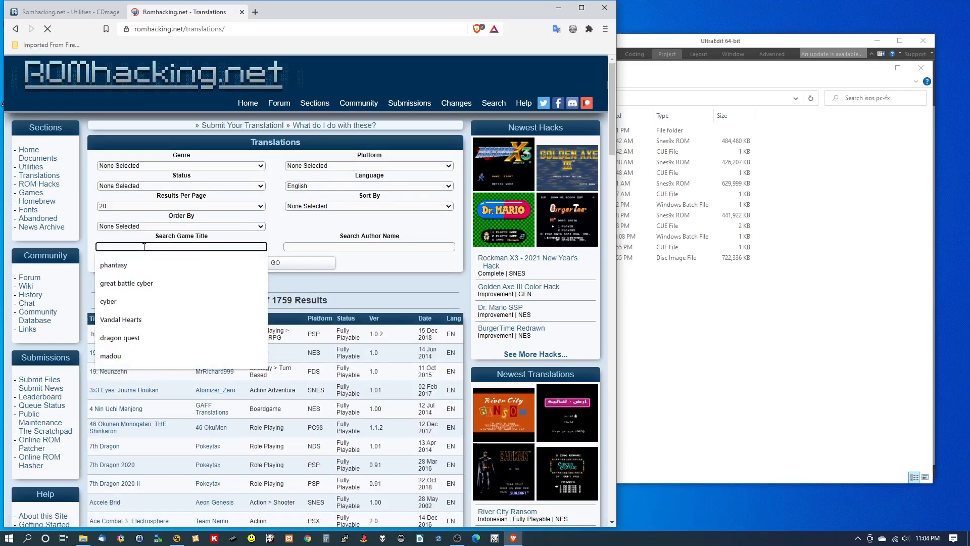
pyautogui.write('pi')
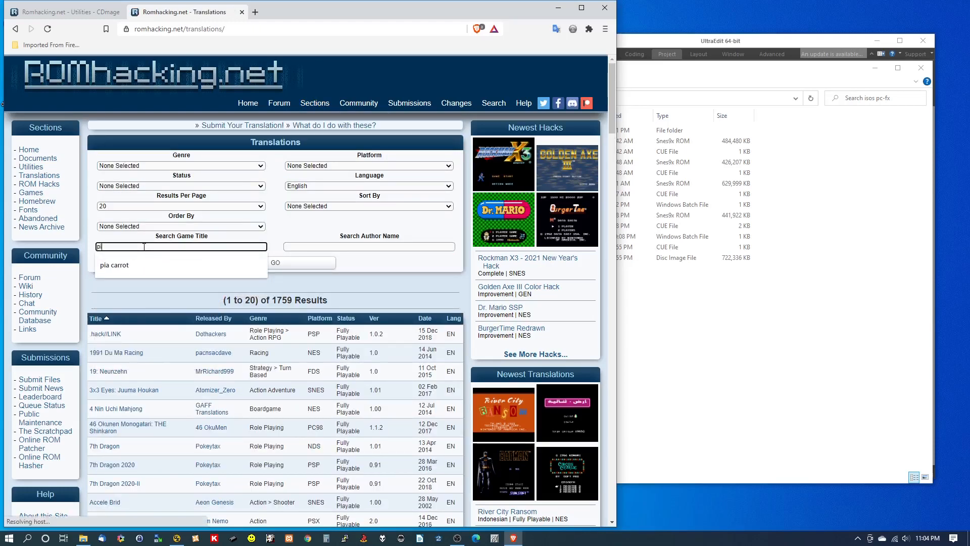
pyautogui.click(113, 265)
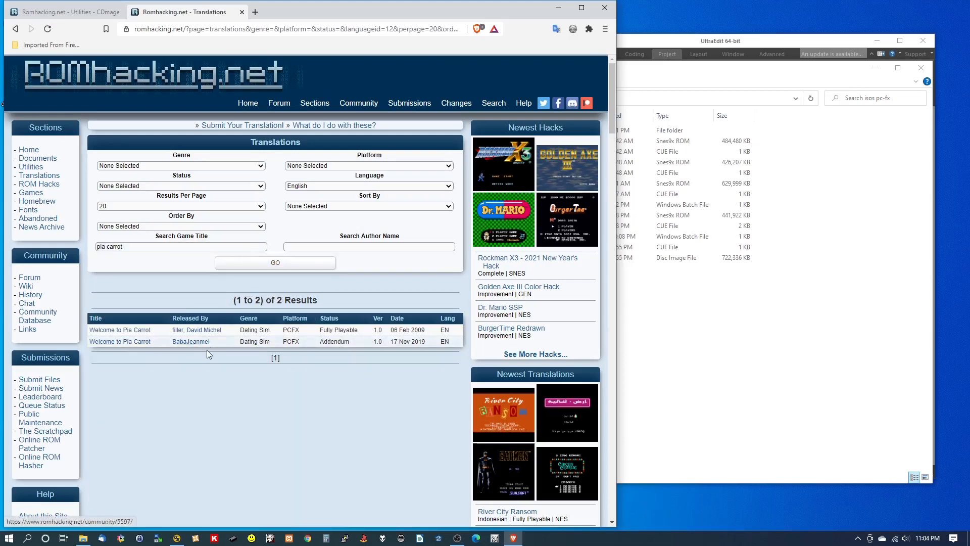
pyautogui.moveTo(391, 344)
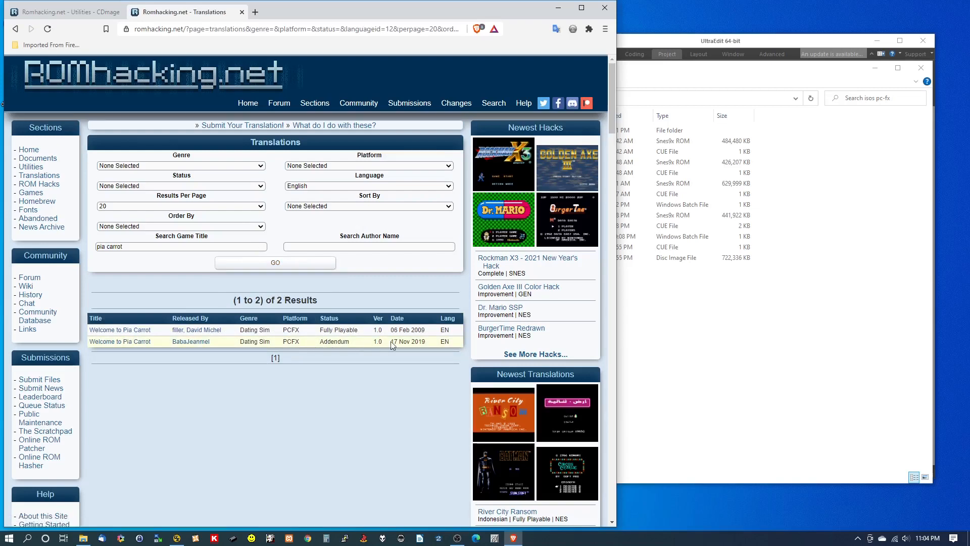
pyautogui.moveTo(427, 345)
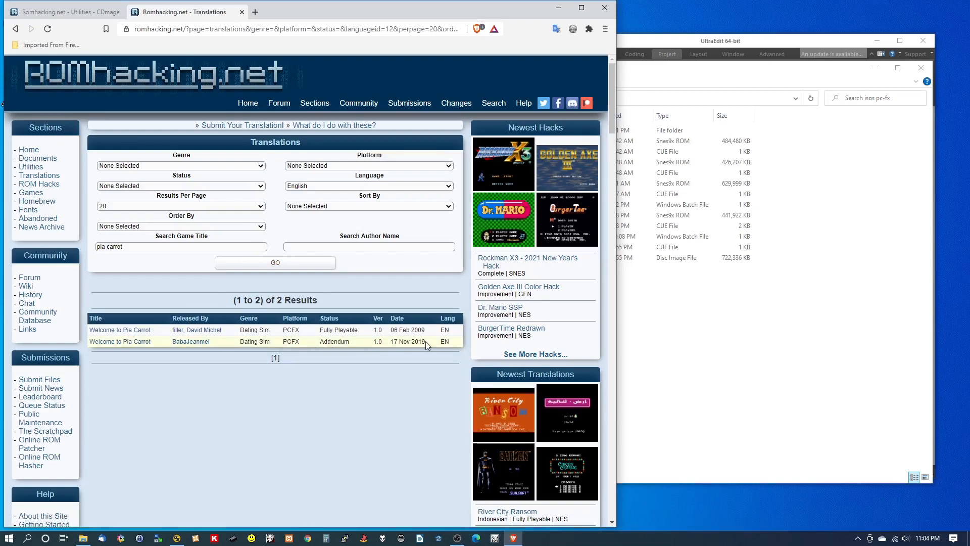
pyautogui.moveTo(269, 366)
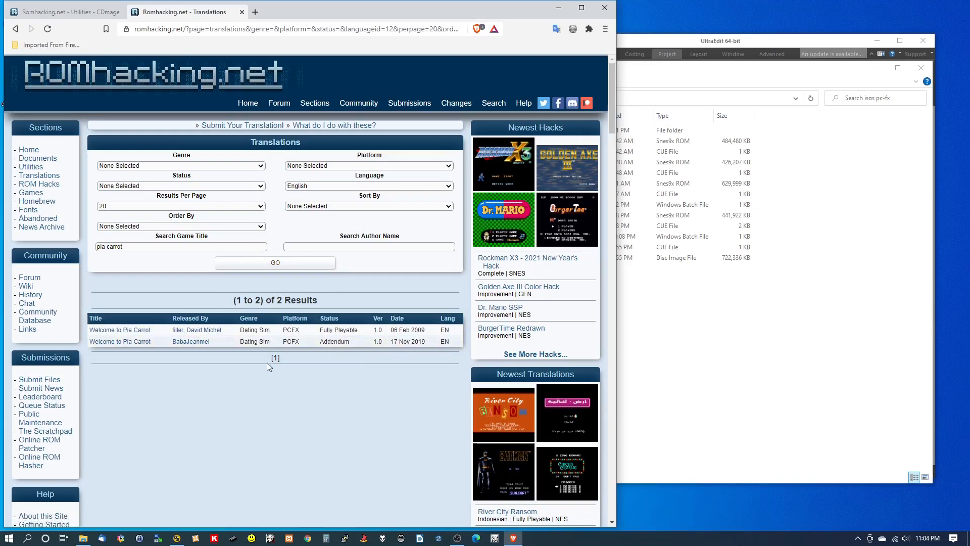
pyautogui.moveTo(191, 341)
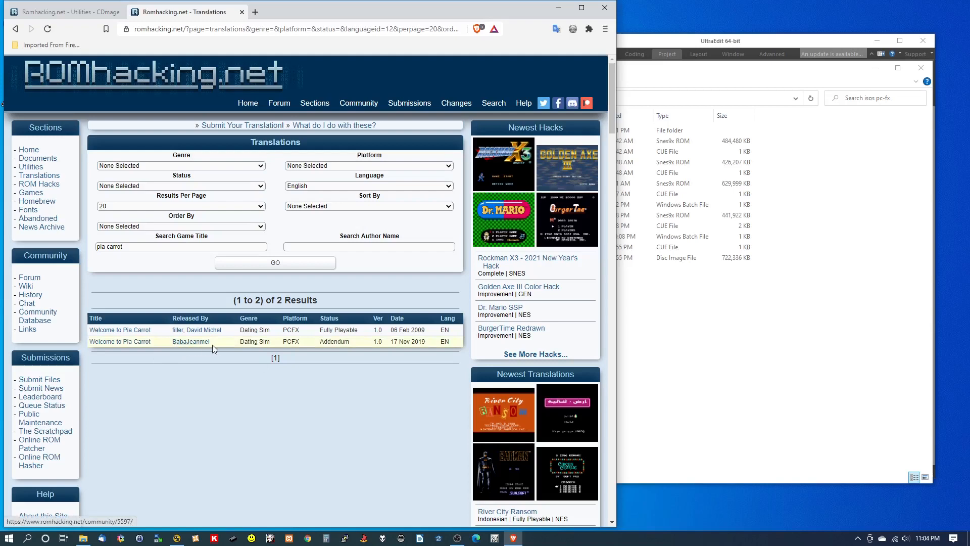
pyautogui.click(120, 341)
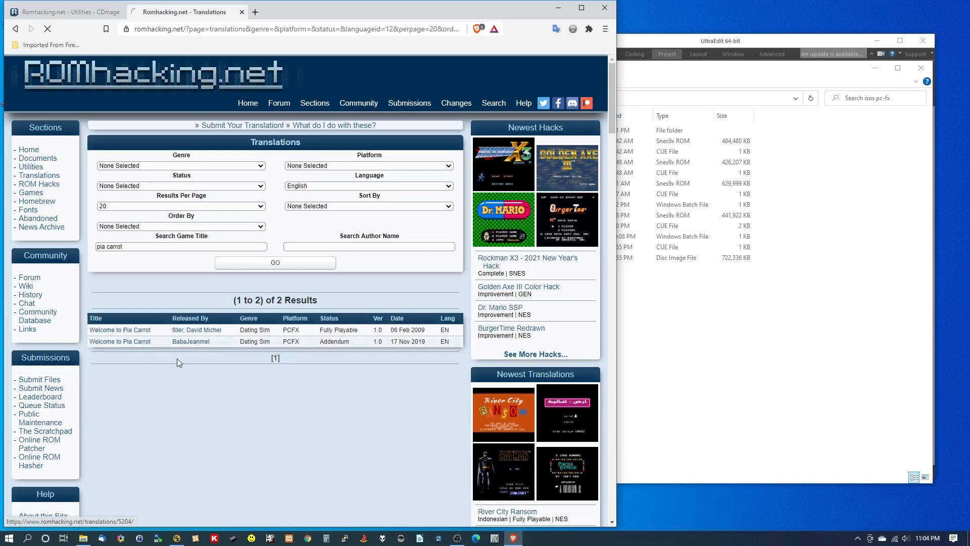
pyautogui.click(120, 329)
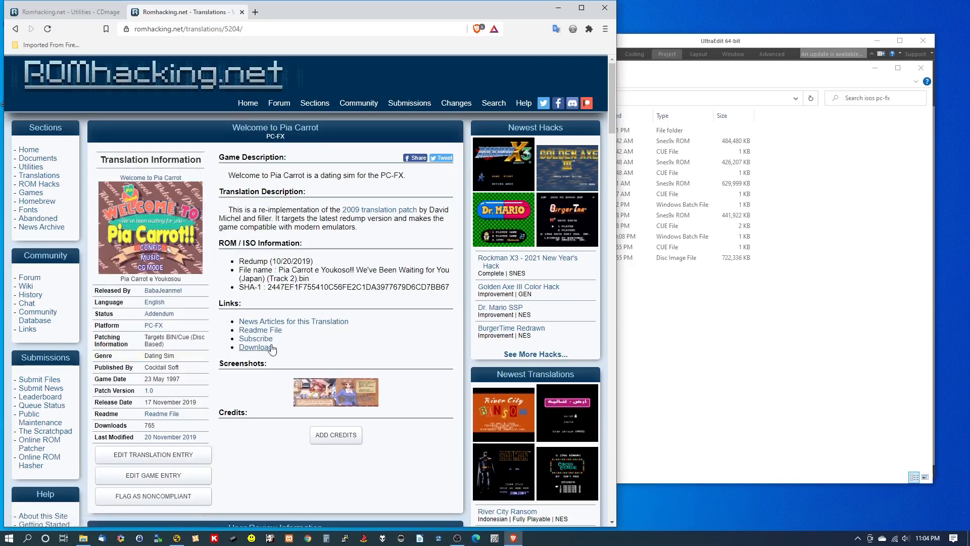
pyautogui.moveTo(303, 242)
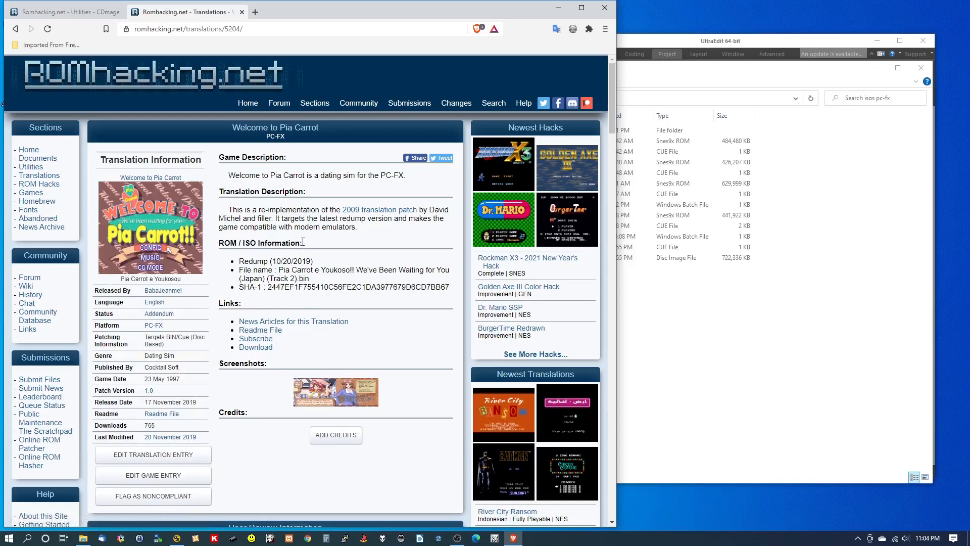
pyautogui.moveTo(378, 209)
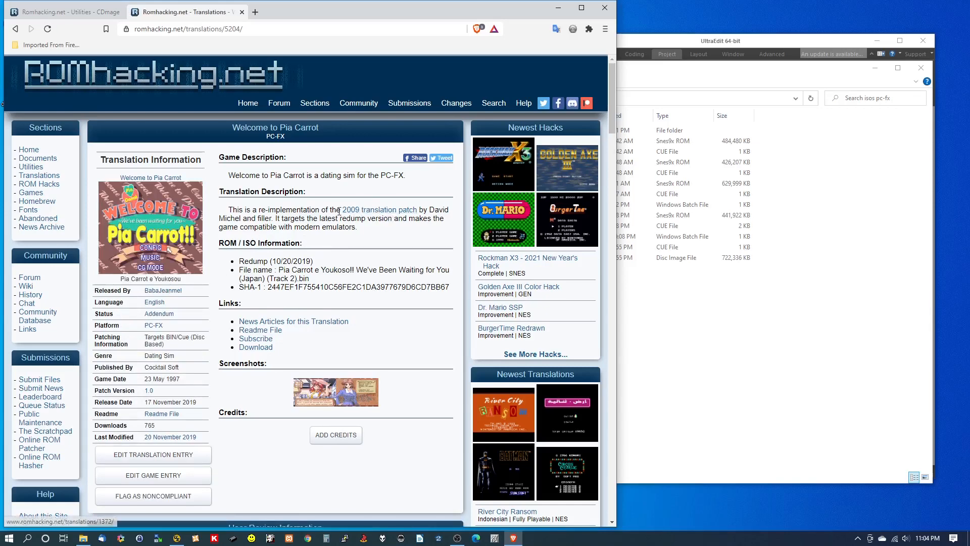
pyautogui.scroll(-3)
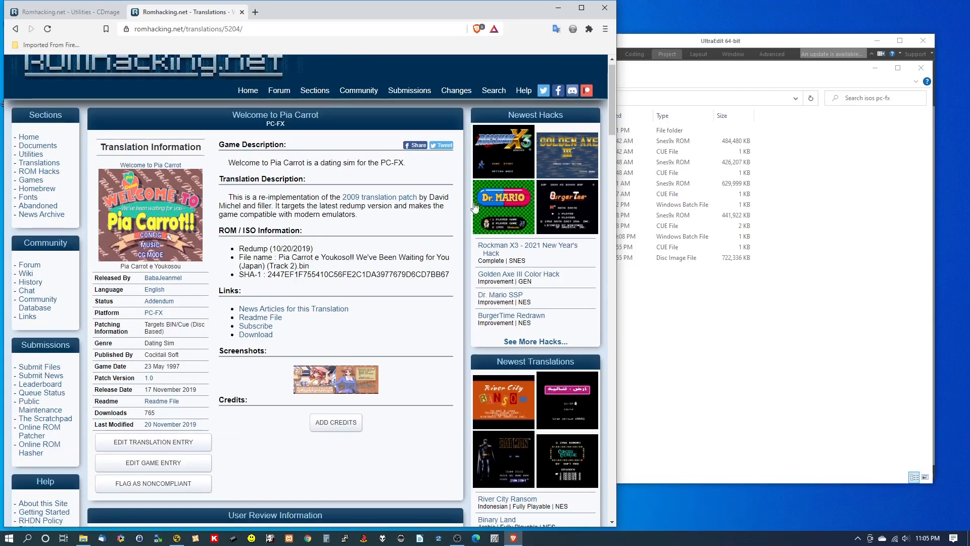
pyautogui.moveTo(353, 130)
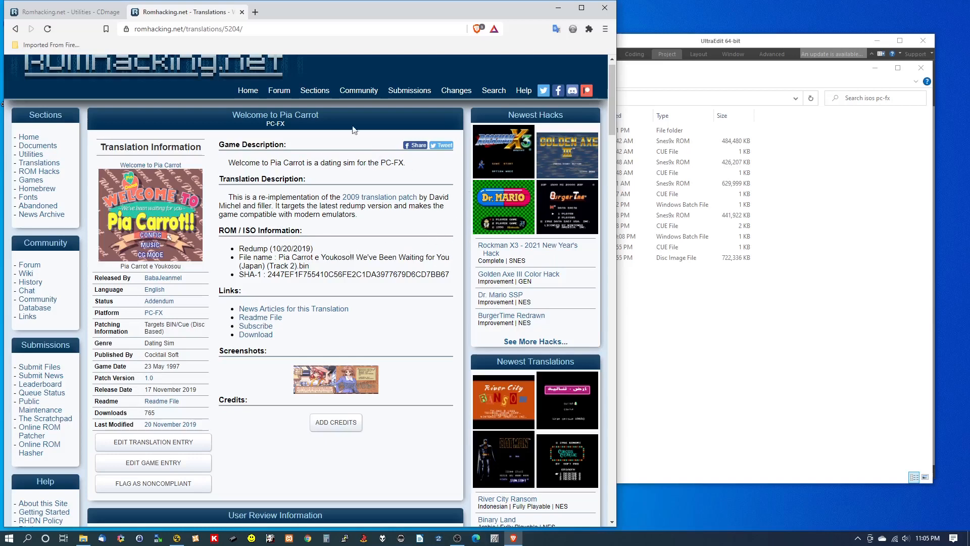
pyautogui.moveTo(325, 254)
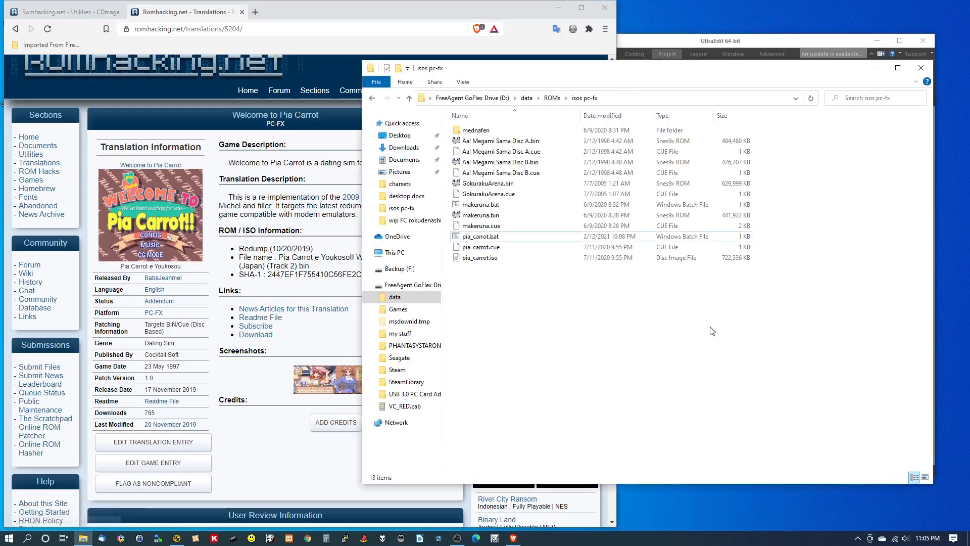
pyautogui.click(482, 247)
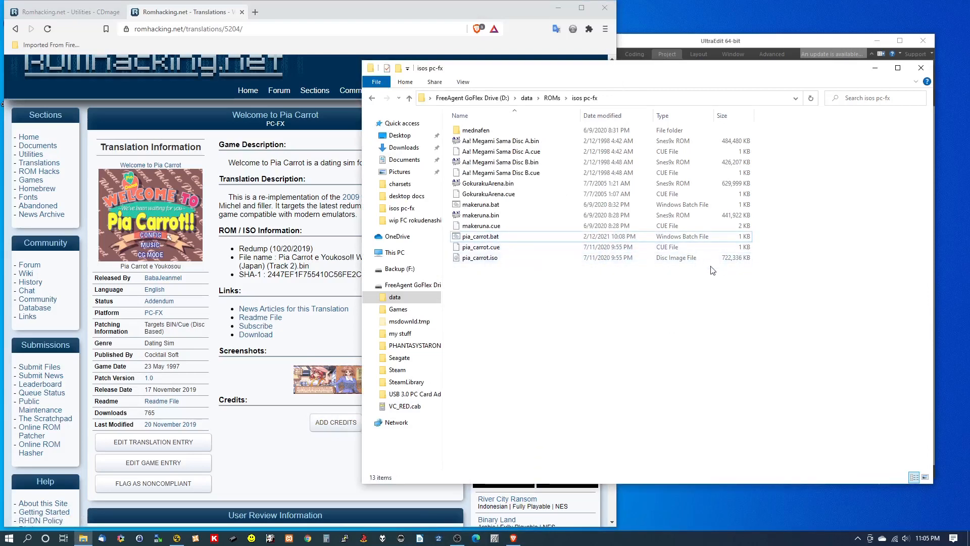
pyautogui.moveTo(51, 86)
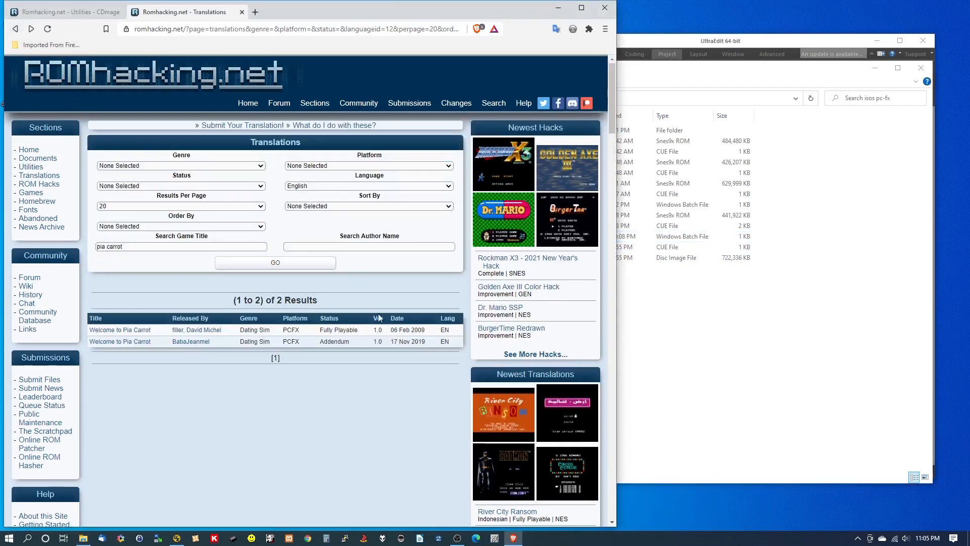
pyautogui.moveTo(216, 324)
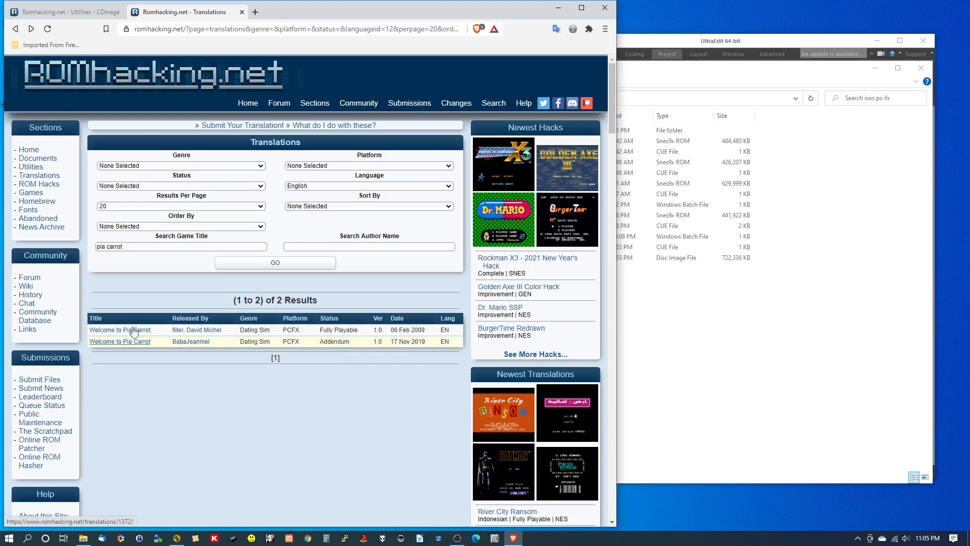
pyautogui.moveTo(121, 330)
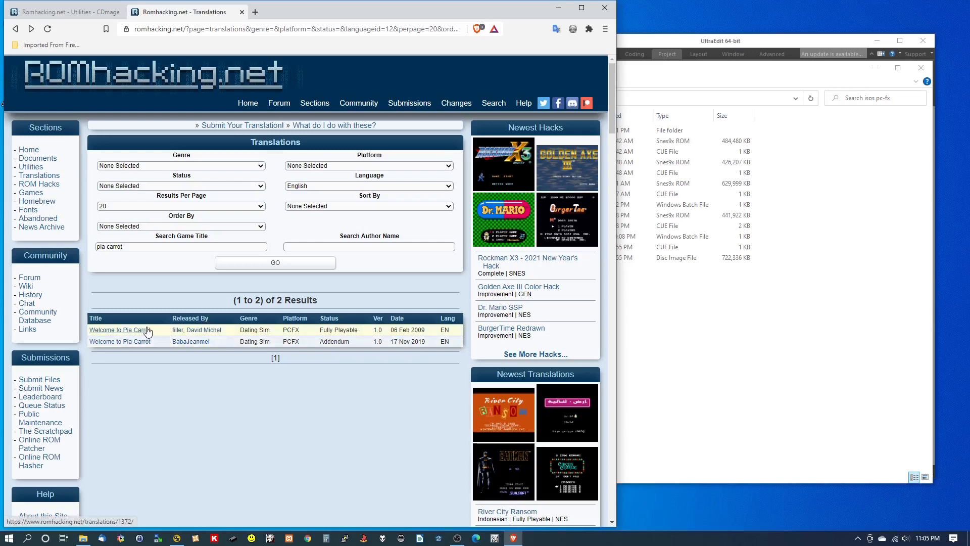
pyautogui.moveTo(121, 345)
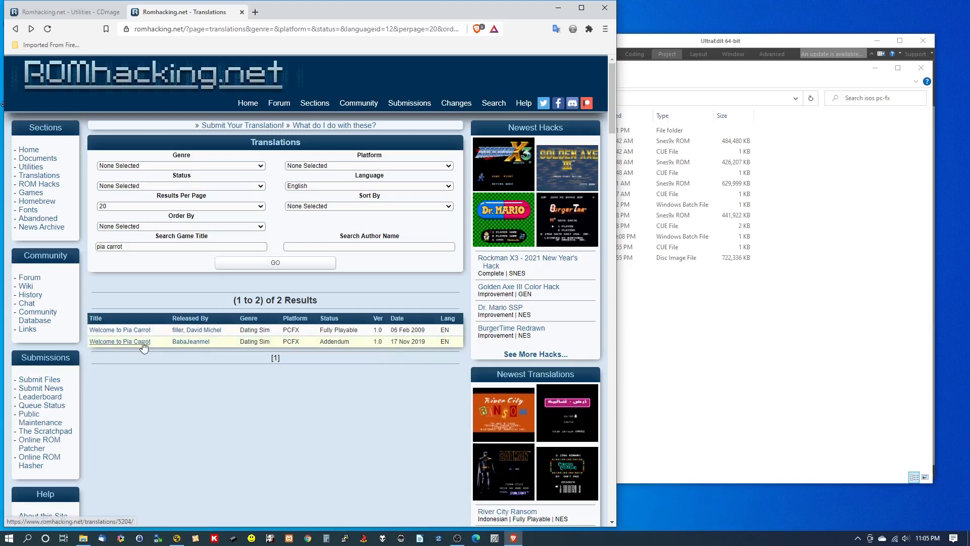
# - Open the 06 Feb 2009 Welcome to Pia Carrot translation entry and start its download
pyautogui.click(119, 342)
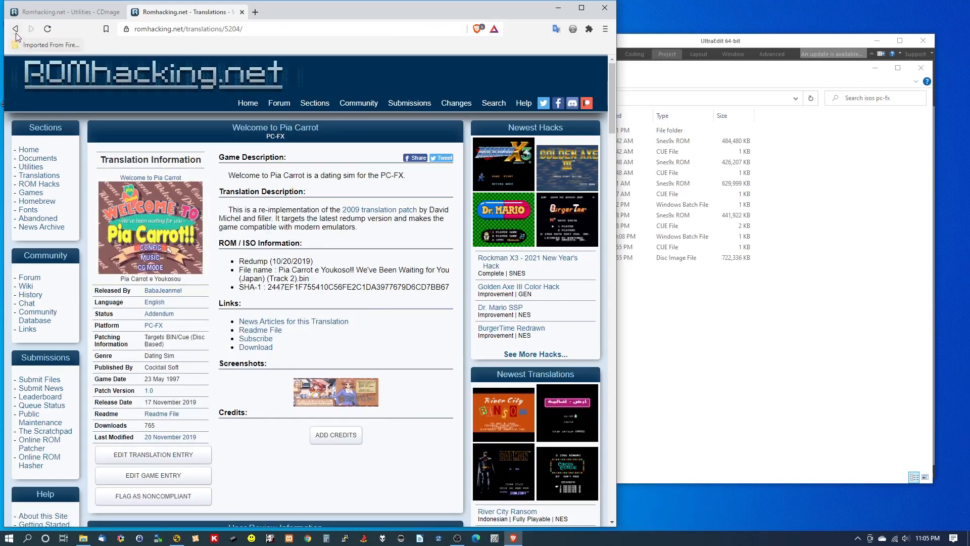
pyautogui.click(15, 28)
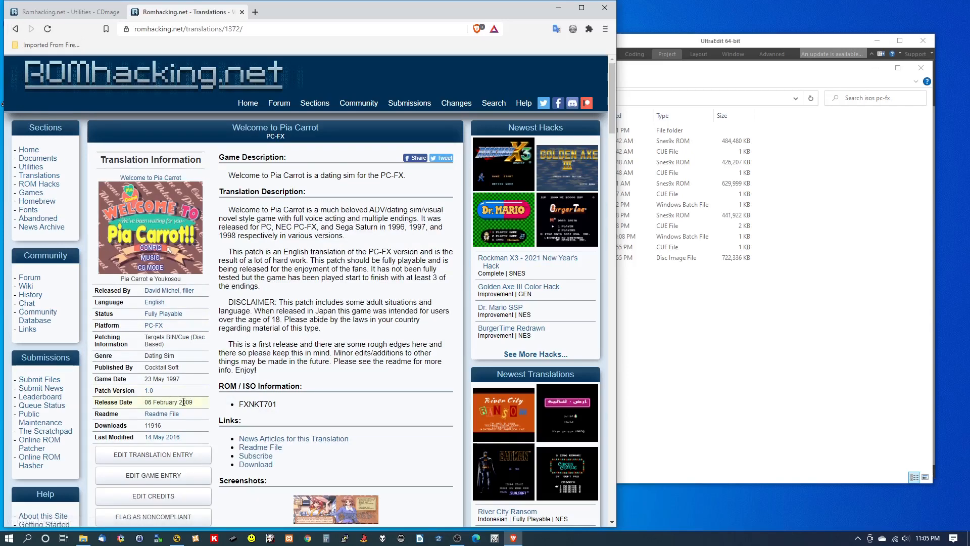
pyautogui.scroll(-3)
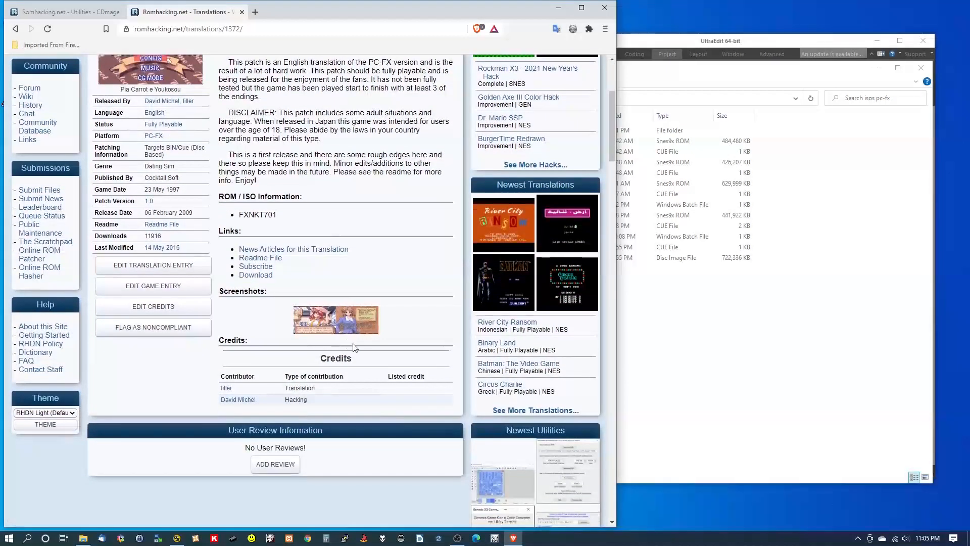
pyautogui.moveTo(330, 466)
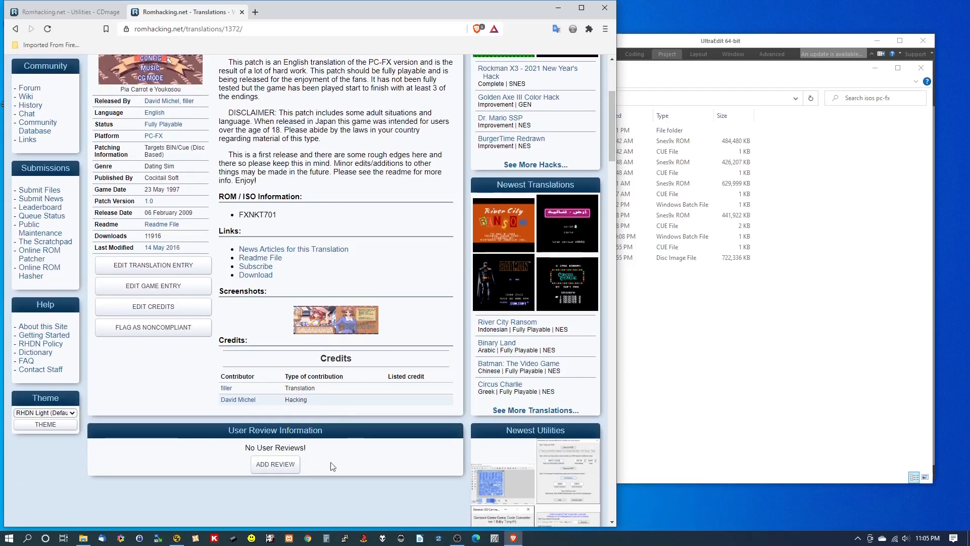
pyautogui.click(255, 274)
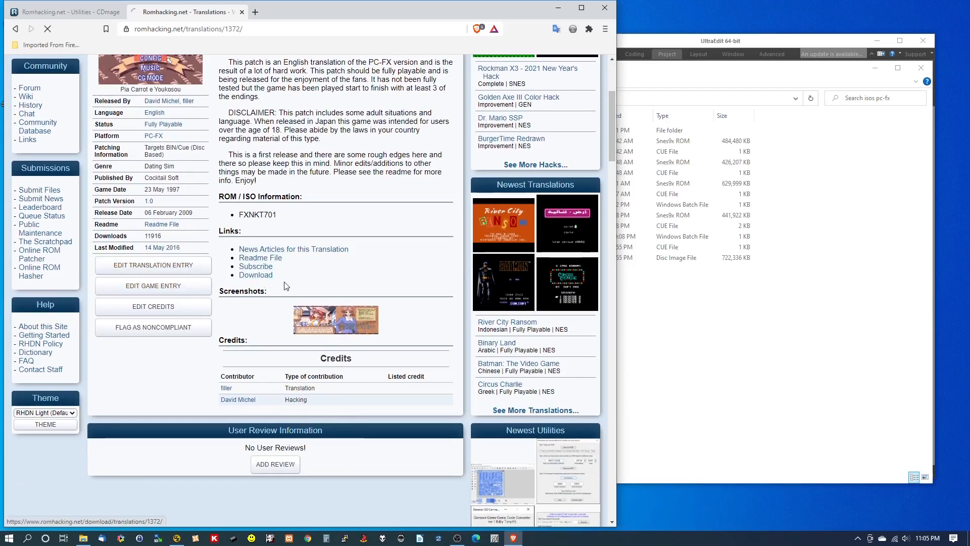
# - Save the WtPC_PC-FX_English_1-0.7z patch archive to the desktop
pyautogui.click(255, 275)
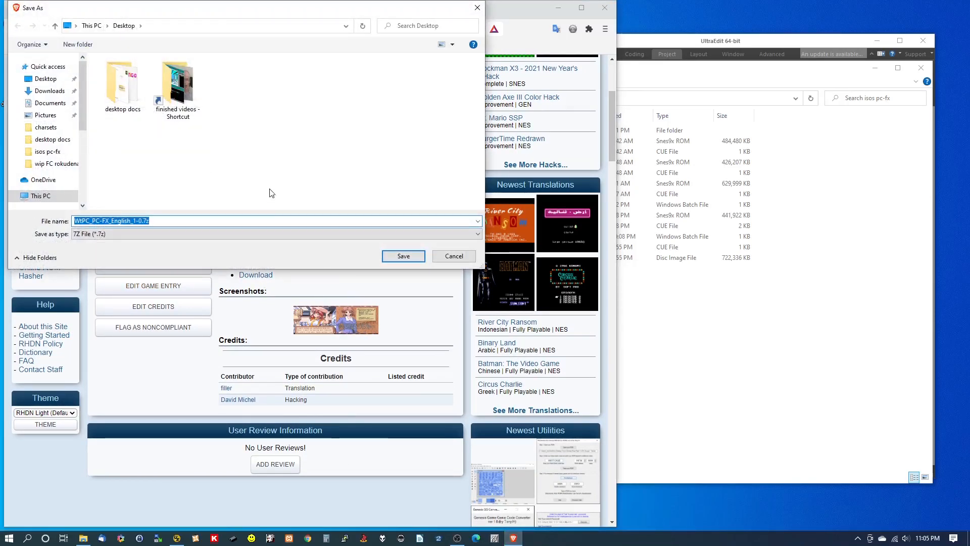
pyautogui.click(402, 256)
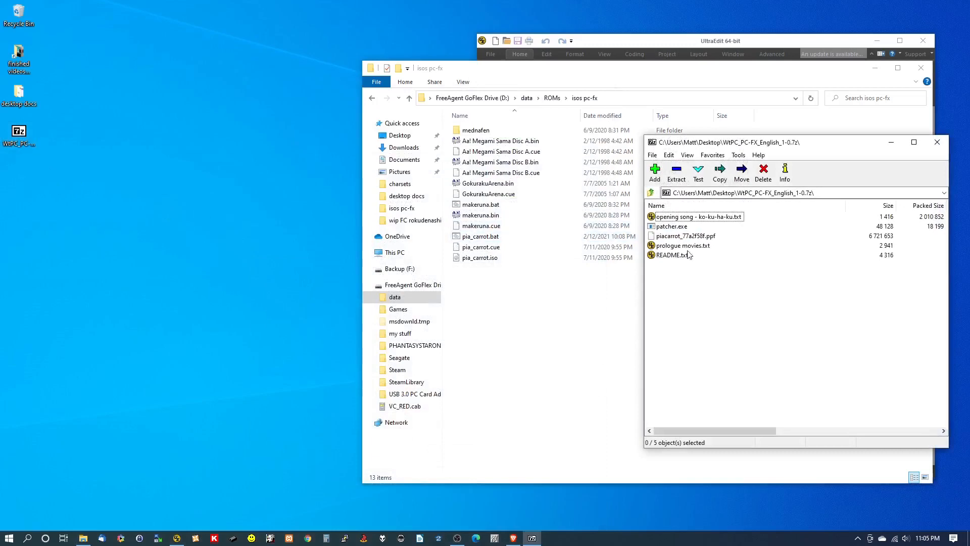
pyautogui.moveTo(656, 229)
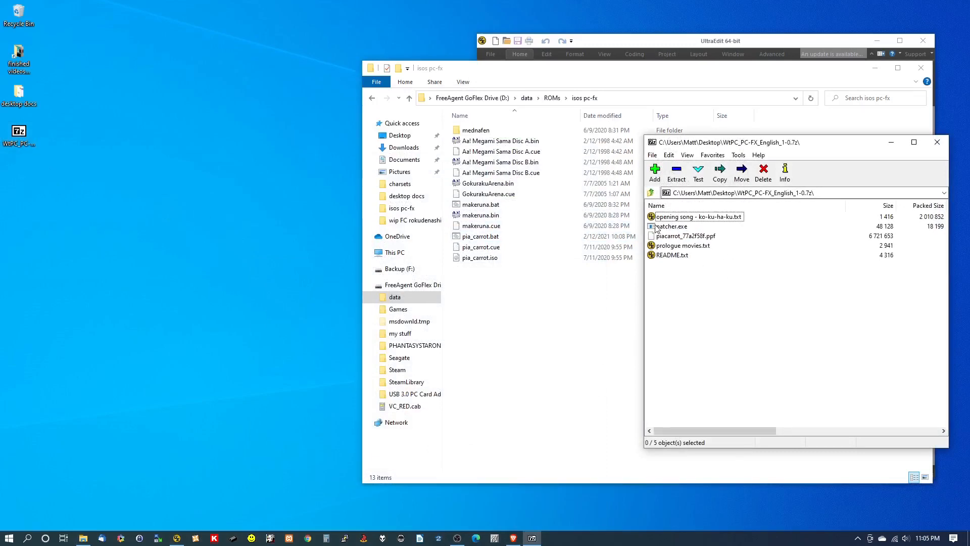
pyautogui.moveTo(684, 235)
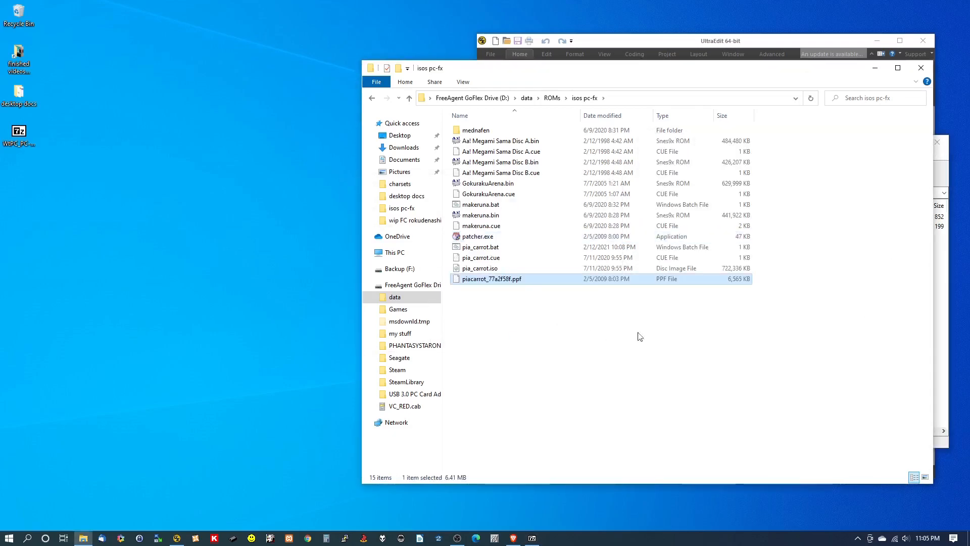
# - Create a new folder named 'pia carrot' inside isos pc-fx
pyautogui.click(479, 267)
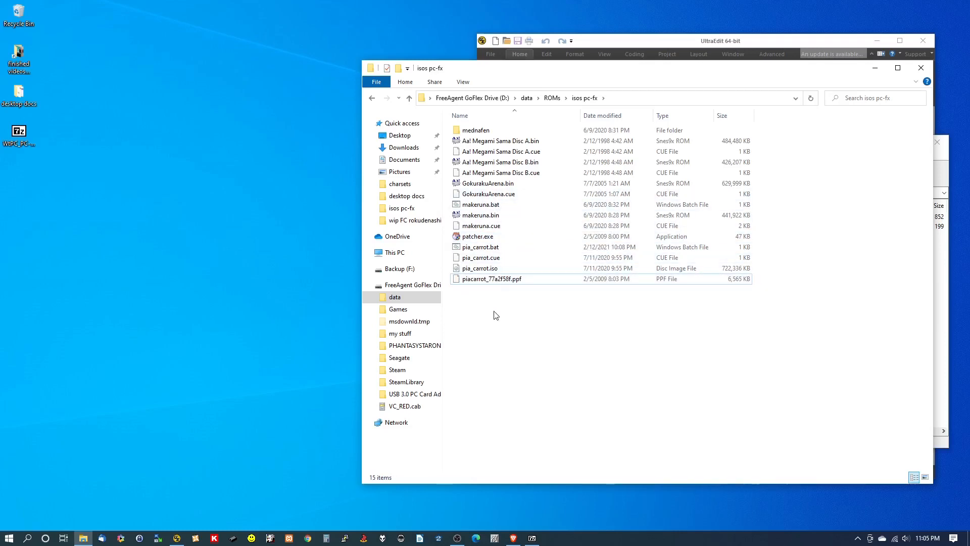
pyautogui.rightClick(495, 315)
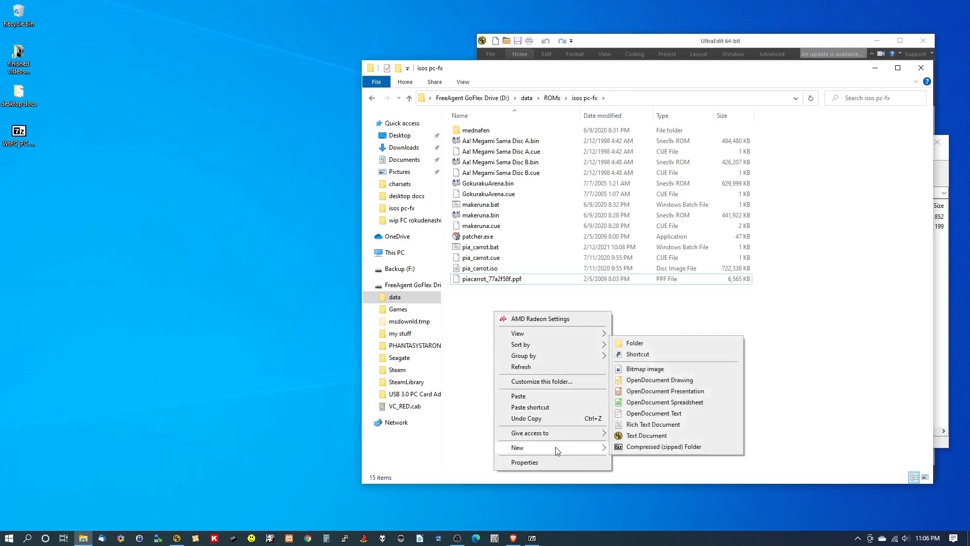
pyautogui.click(634, 342)
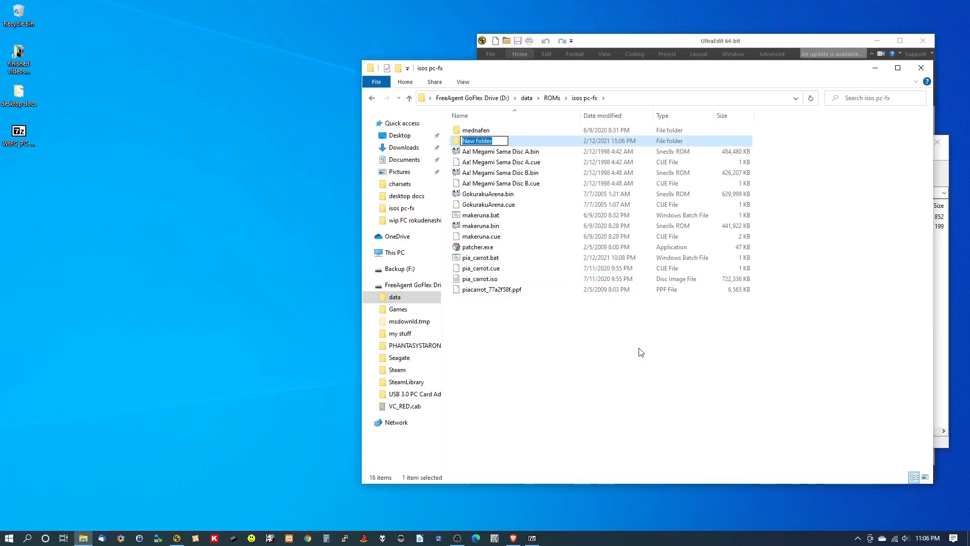
pyautogui.write('pia carrot')
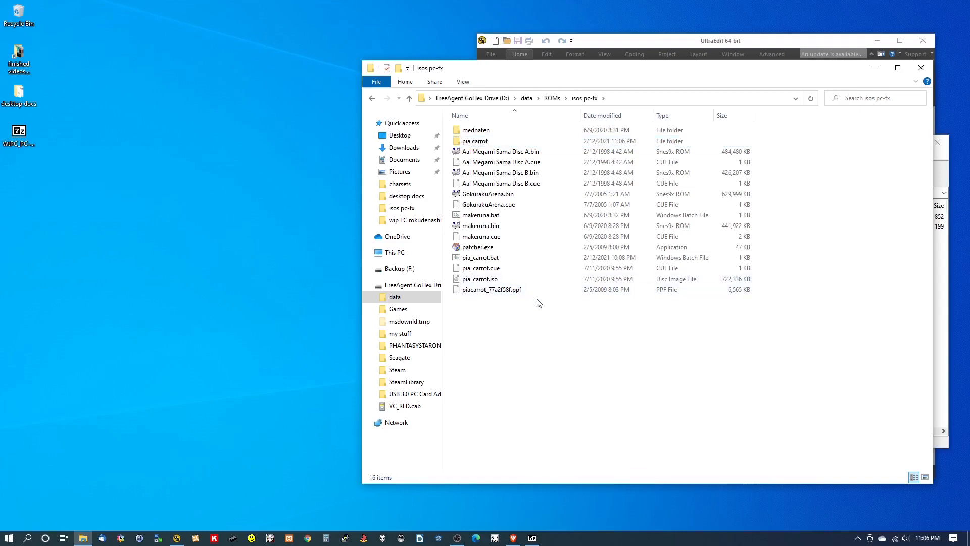
# - Move patcher.exe, the PPF patch and the pia_carrot files into the pia carrot folder
pyautogui.click(491, 289)
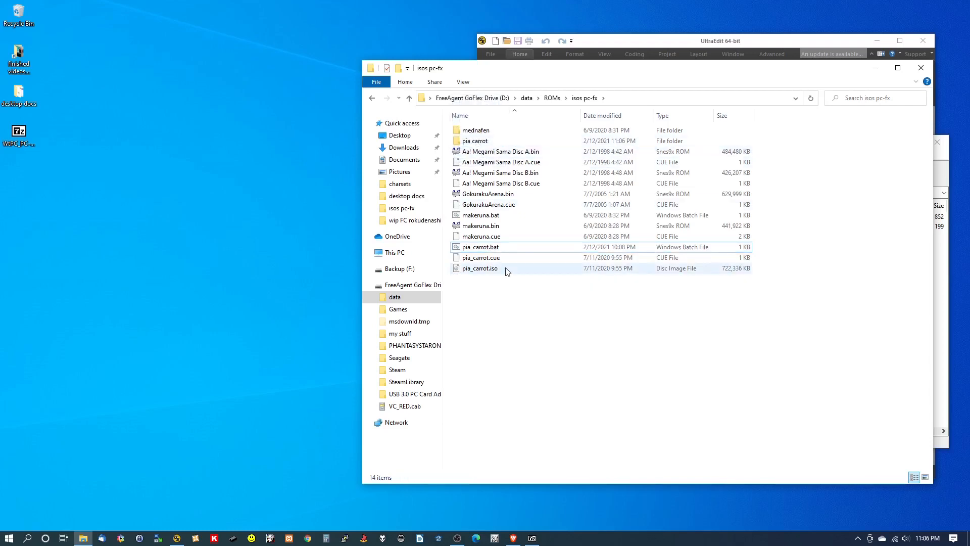
pyautogui.rightClick(481, 246)
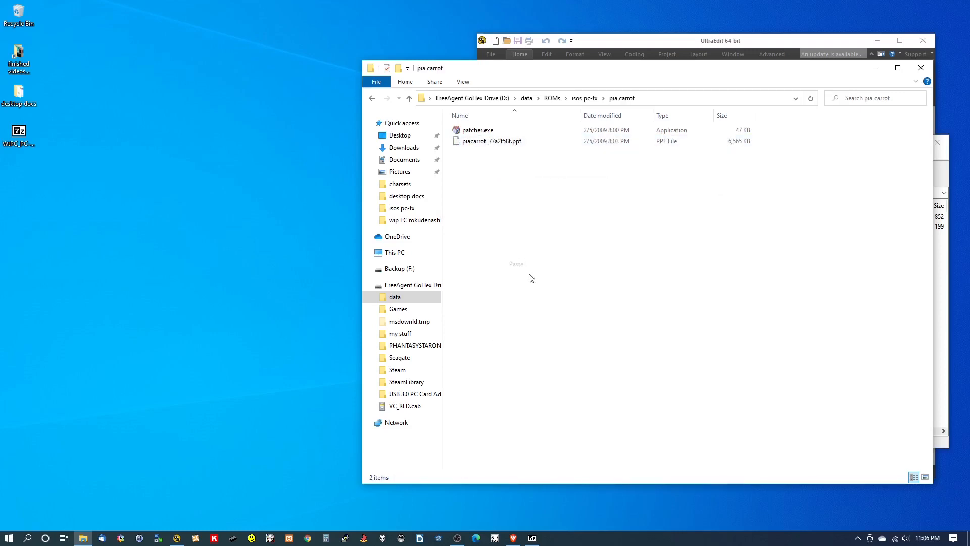
pyautogui.click(516, 264)
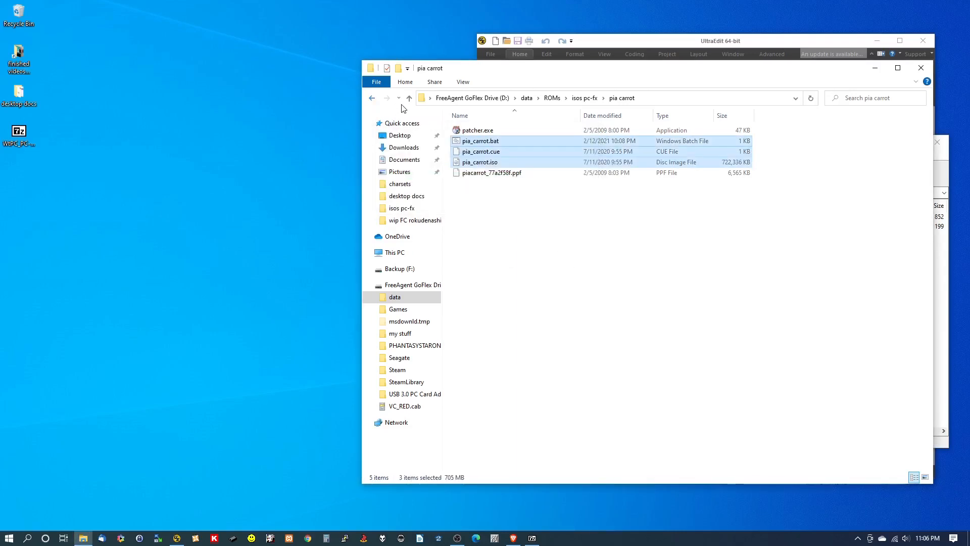
pyautogui.click(409, 98)
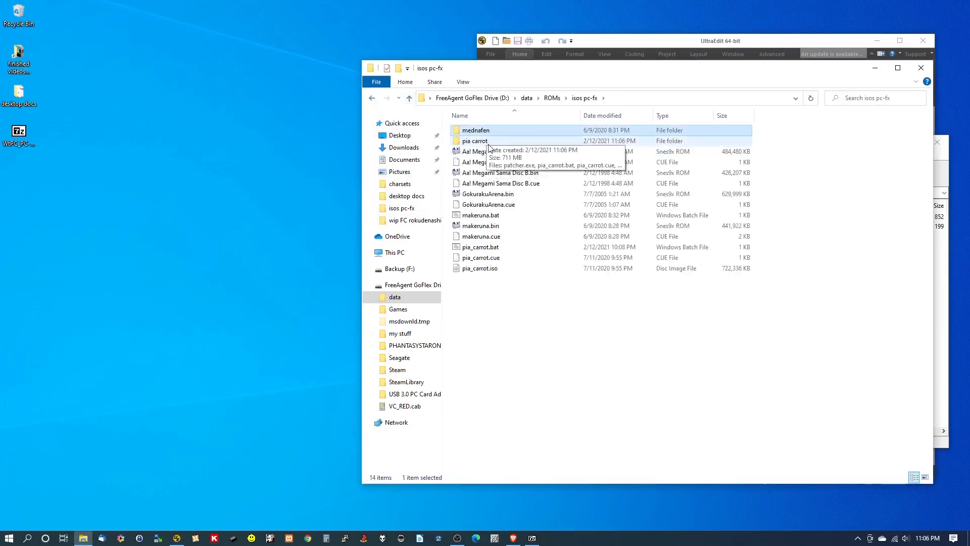
pyautogui.doubleClick(474, 140)
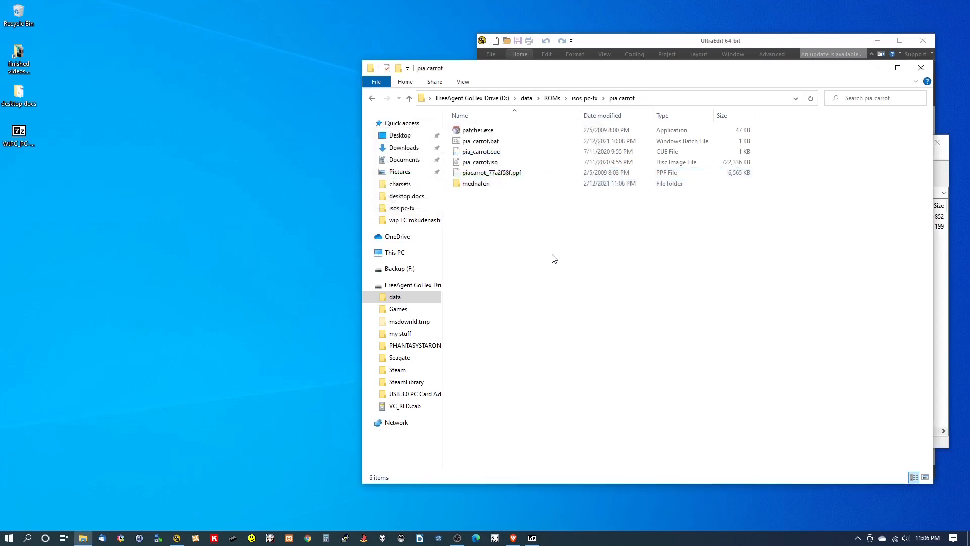
# - Launch patcher.exe and check which disc image file types it accepts, then cancel
pyautogui.click(481, 152)
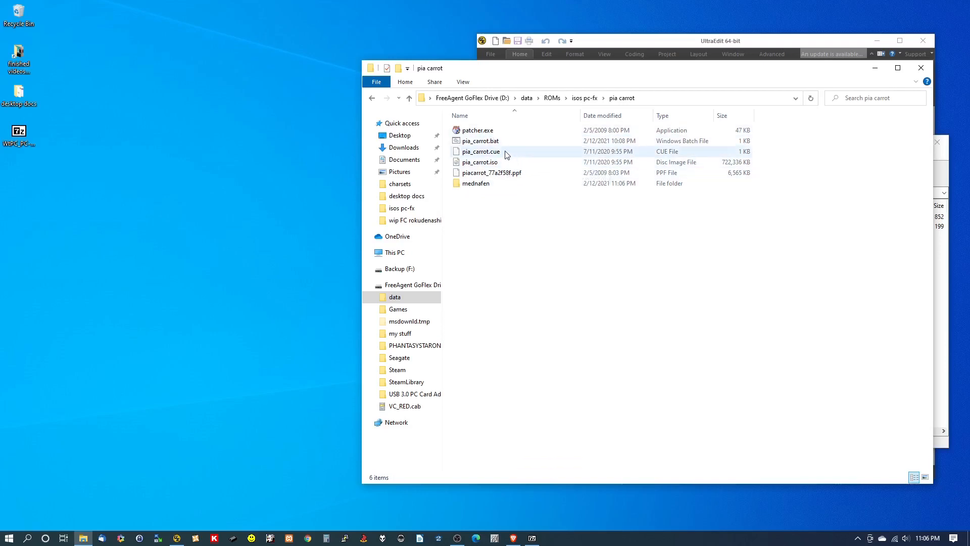
pyautogui.moveTo(498, 161)
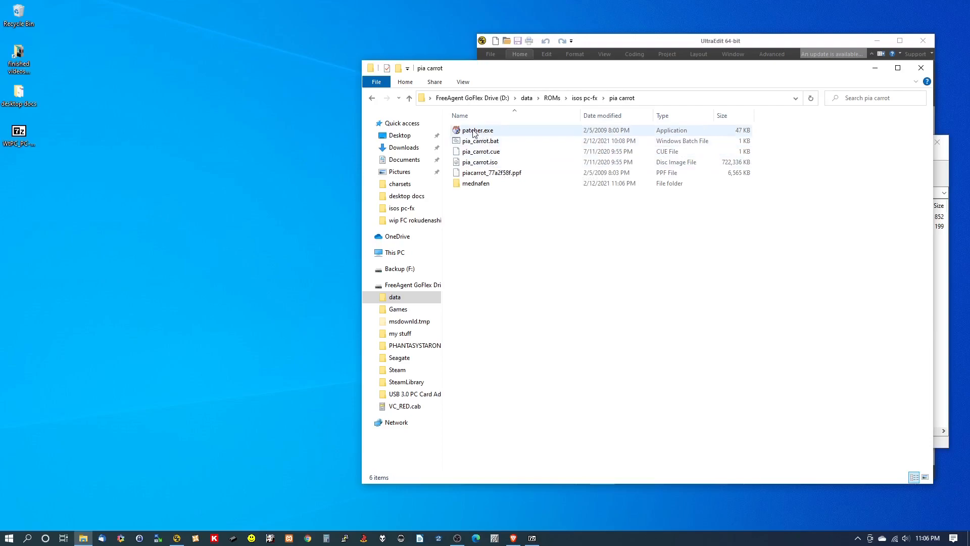
pyautogui.doubleClick(476, 129)
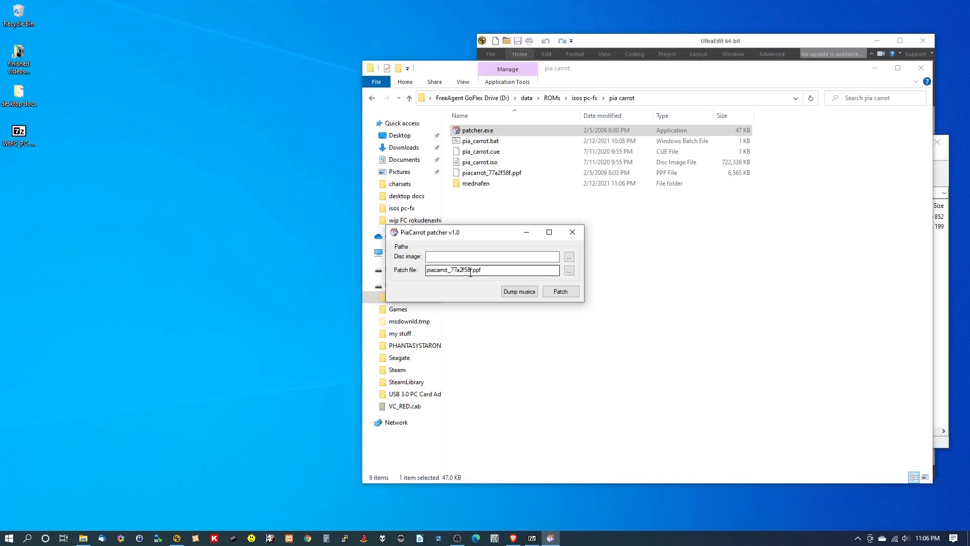
pyautogui.click(567, 256)
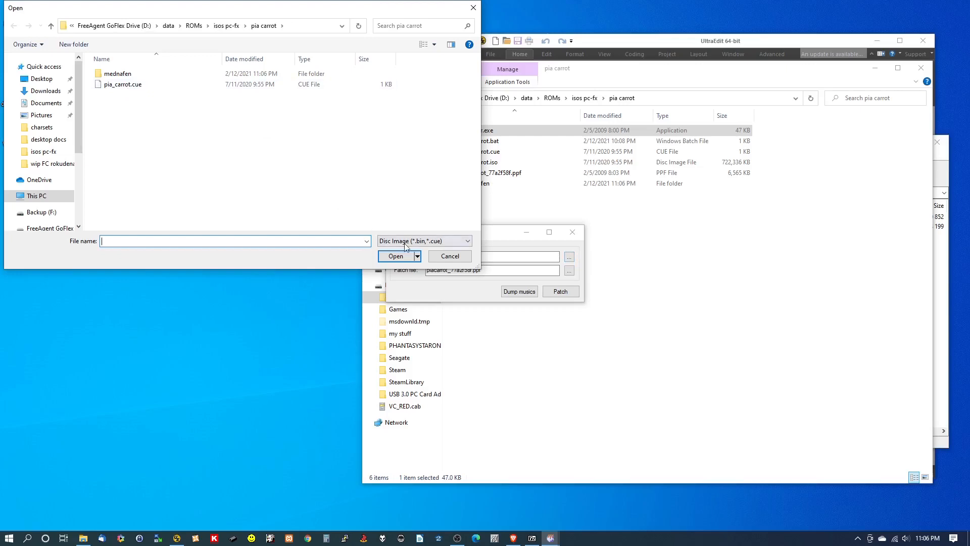
pyautogui.moveTo(455, 248)
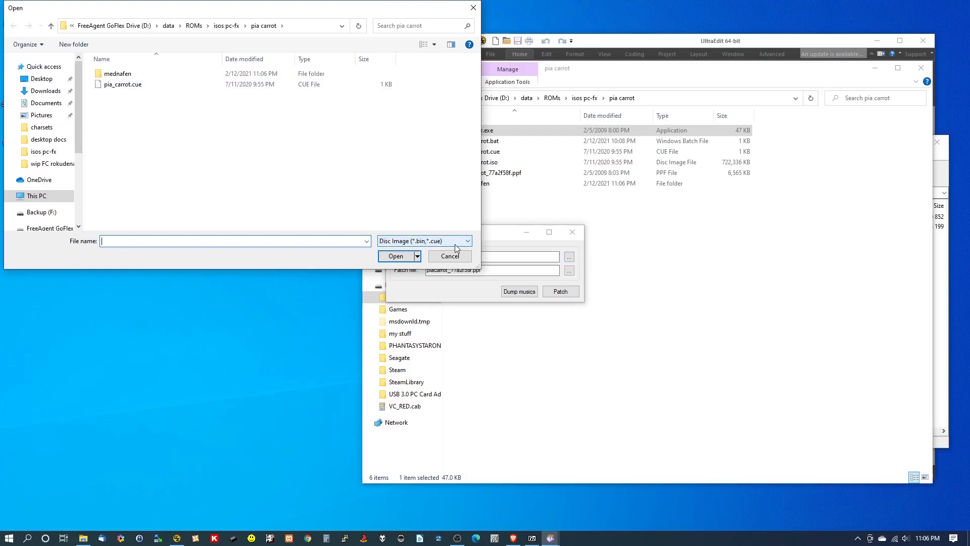
pyautogui.click(467, 241)
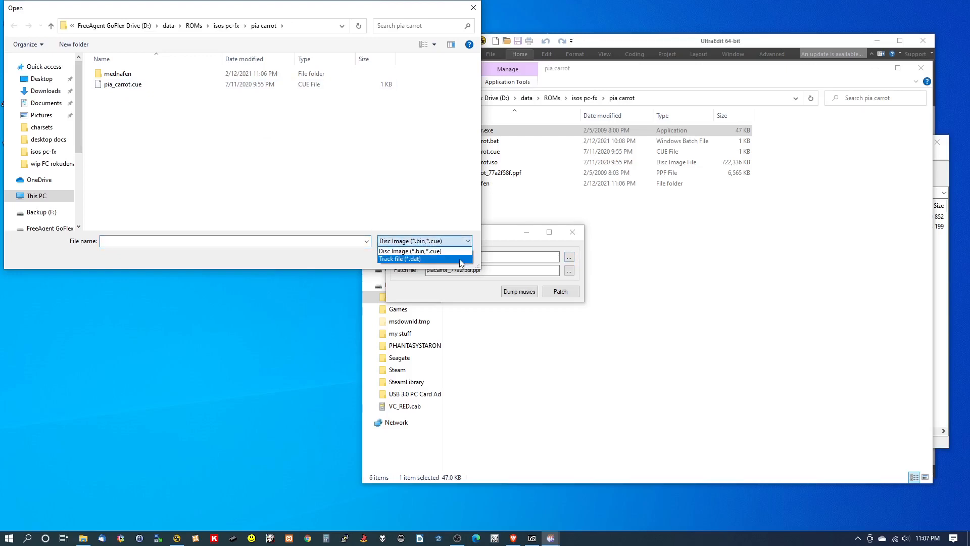
pyautogui.moveTo(413, 260)
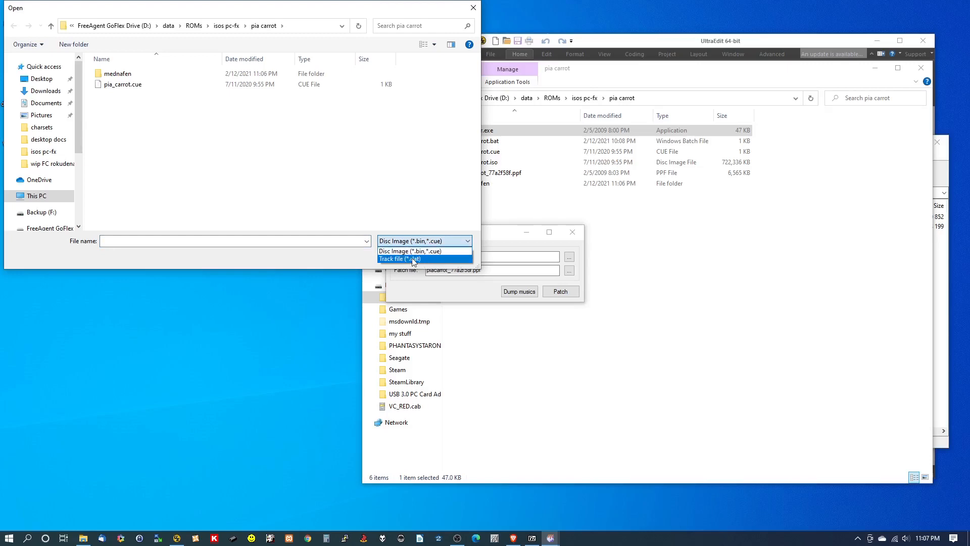
pyautogui.click(425, 251)
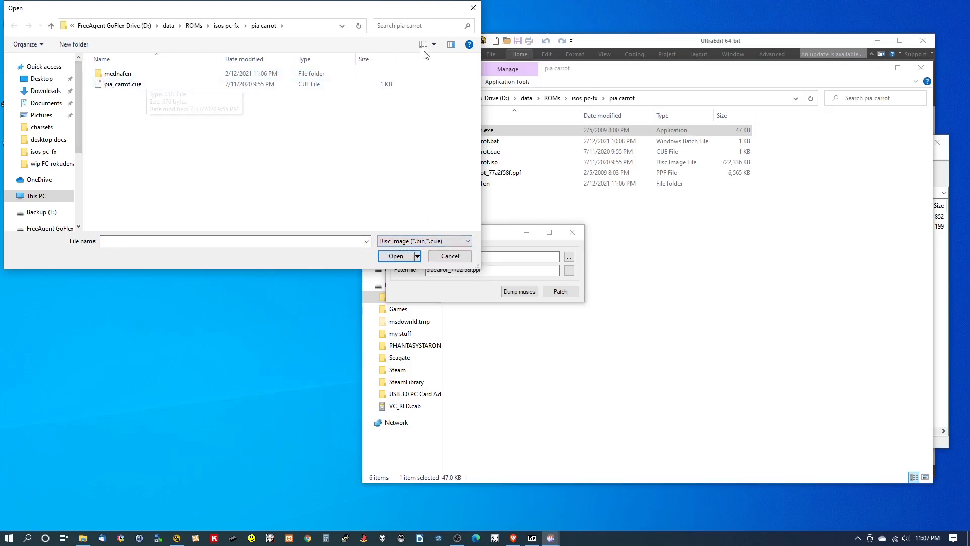
pyautogui.click(449, 256)
pyautogui.write('pia_carrot.bin')
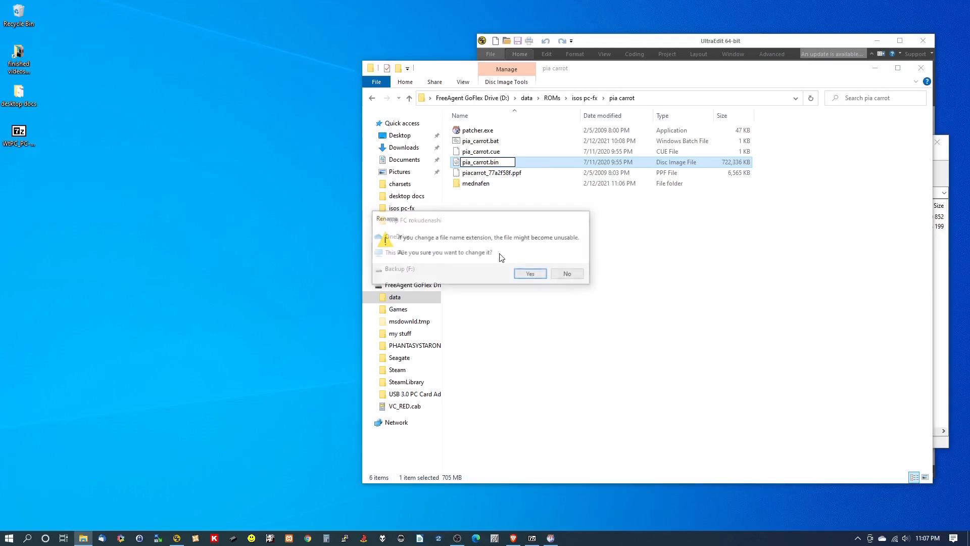
# - Confirm the .bin rename and change pia_carrot.cue's FILE extension to bin in UltraEdit
pyautogui.click(529, 274)
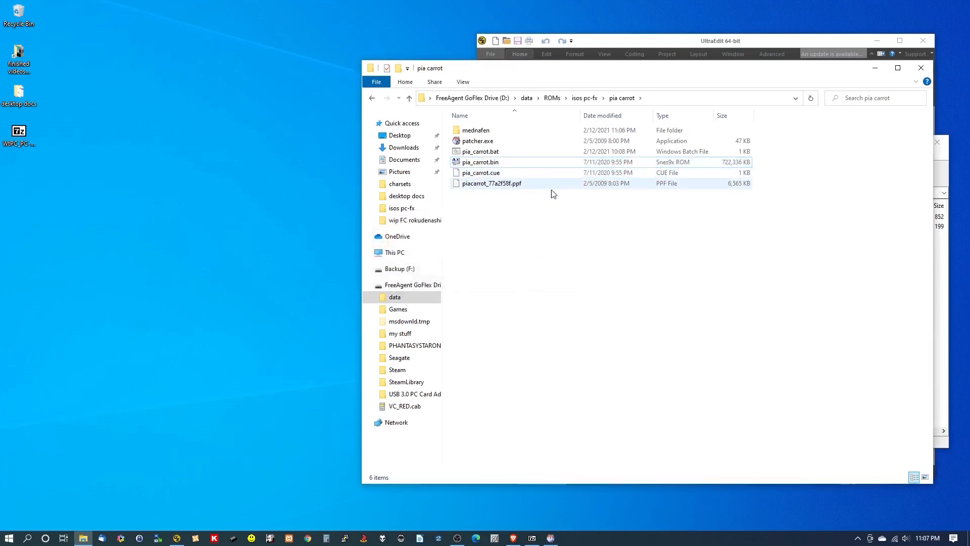
pyautogui.click(480, 162)
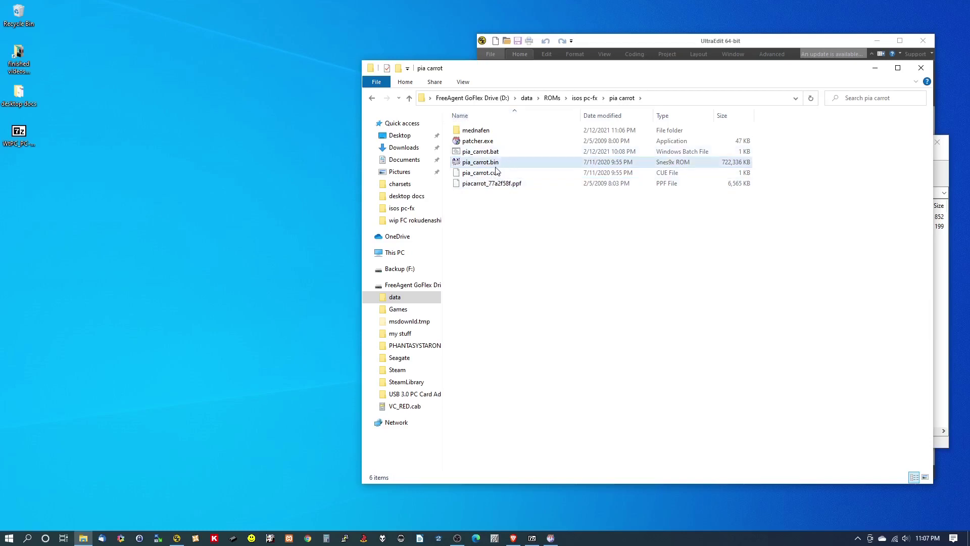
pyautogui.rightClick(479, 173)
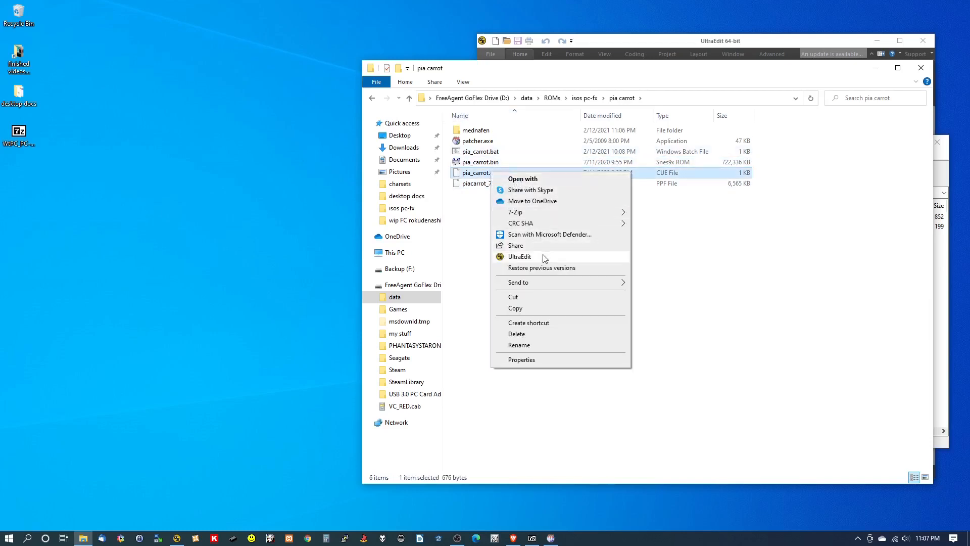
pyautogui.click(520, 256)
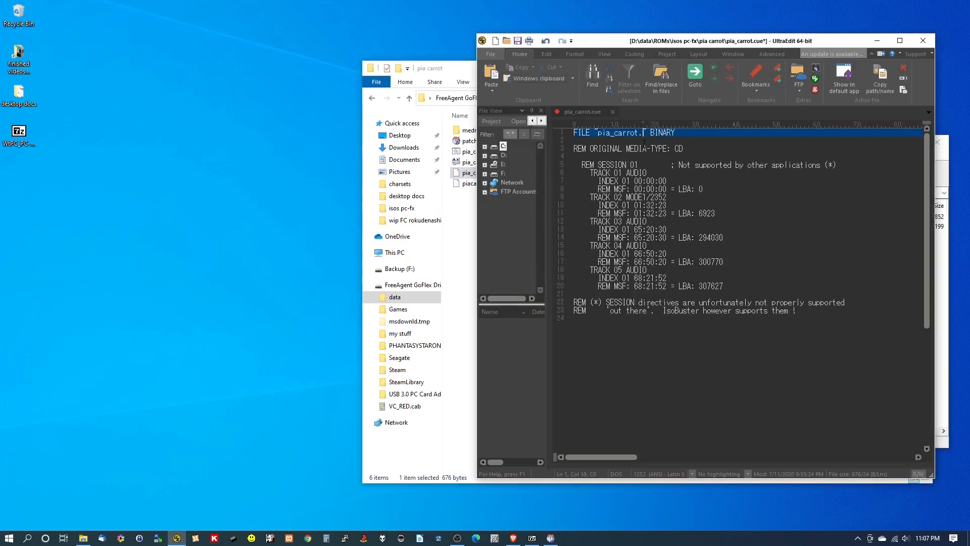
pyautogui.write('bin')
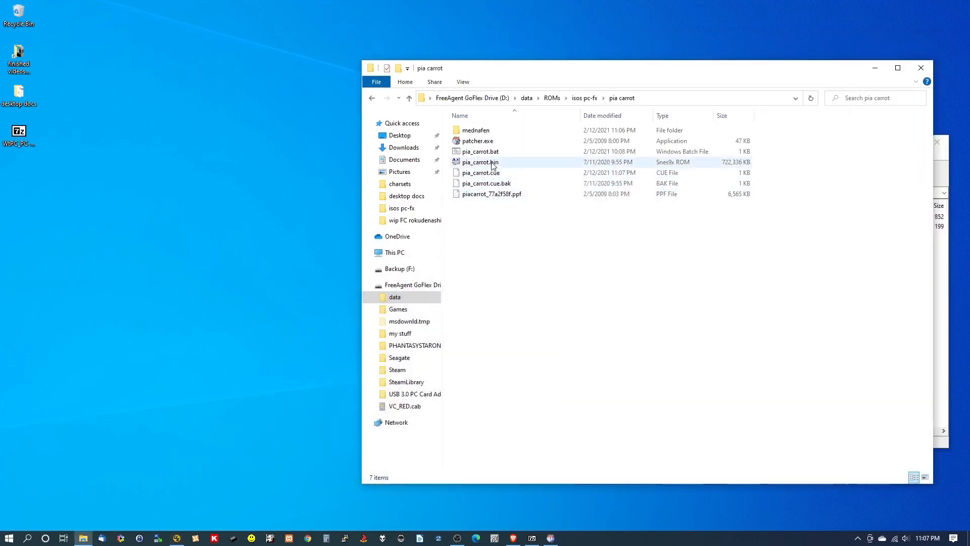
# - Relaunch the patcher, patch pia_carrot.bin with the PPF file, and close the patcher
pyautogui.click(480, 162)
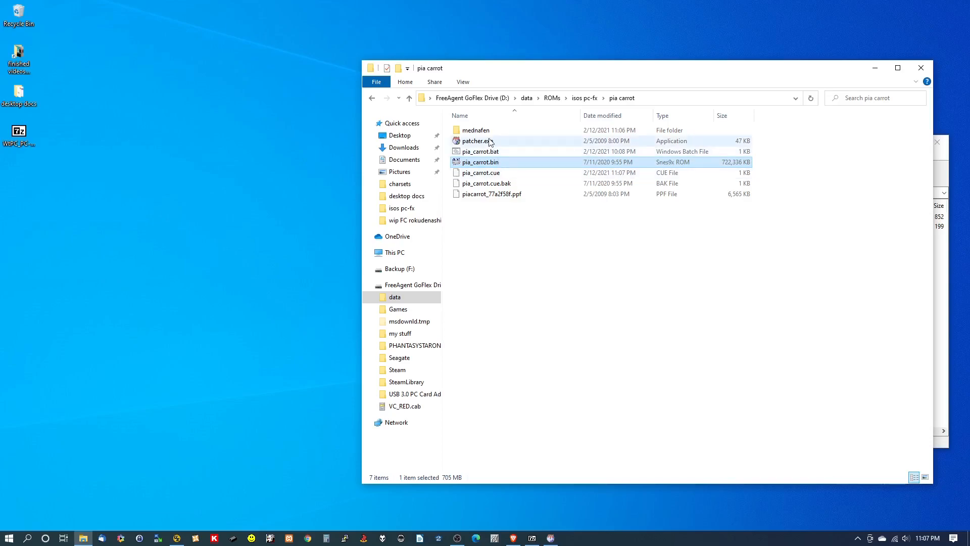
pyautogui.doubleClick(477, 141)
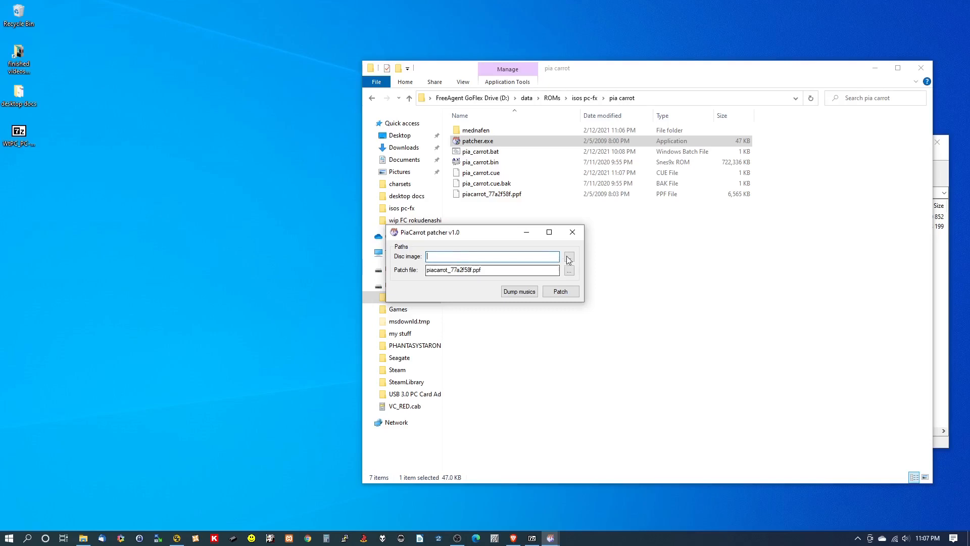
pyautogui.click(568, 256)
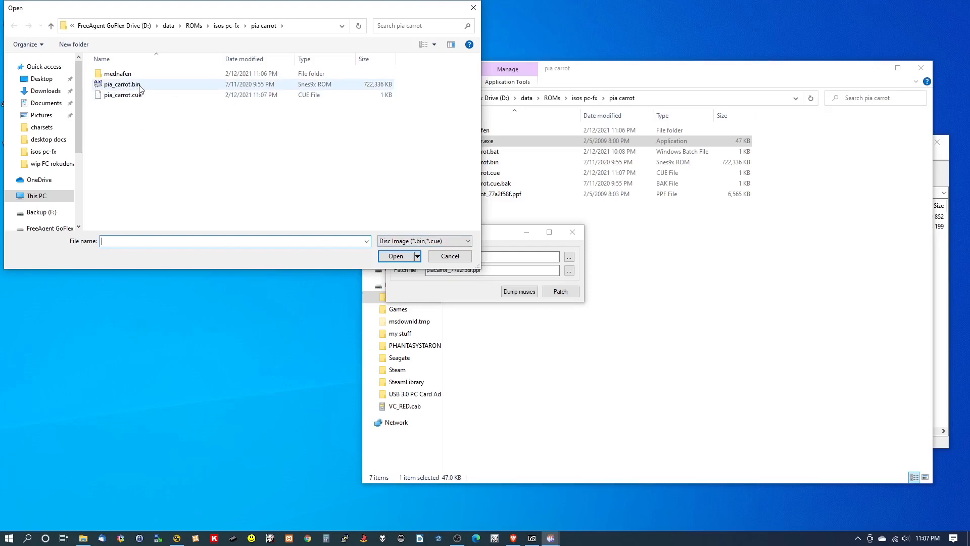
pyautogui.click(122, 83)
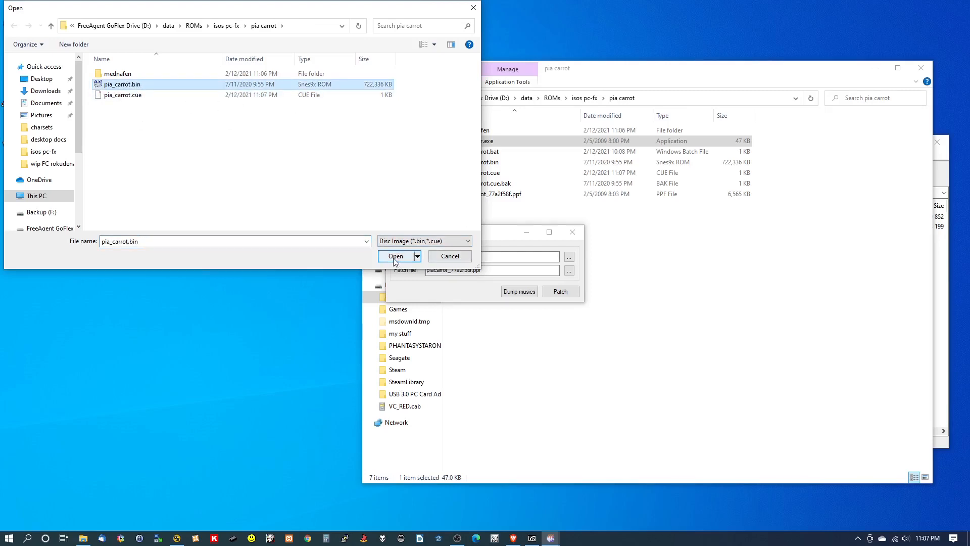
pyautogui.click(395, 256)
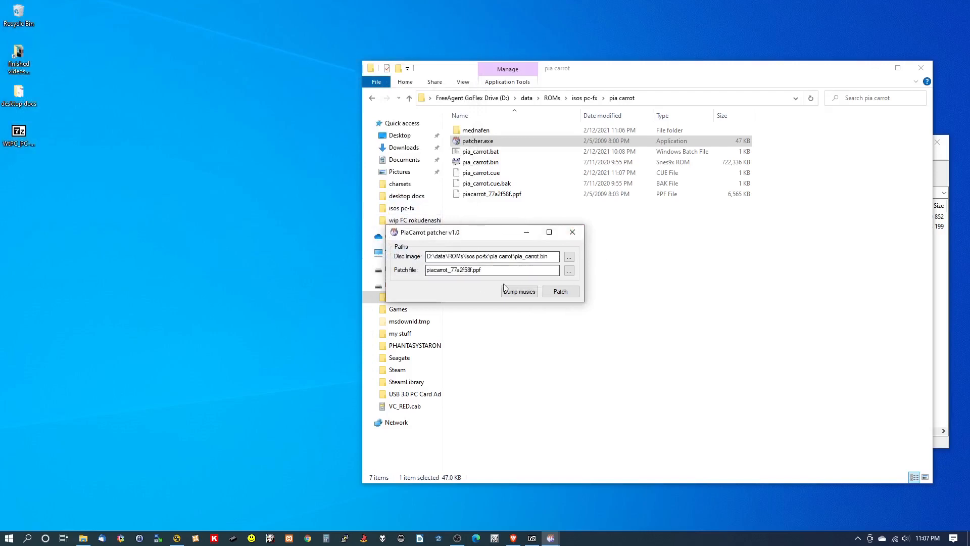
pyautogui.moveTo(543, 270)
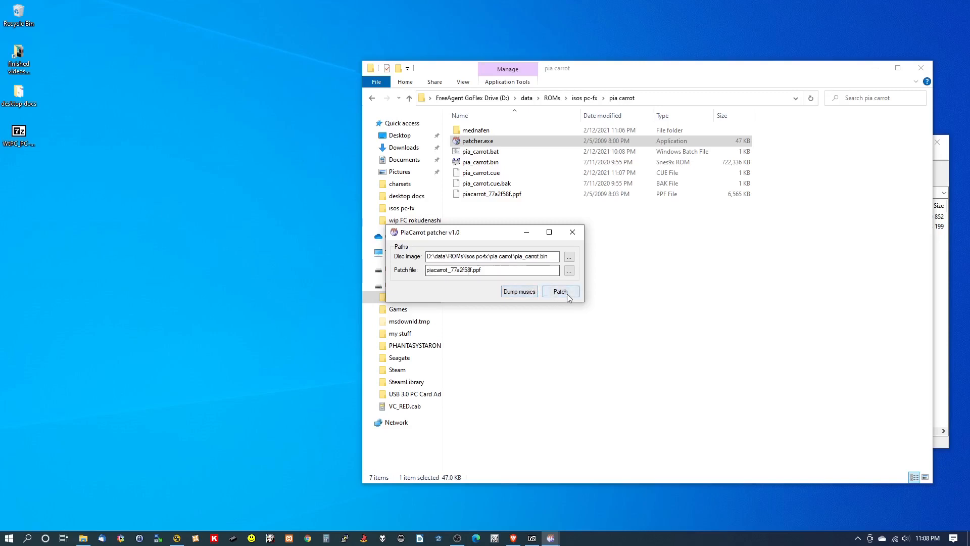
pyautogui.moveTo(581, 302)
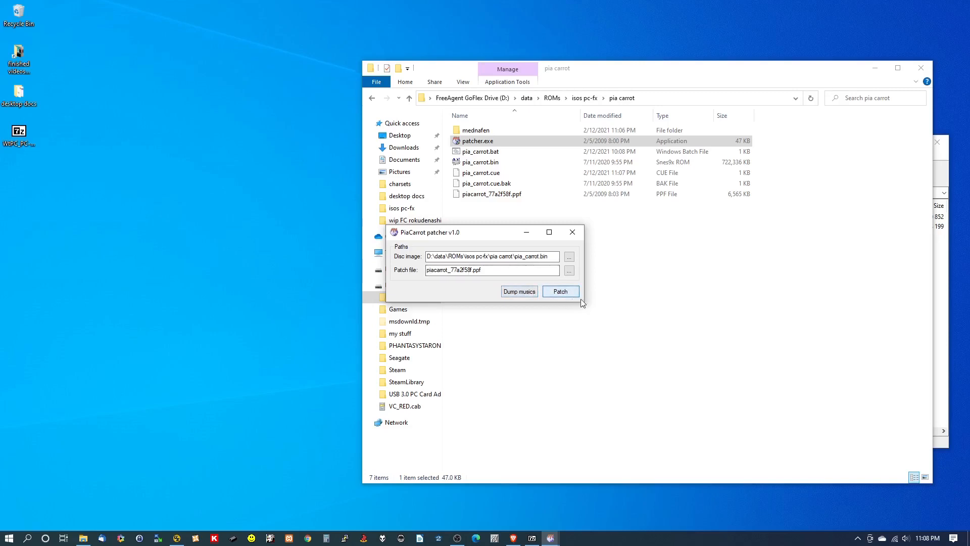
pyautogui.moveTo(608, 311)
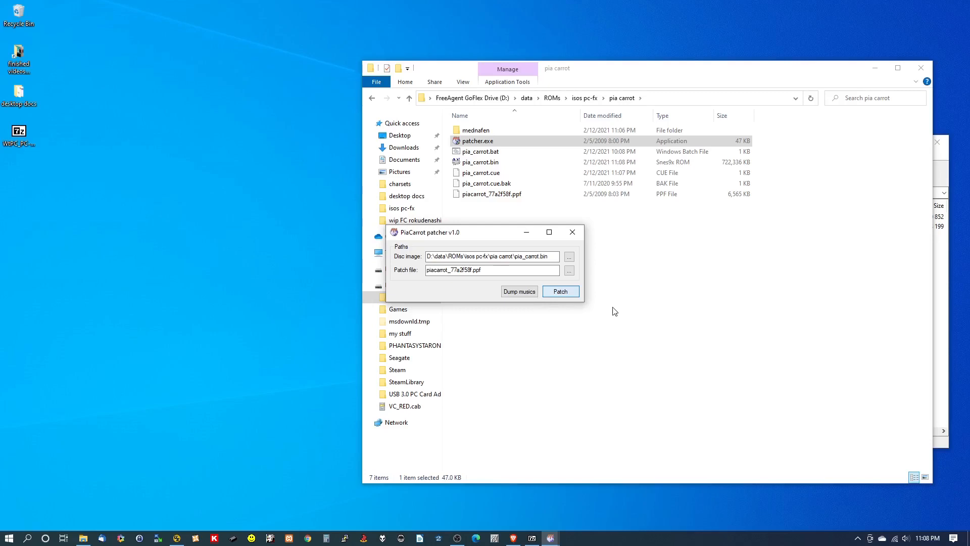
pyautogui.click(560, 291)
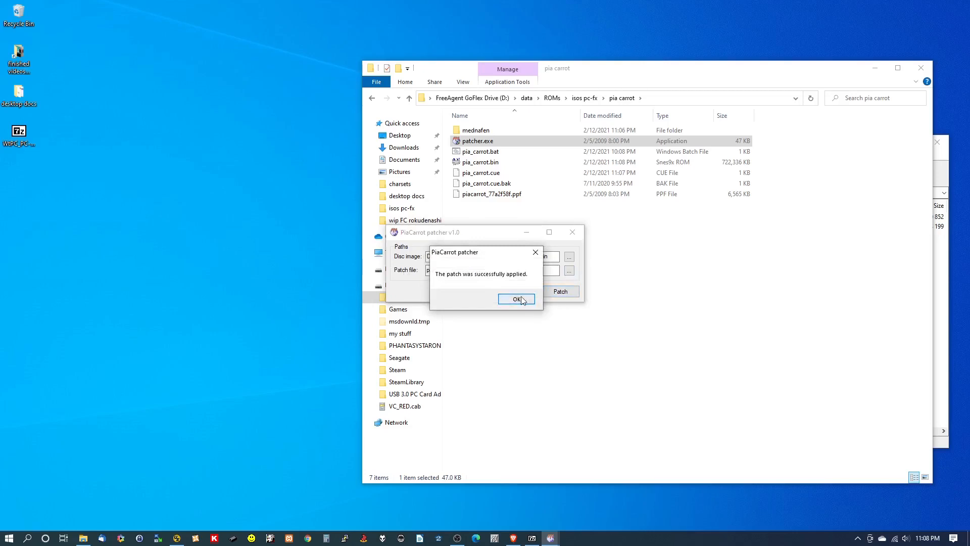
pyautogui.click(516, 299)
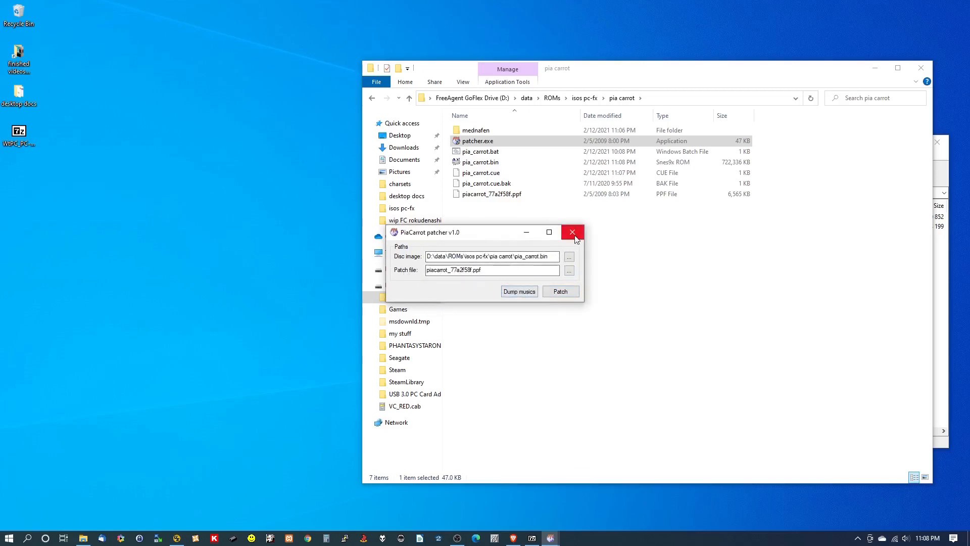
pyautogui.moveTo(575, 239)
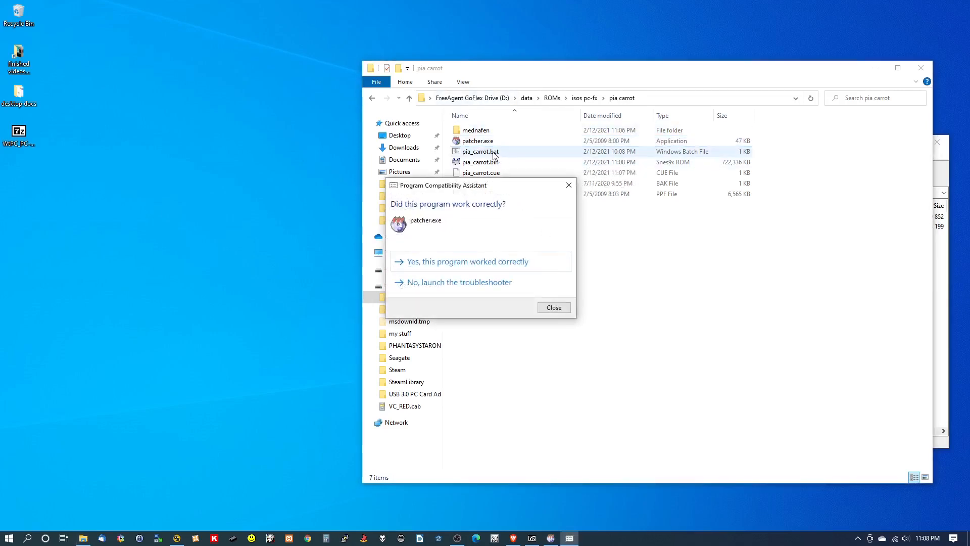
# - Boot pia_carrot.bat in Mednafen, see the PC-FX load error, and close the emulator
pyautogui.click(553, 308)
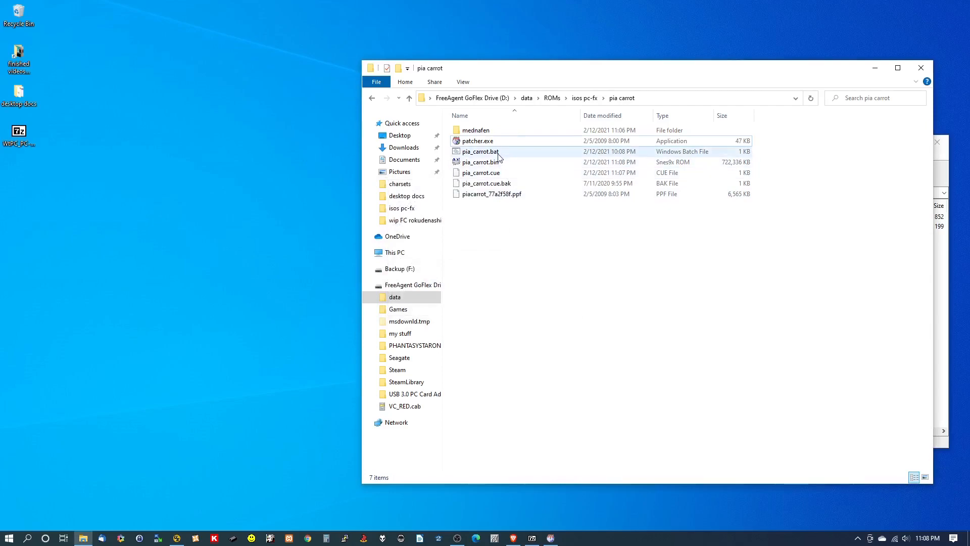
pyautogui.doubleClick(481, 152)
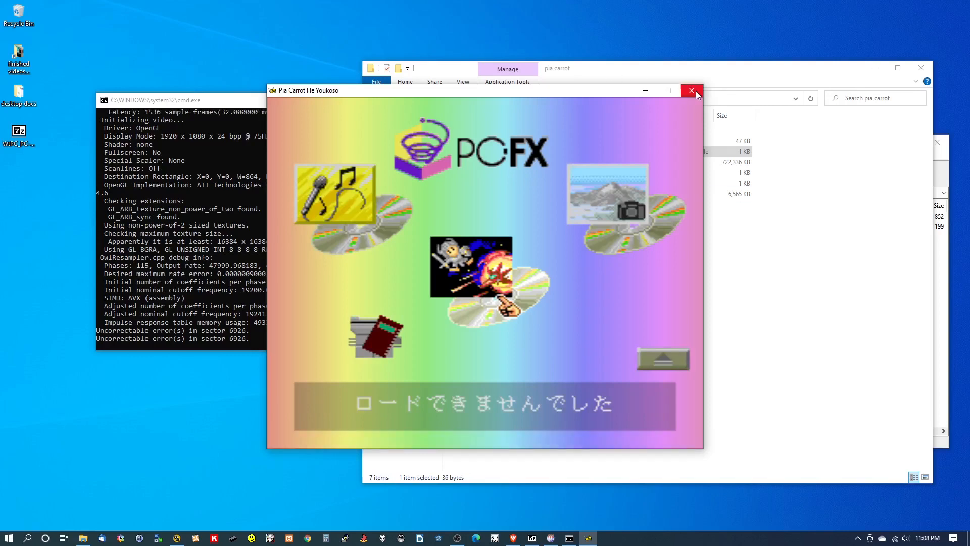
pyautogui.click(691, 90)
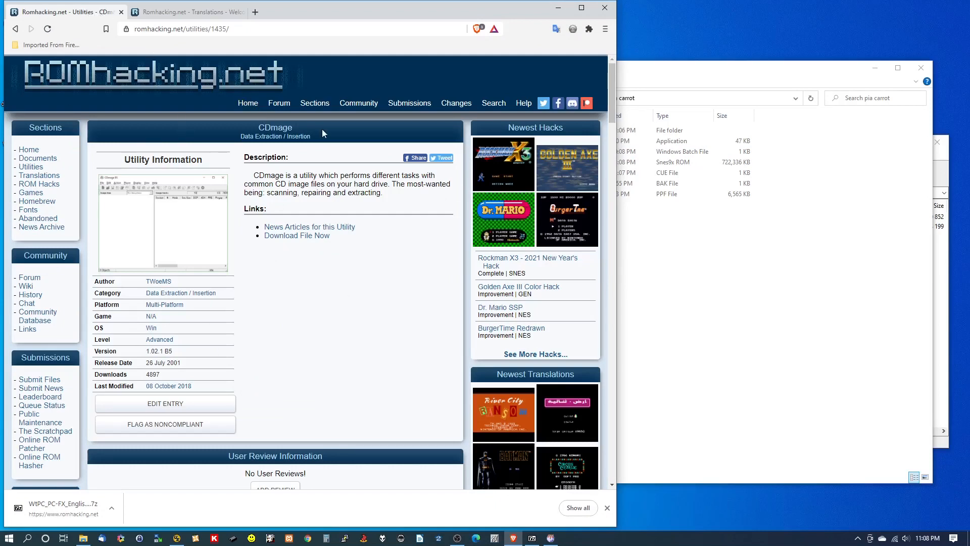
pyautogui.moveTo(376, 174)
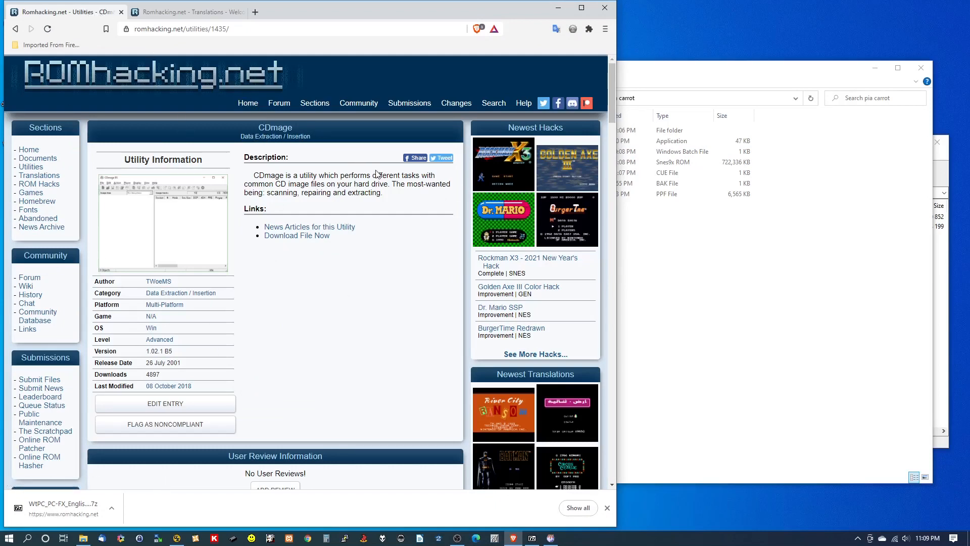
pyautogui.moveTo(272, 407)
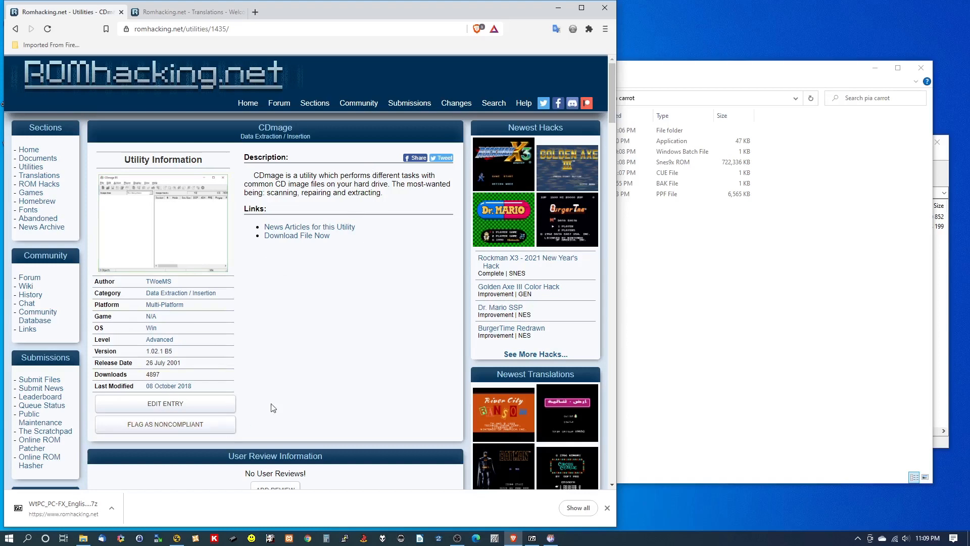
pyautogui.moveTo(292, 183)
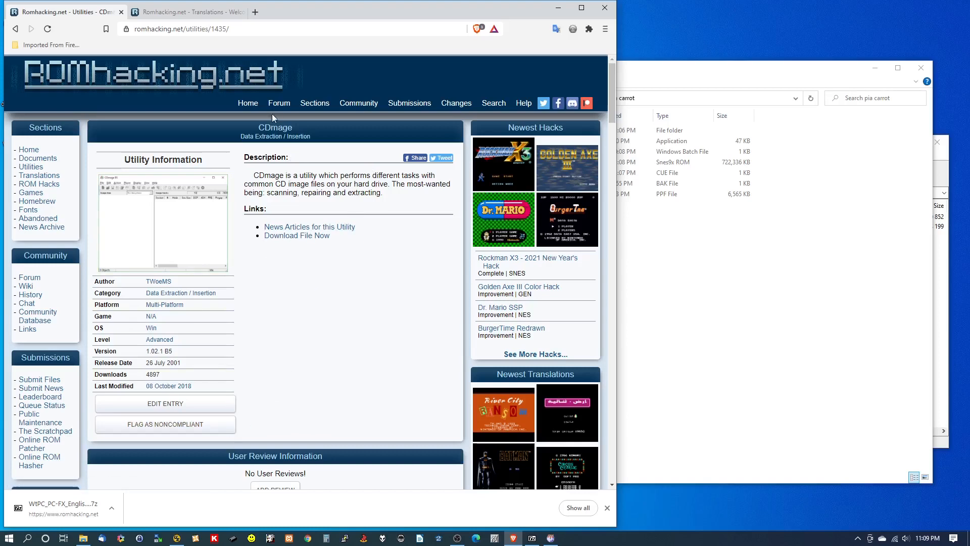
# - Follow the Forum link in ROMhacking.net's top navigation bar
pyautogui.click(279, 103)
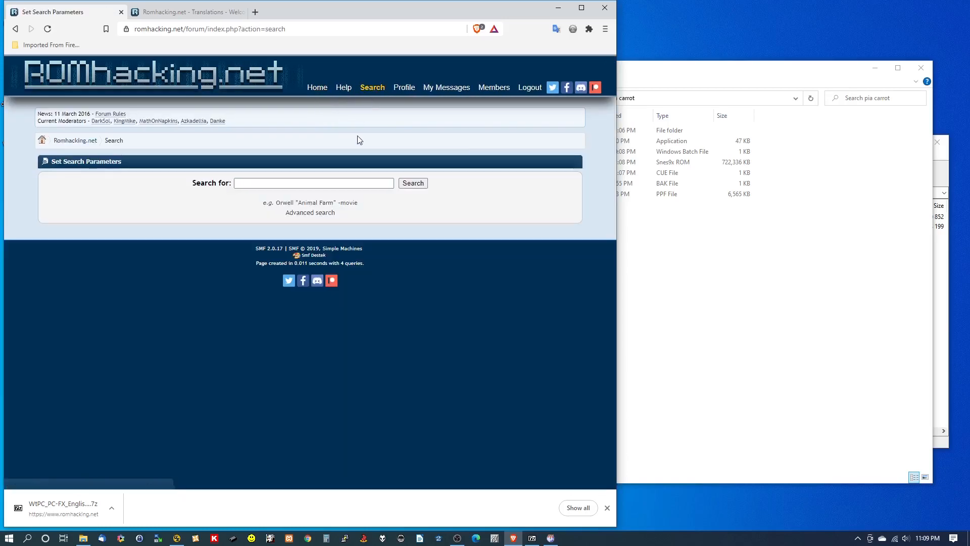
# - Search the forum for 'pia carrot' and open the Underrated Games reply
pyautogui.click(313, 183)
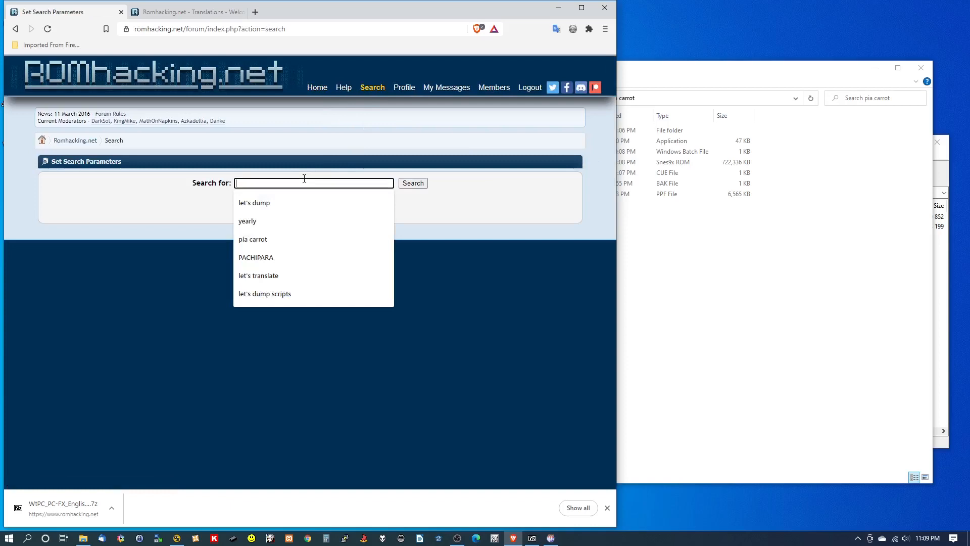
pyautogui.click(253, 239)
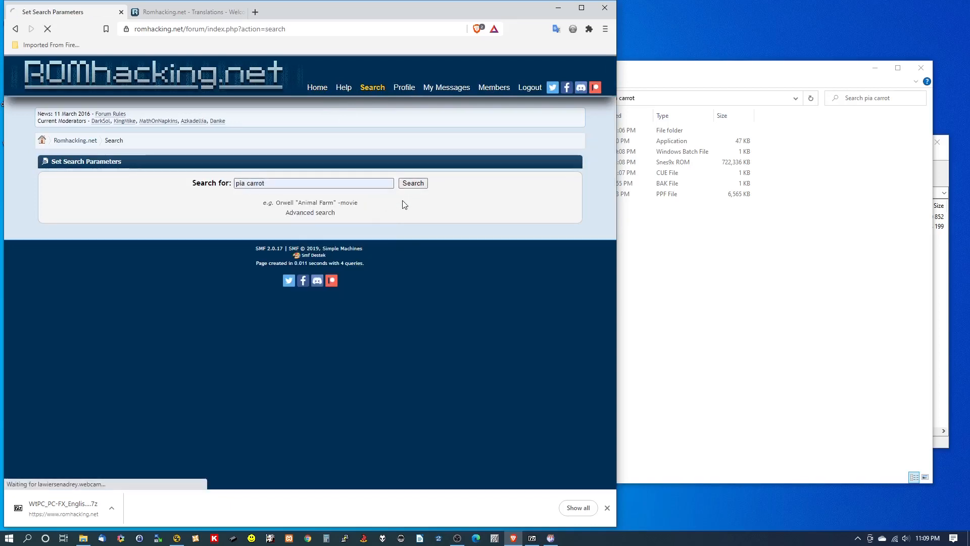
pyautogui.click(412, 182)
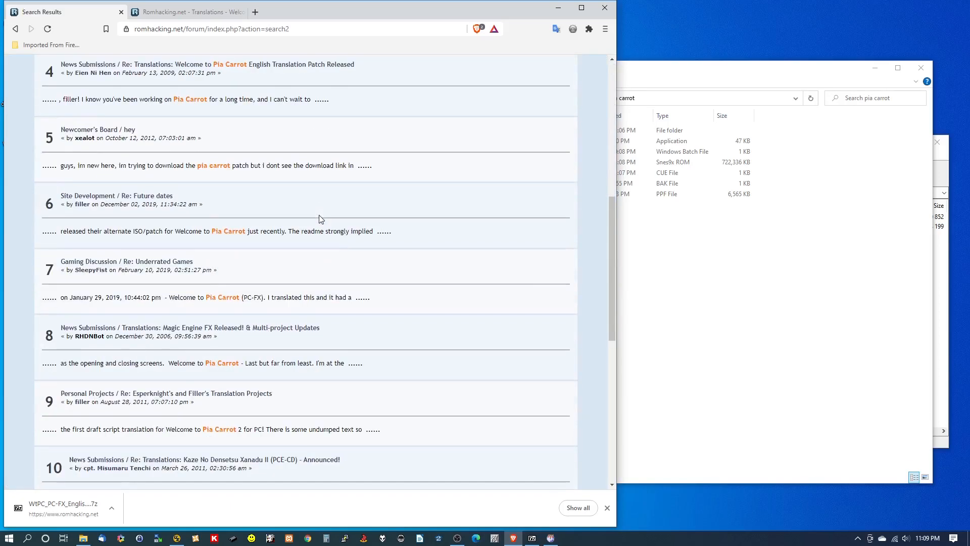
pyautogui.moveTo(245, 307)
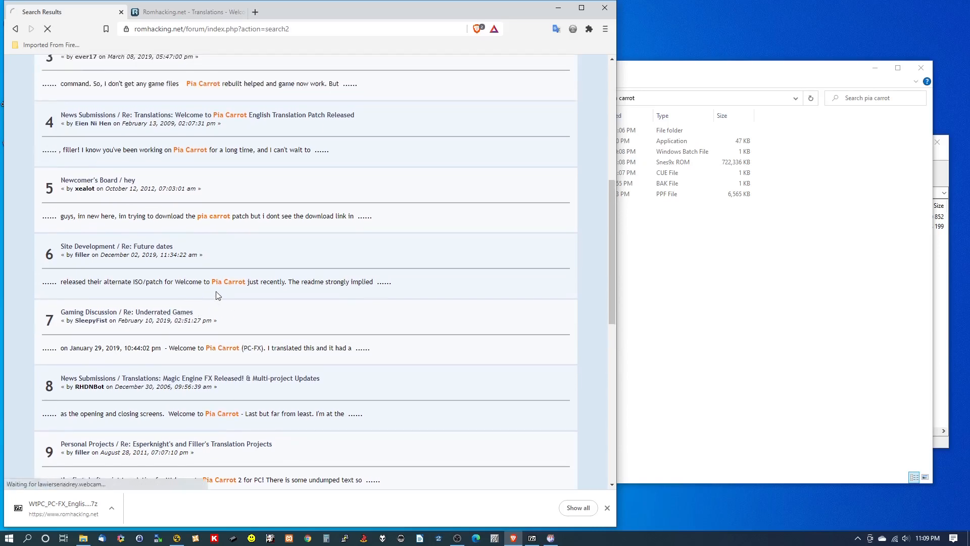
pyautogui.click(127, 311)
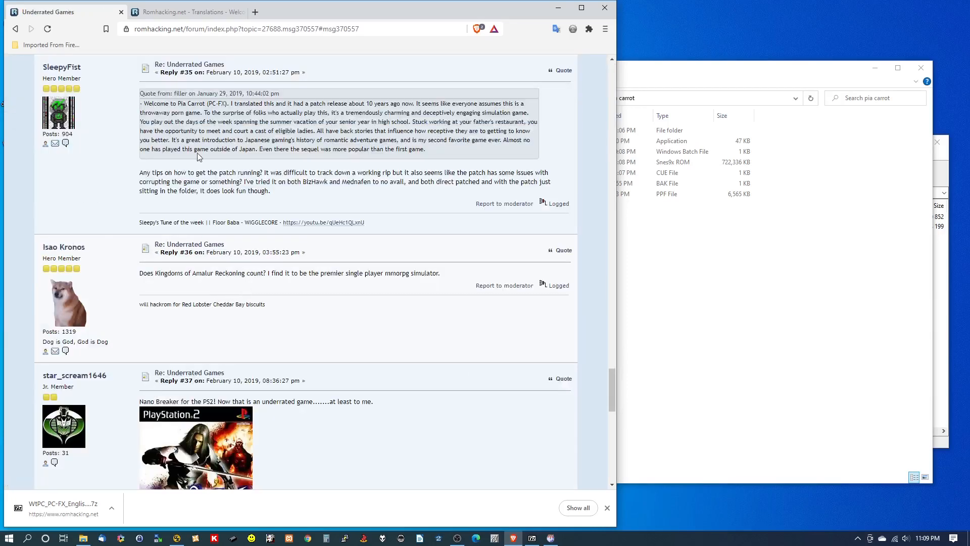
# - Scroll the Underrated Games thread and highlight Reply #43's advice about CDmage's corruption scan
pyautogui.scroll(-3)
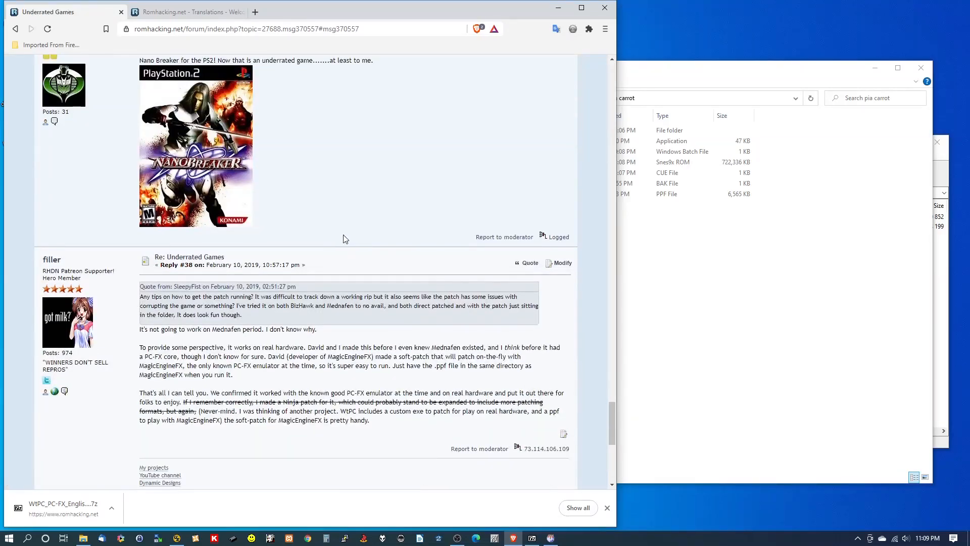
pyautogui.scroll(-3)
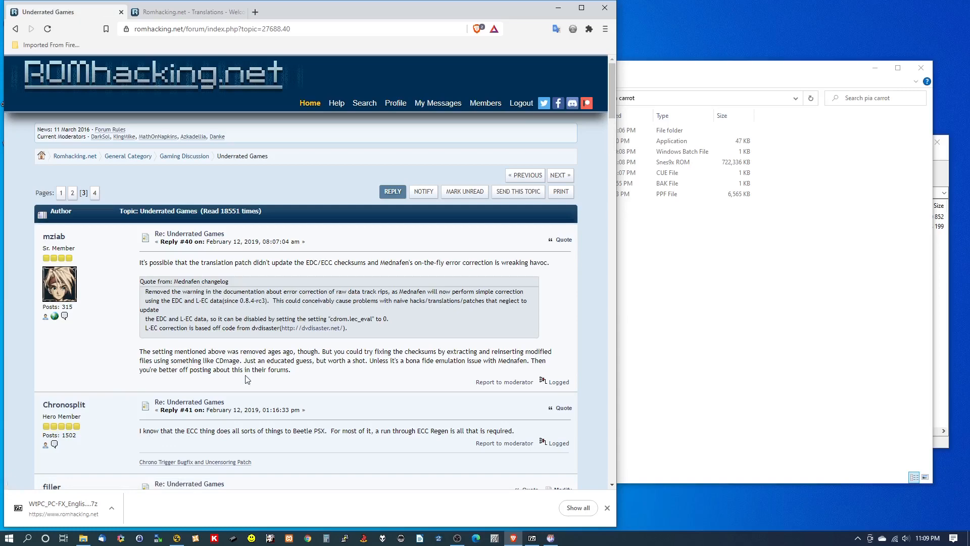
pyautogui.scroll(-3)
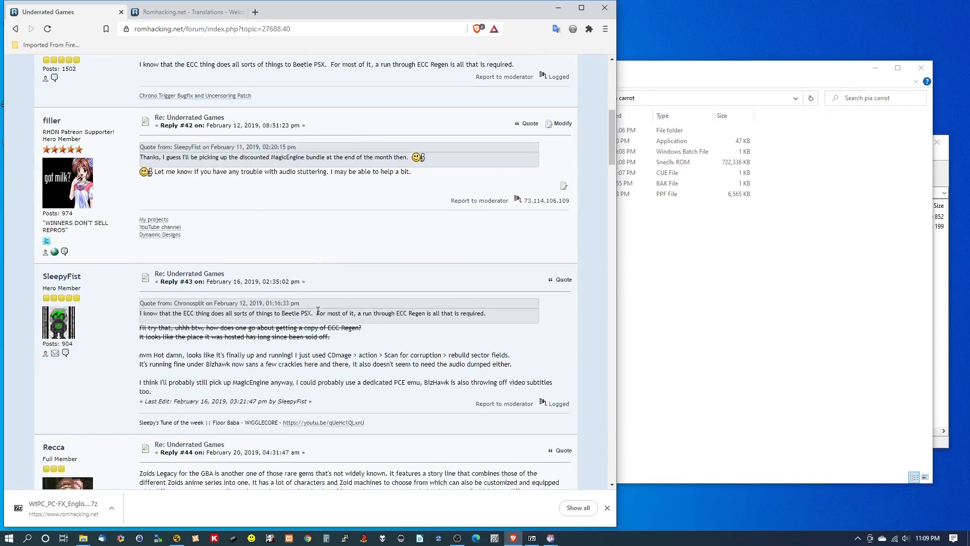
pyautogui.scroll(3)
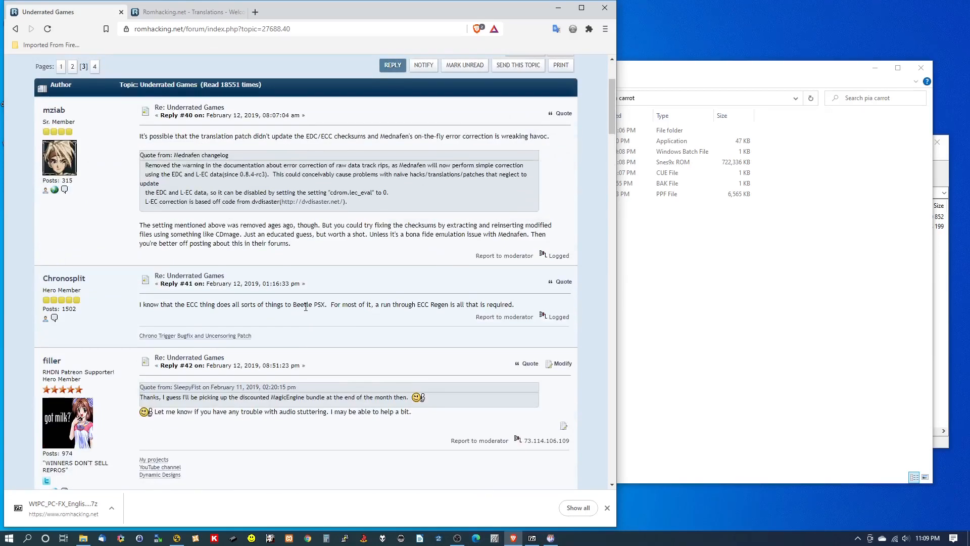
pyautogui.scroll(-3)
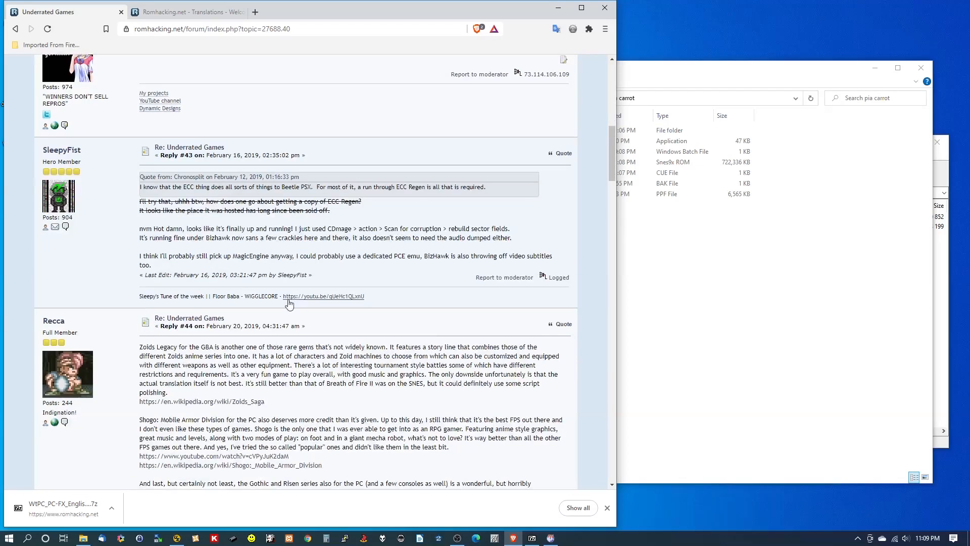
pyautogui.moveTo(134, 208)
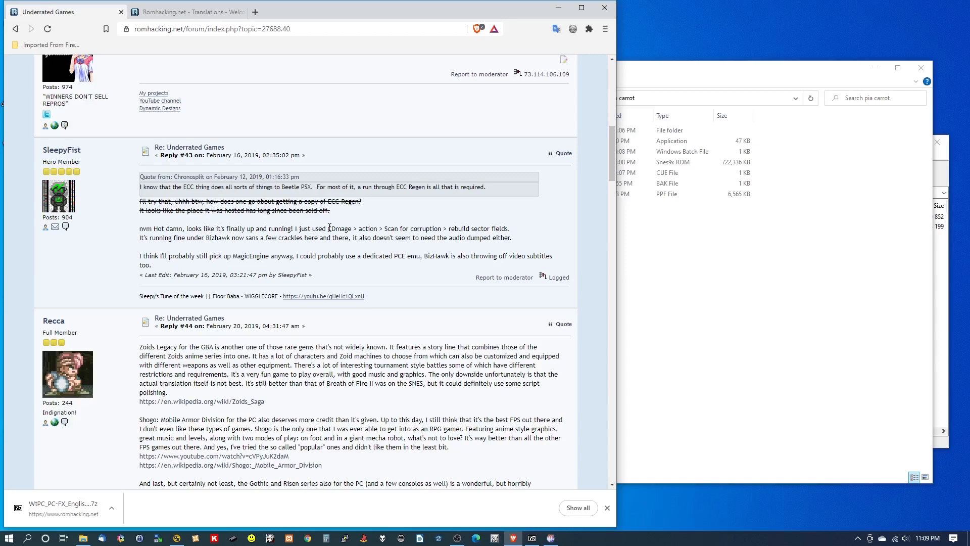
pyautogui.moveTo(469, 234)
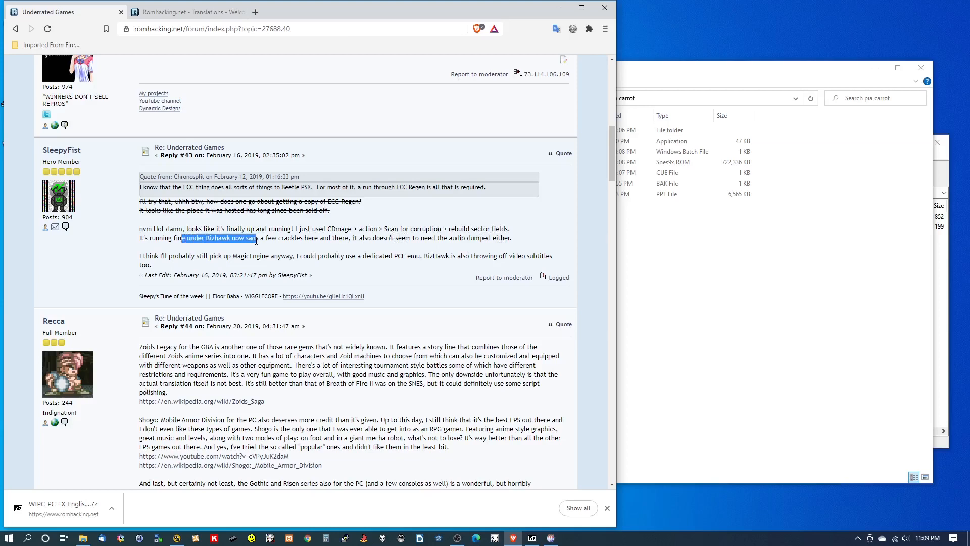
pyautogui.click(502, 248)
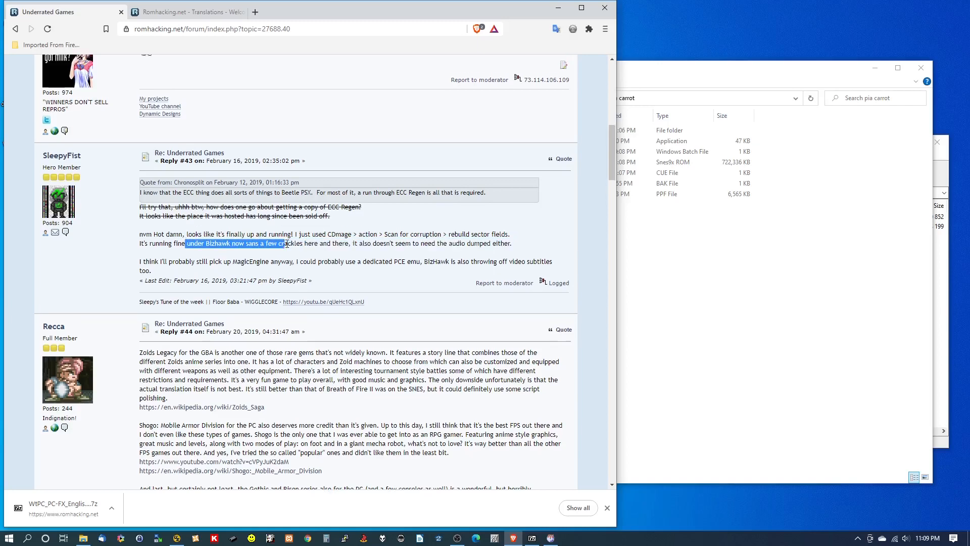
pyautogui.scroll(3)
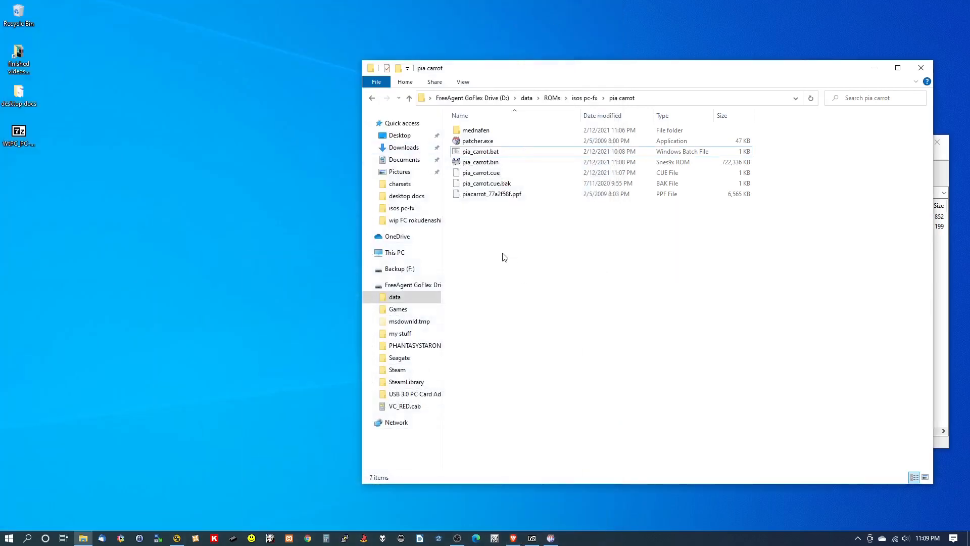
pyautogui.moveTo(518, 265)
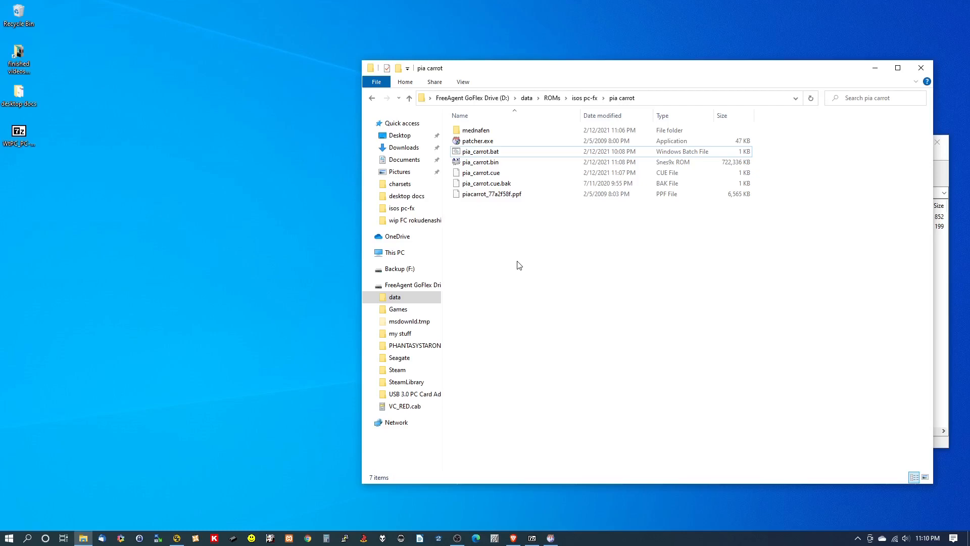
pyautogui.moveTo(530, 217)
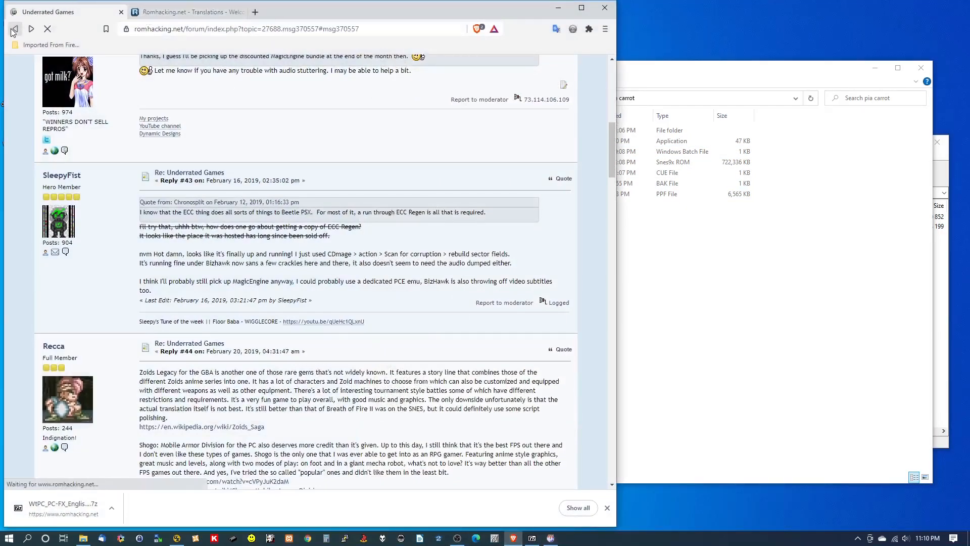
# - Return to the CDmage page, download CDmage1-02-1B5.rar, open it in 7-Zip, and minimize Brave
pyautogui.click(11, 28)
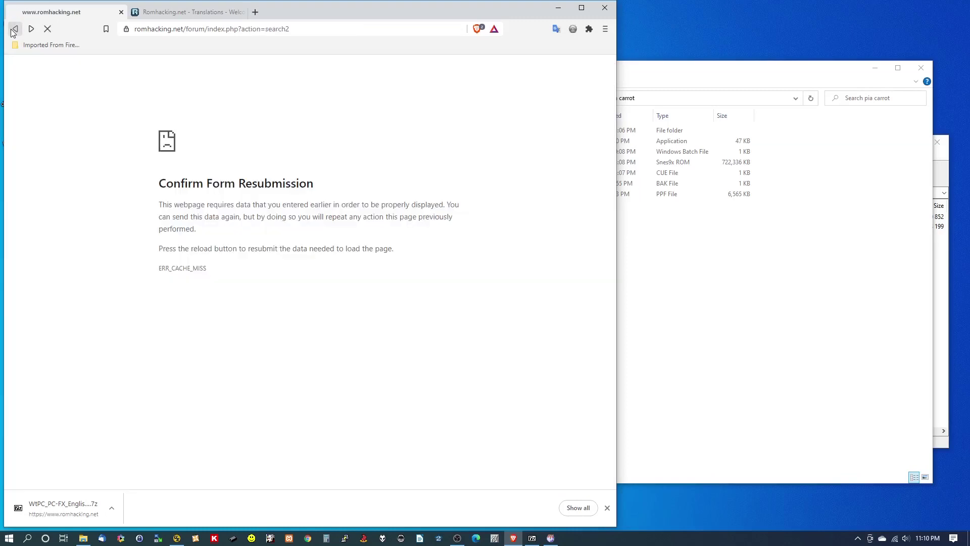
pyautogui.click(11, 28)
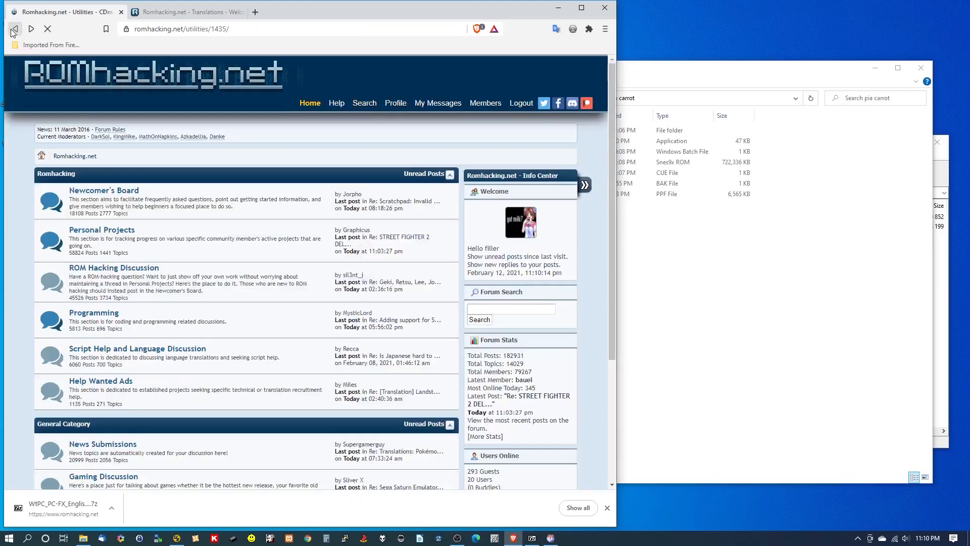
pyautogui.click(12, 28)
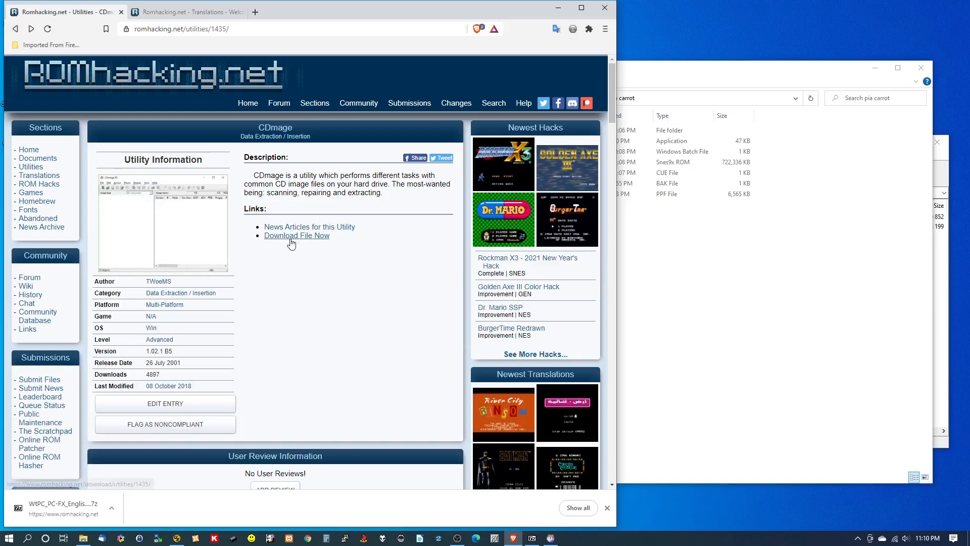
pyautogui.click(296, 235)
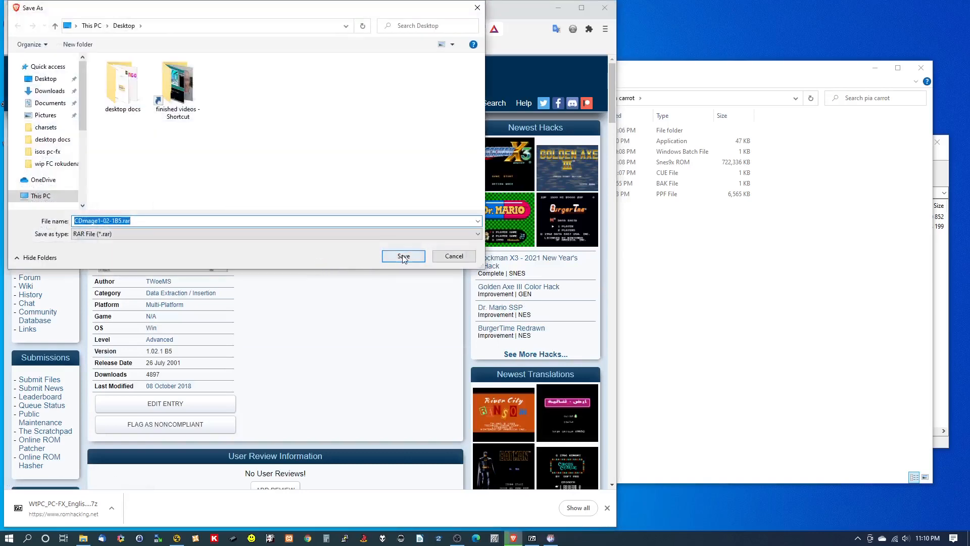
pyautogui.click(402, 256)
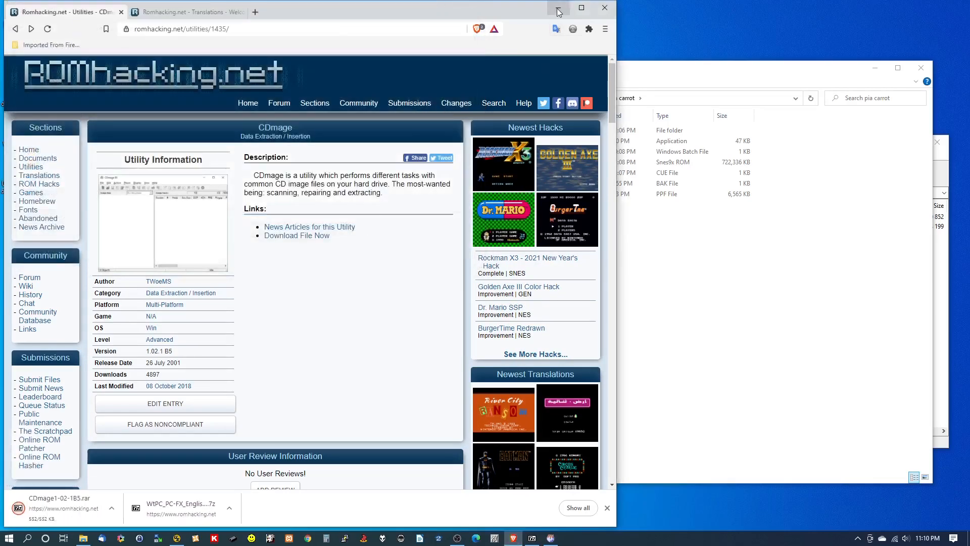
pyautogui.click(556, 8)
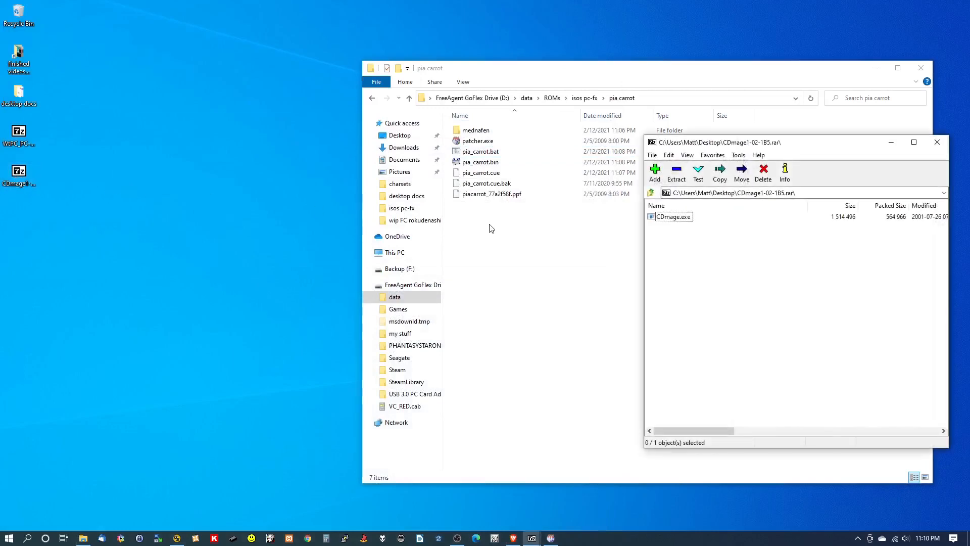
# - Close 7-Zip once CDmage.exe is on the desktop and launch CDmage
pyautogui.click(673, 217)
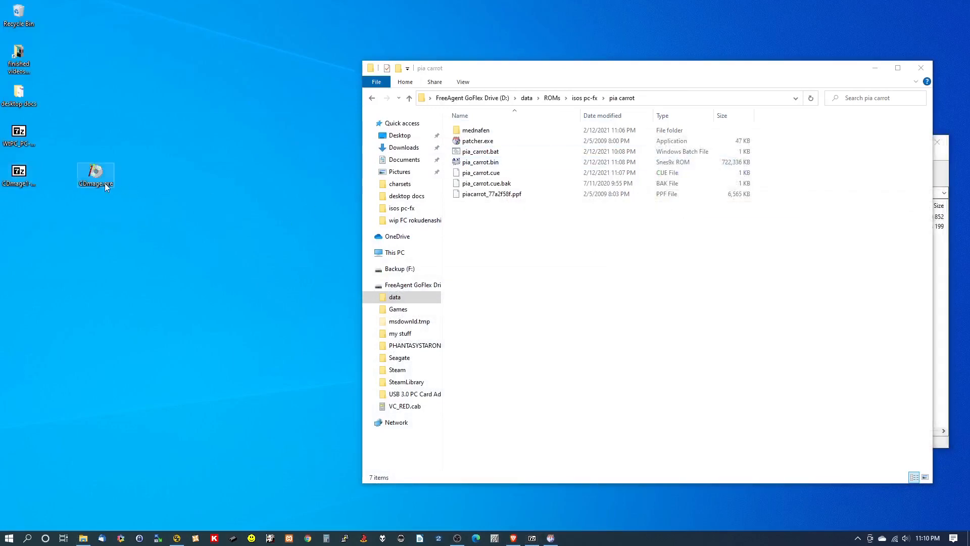
pyautogui.doubleClick(95, 172)
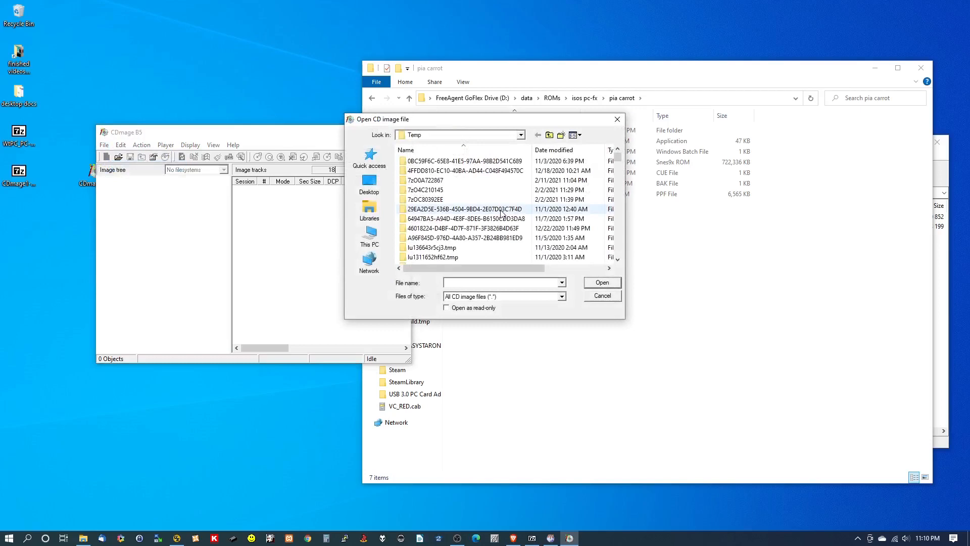
# - Browse to D:\data\ROMs\isos pc-fx\pia carrot and open pia_carrot.cue after the .bin fails
pyautogui.click(370, 235)
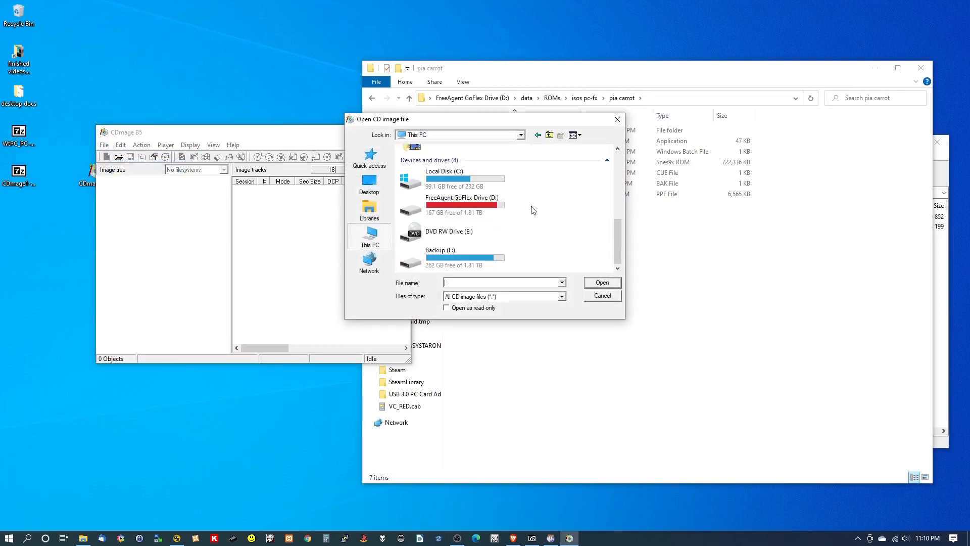
pyautogui.doubleClick(462, 201)
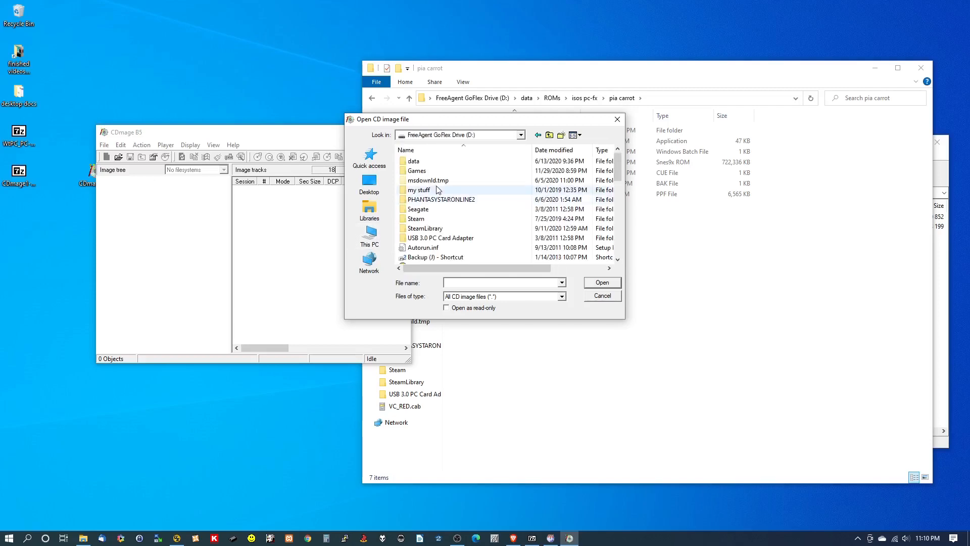
pyautogui.doubleClick(414, 161)
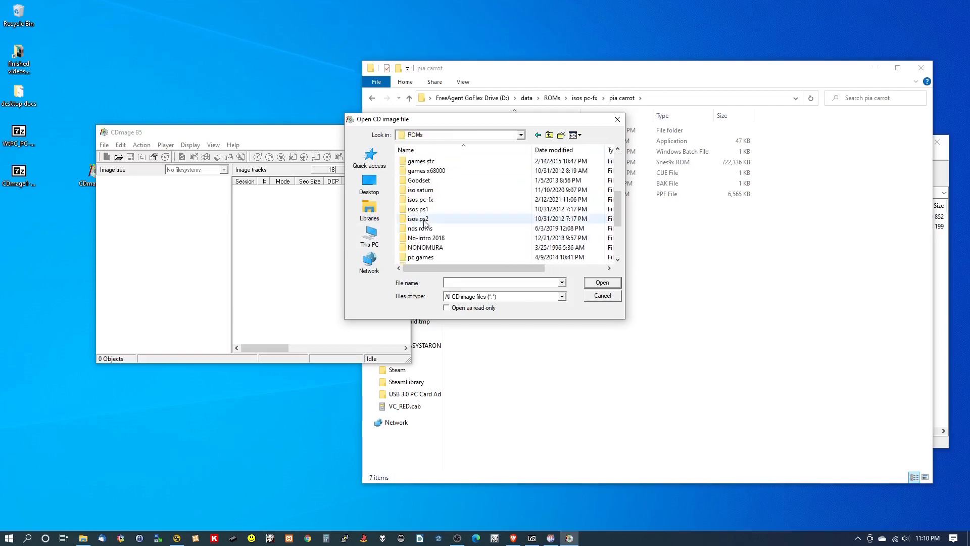
pyautogui.doubleClick(420, 199)
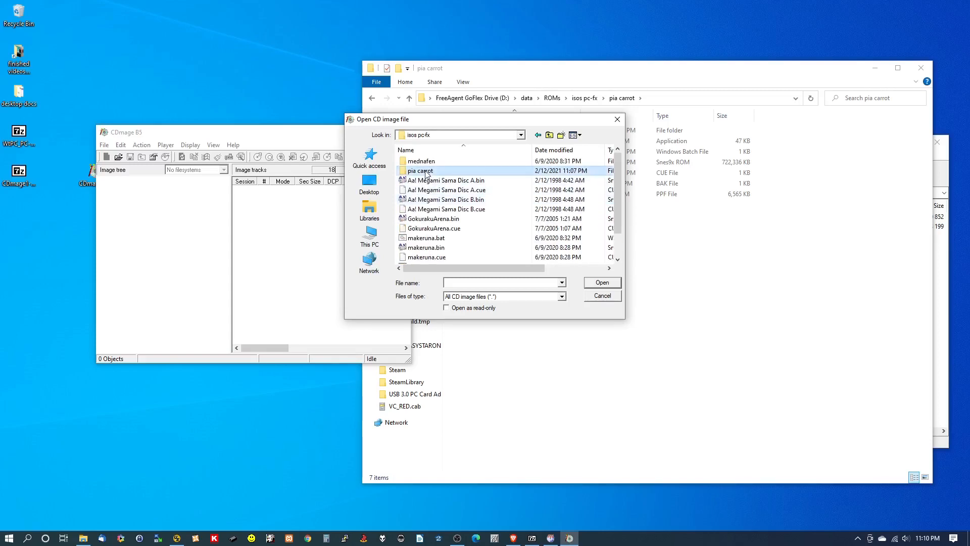
pyautogui.doubleClick(421, 171)
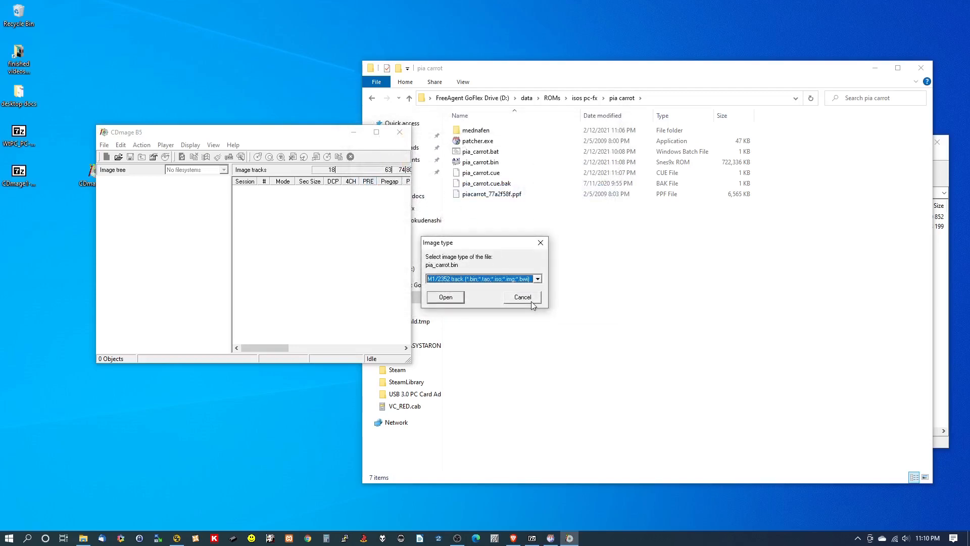
pyautogui.click(445, 297)
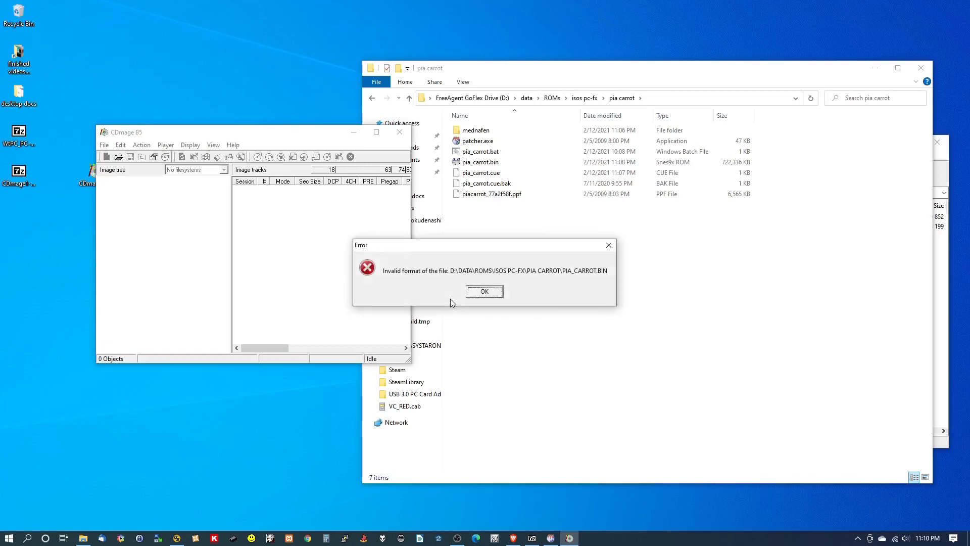
pyautogui.click(484, 291)
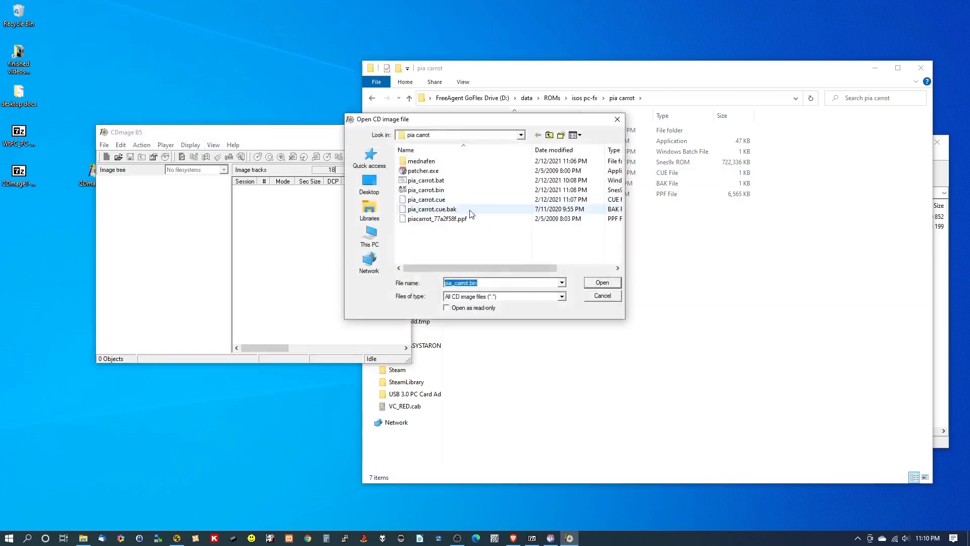
pyautogui.click(600, 282)
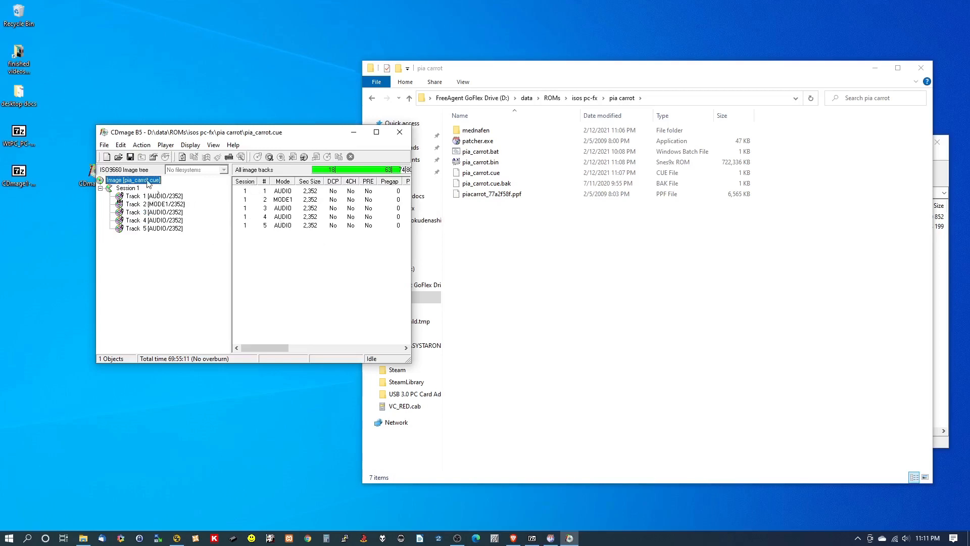
# - Scan all checkable tracks for corruption and acknowledge the 4,146 corrupted sectors found
pyautogui.click(104, 144)
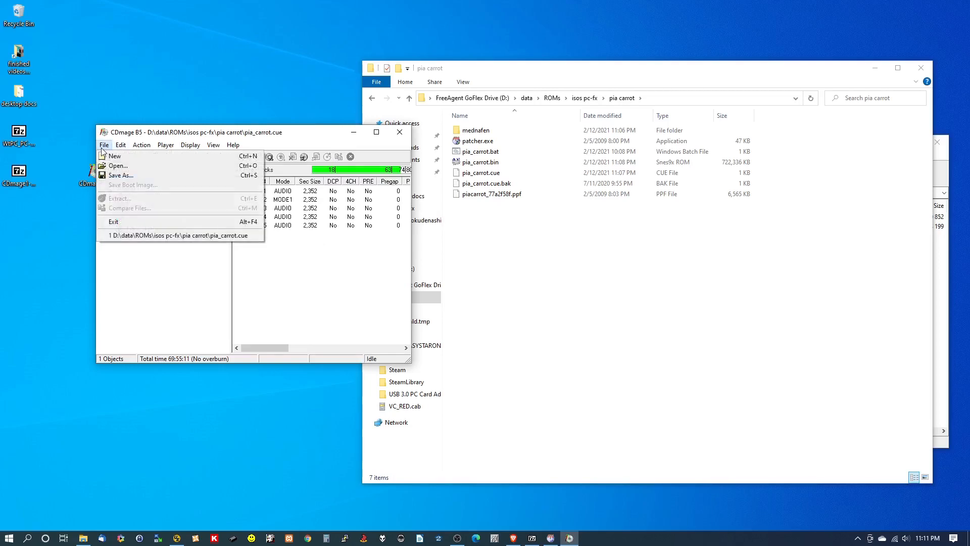
pyautogui.click(141, 145)
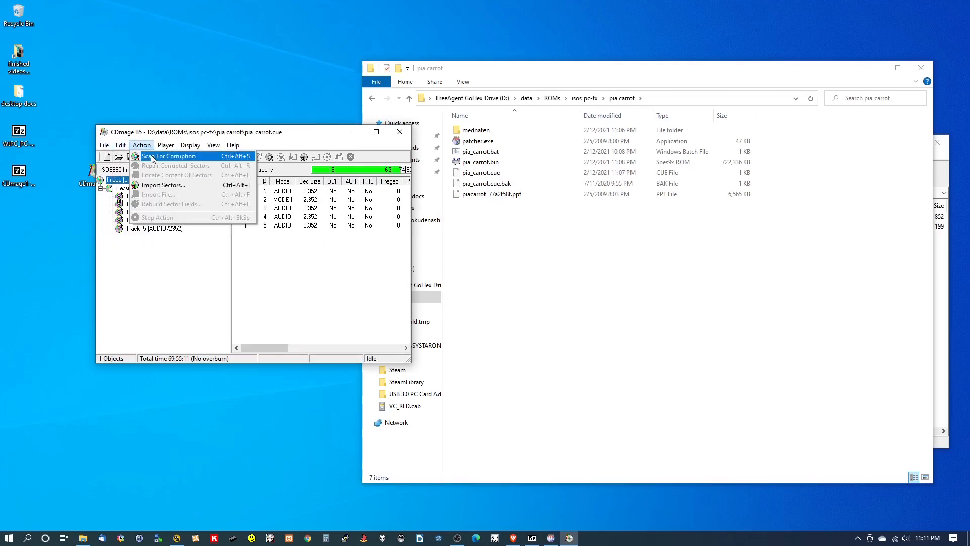
pyautogui.click(174, 156)
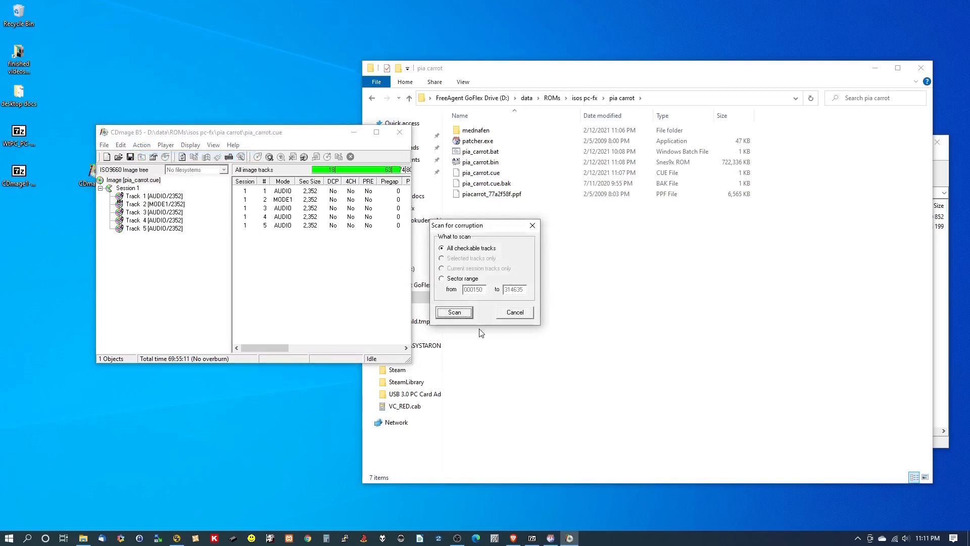
pyautogui.click(454, 312)
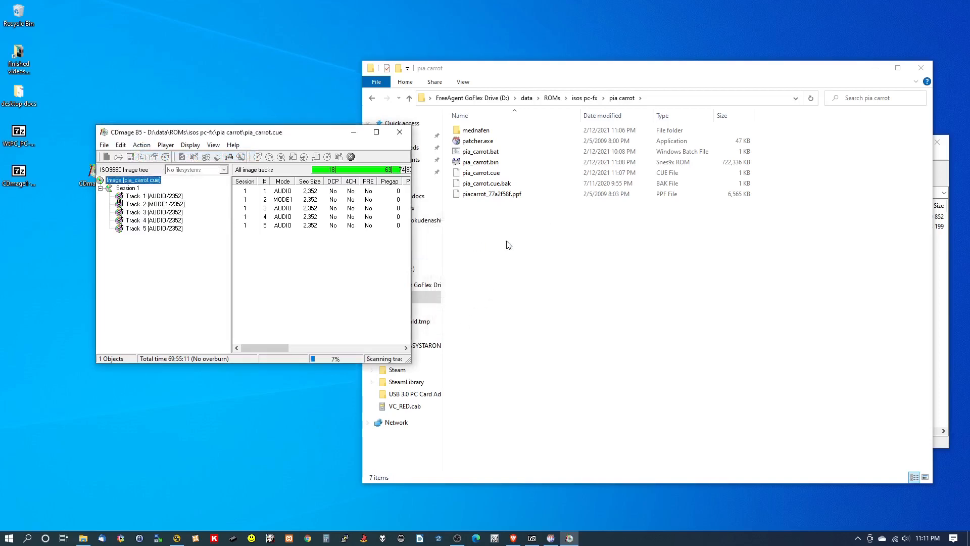
pyautogui.moveTo(552, 322)
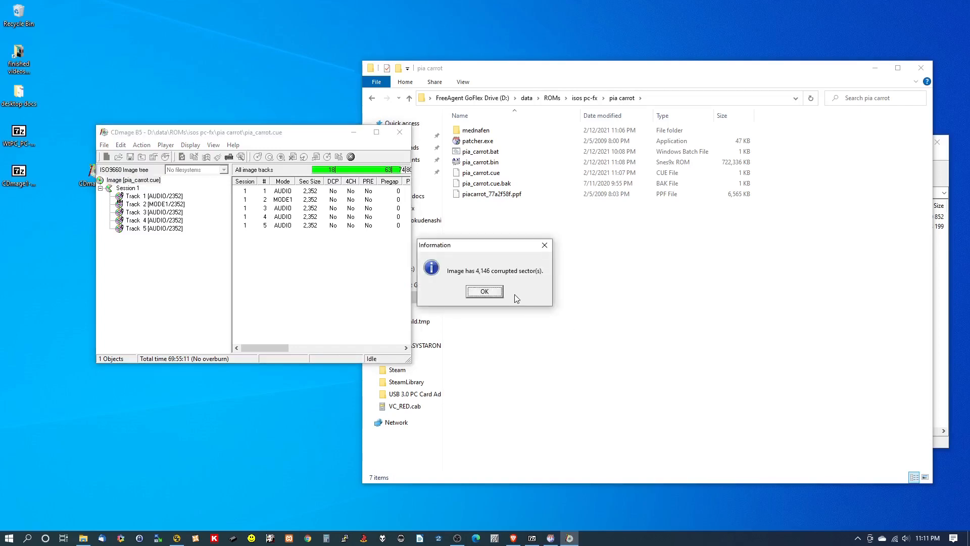
pyautogui.moveTo(512, 292)
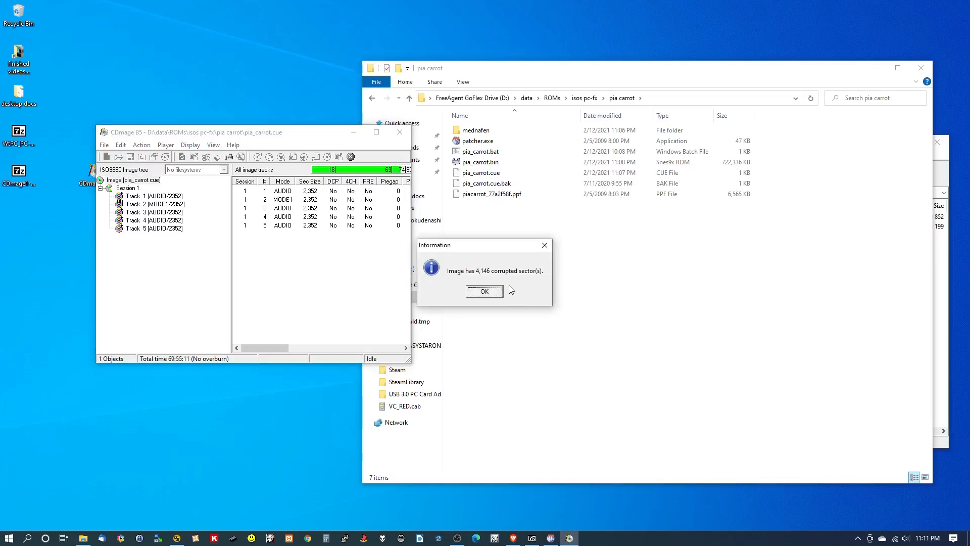
pyautogui.click(485, 291)
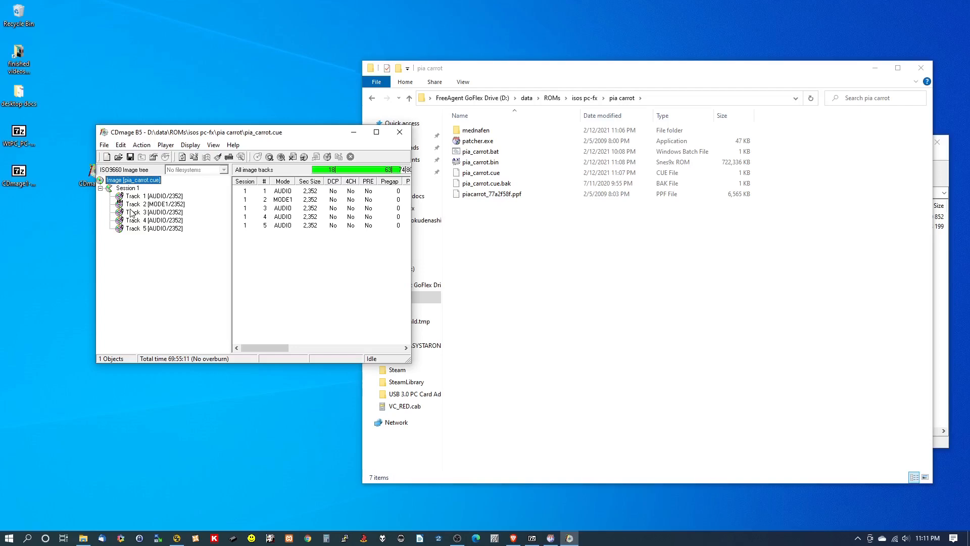
# - Rebuild all sector fields on every corrupted sector, then close CDmage
pyautogui.click(141, 145)
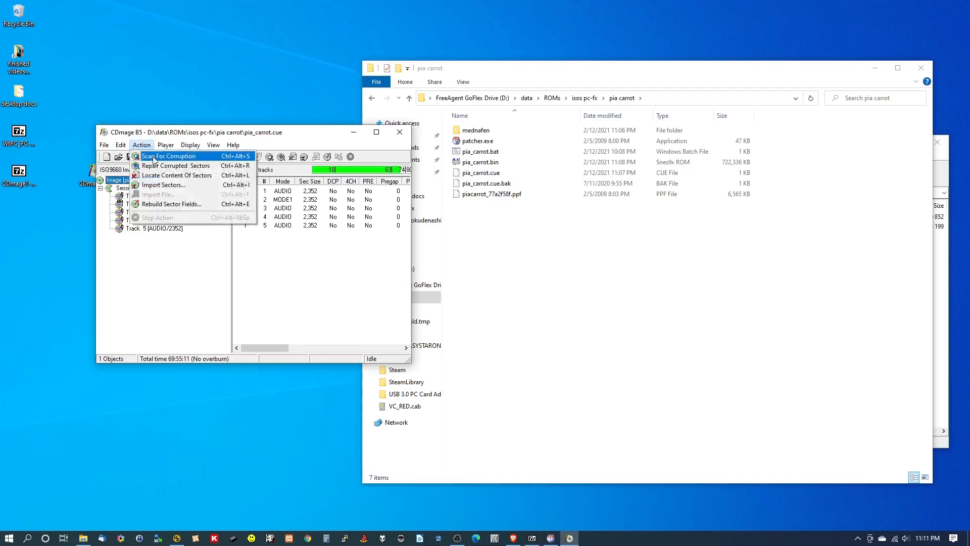
pyautogui.click(171, 204)
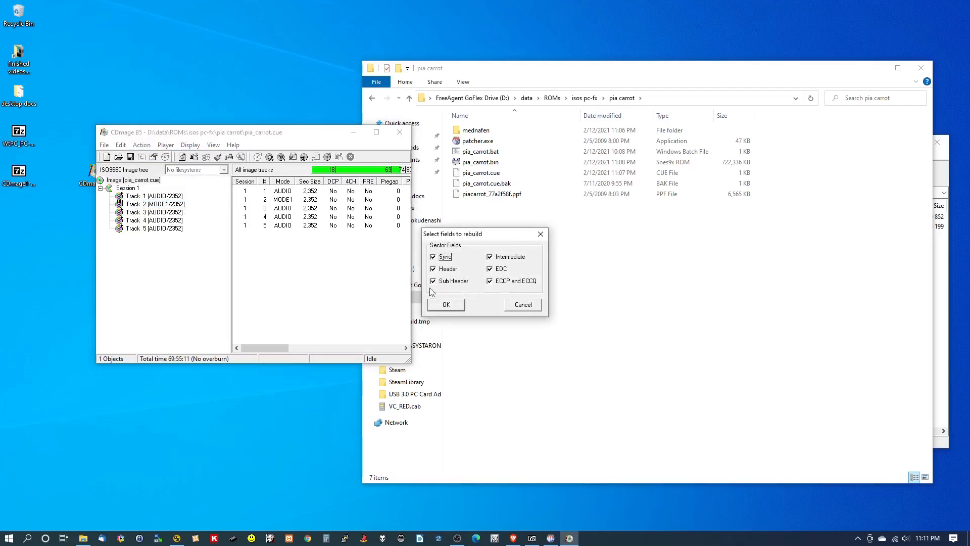
pyautogui.click(445, 304)
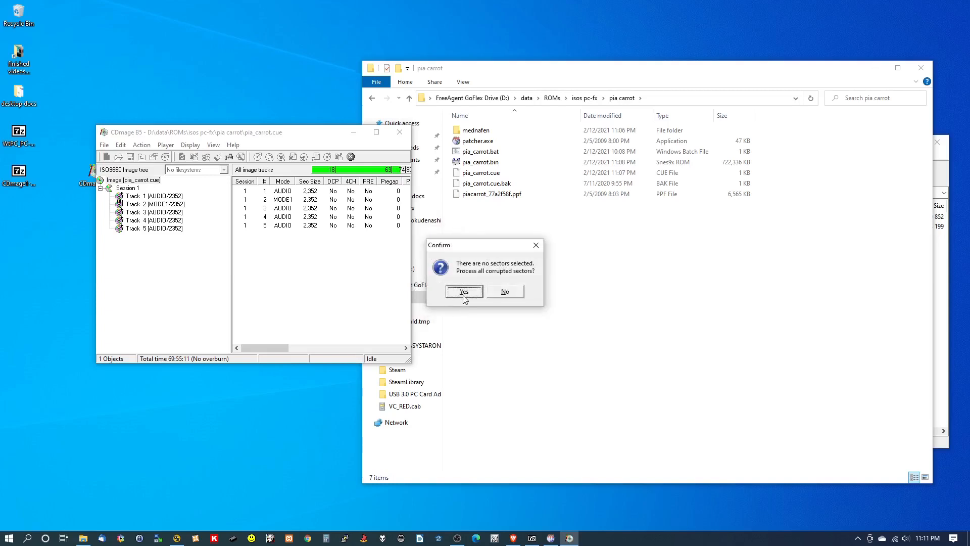
pyautogui.click(463, 292)
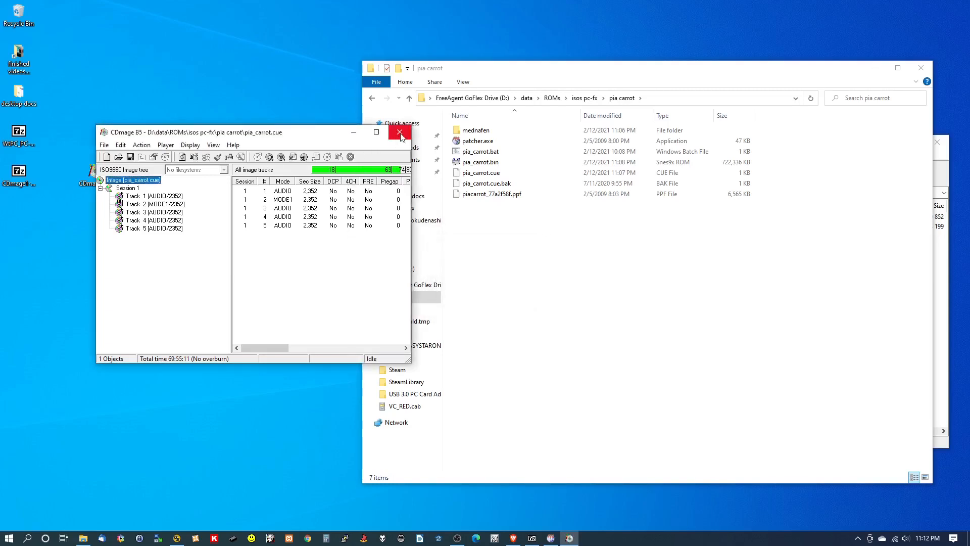
pyautogui.click(400, 131)
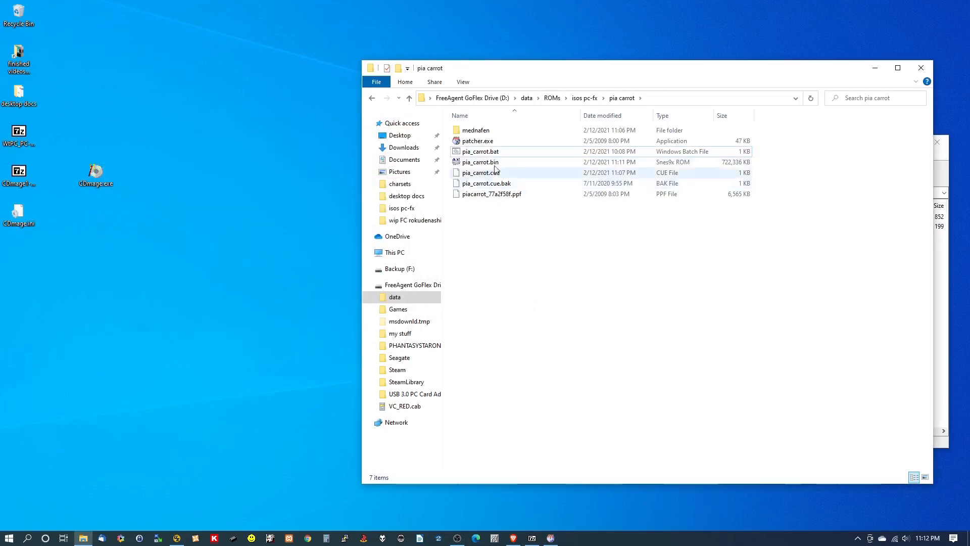
pyautogui.click(480, 162)
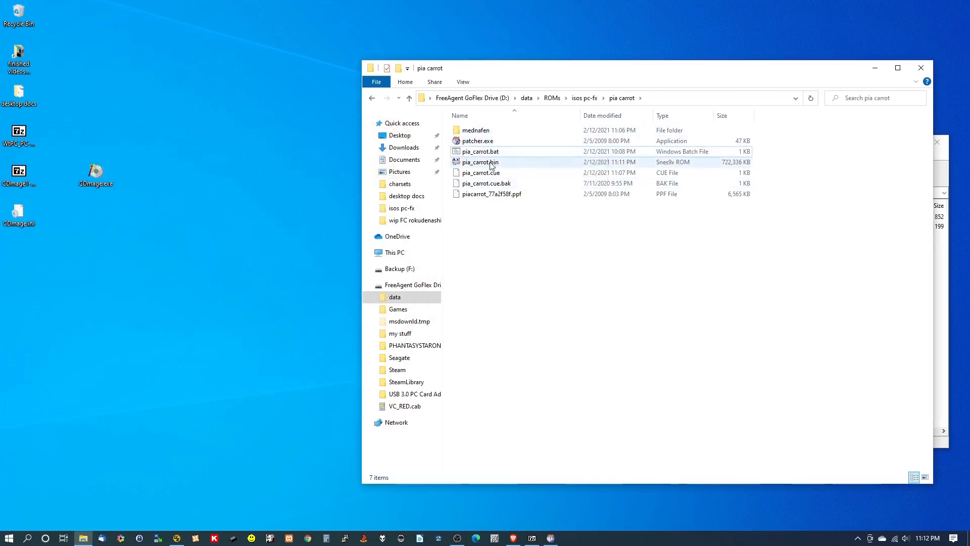
pyautogui.moveTo(488, 162)
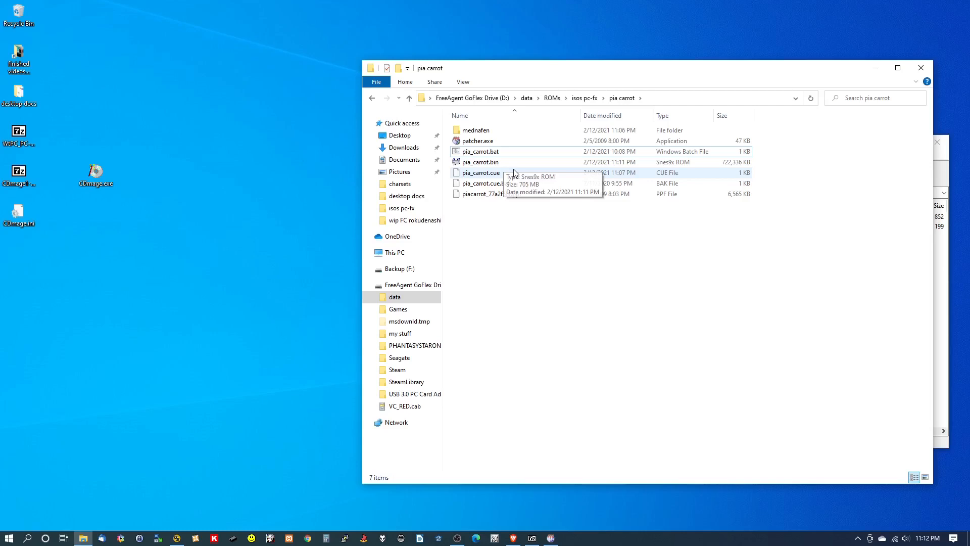
pyautogui.moveTo(509, 176)
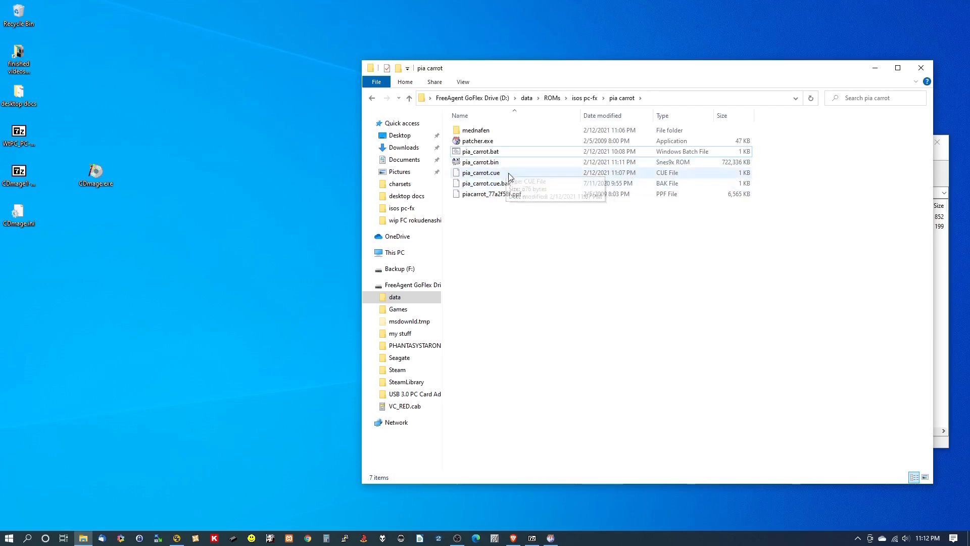
pyautogui.doubleClick(480, 151)
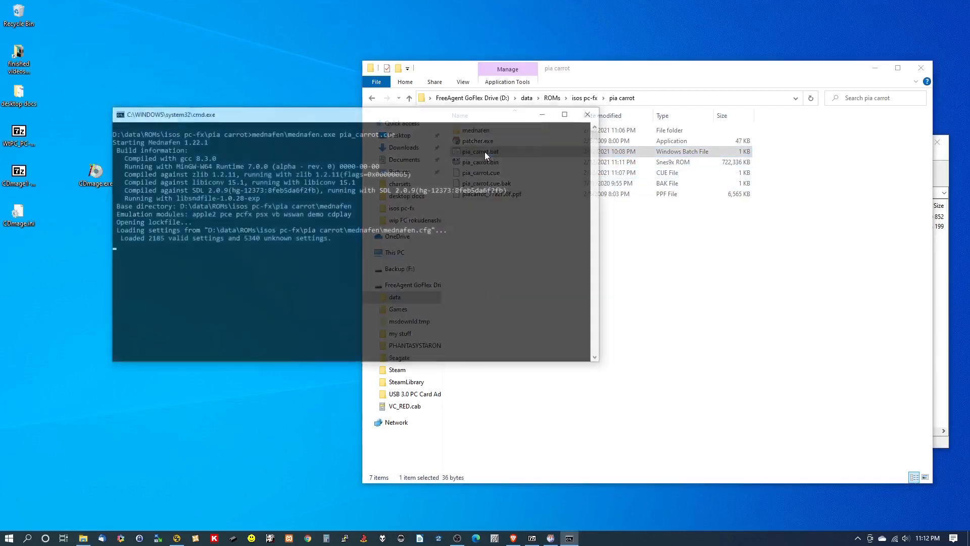
pyautogui.doubleClick(479, 151)
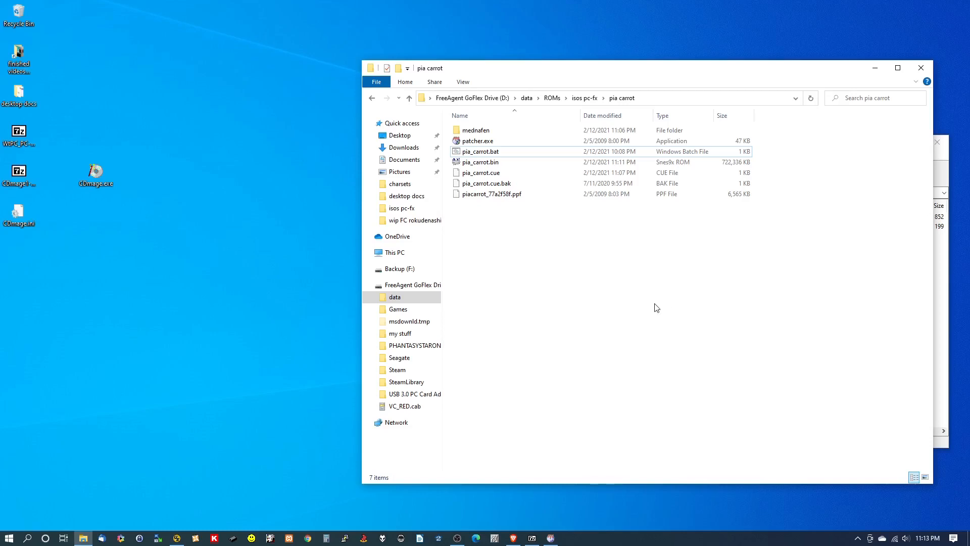
pyautogui.moveTo(179, 320)
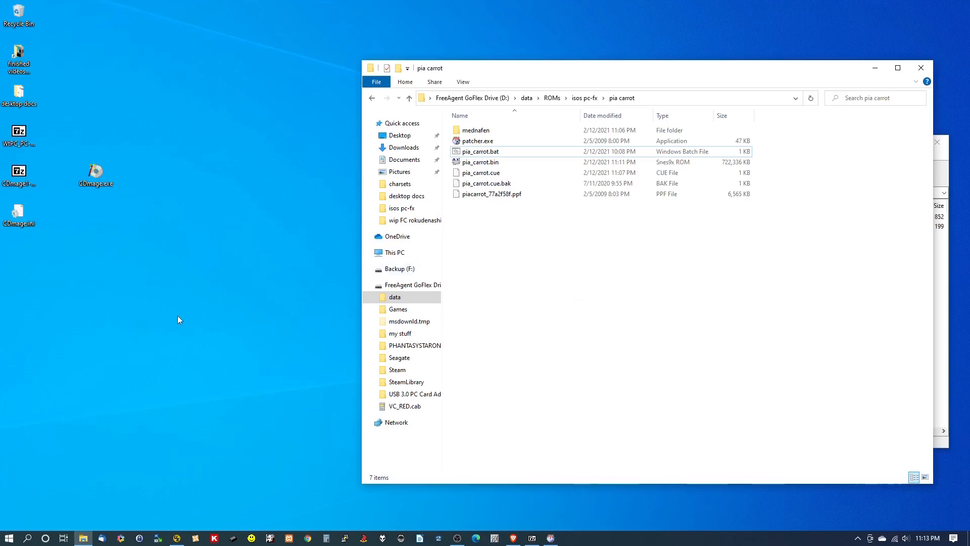
pyautogui.moveTo(685, 303)
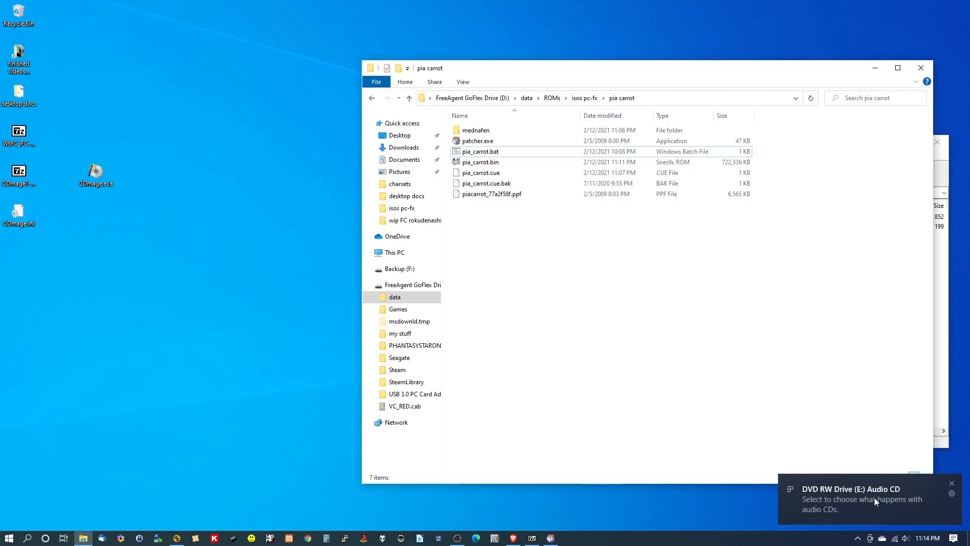
pyautogui.moveTo(733, 421)
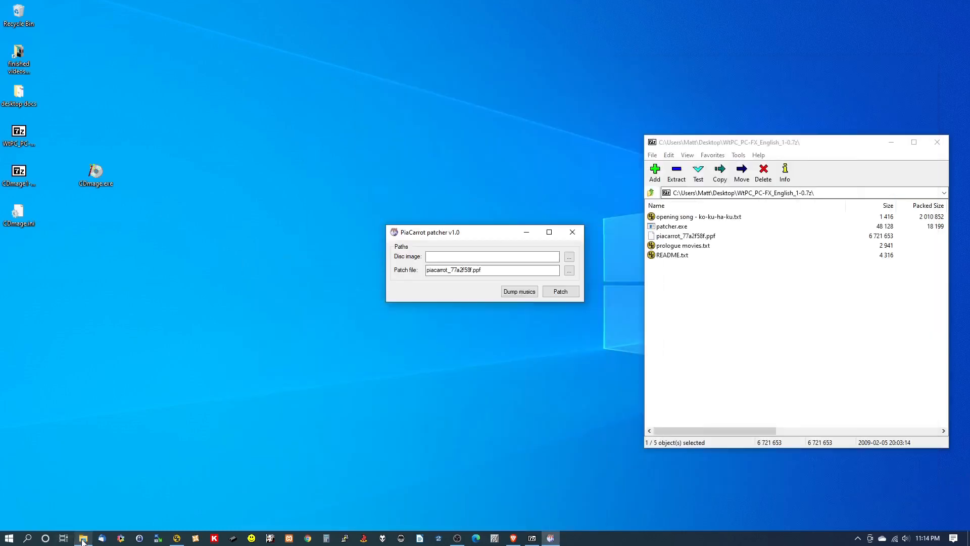
# - Close the PiaCarrot patcher and 7-Zip windows and restore the pia carrot folder
pyautogui.click(571, 232)
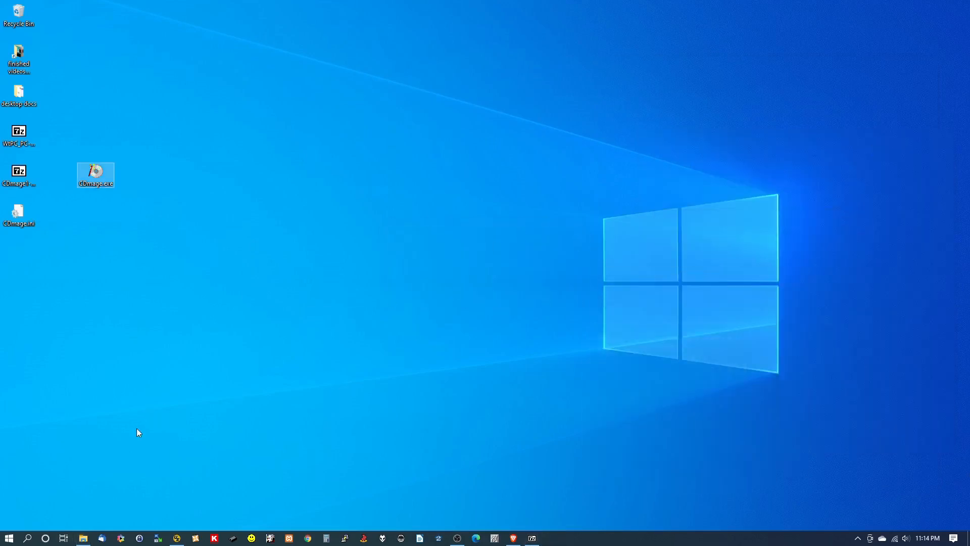
pyautogui.click(82, 537)
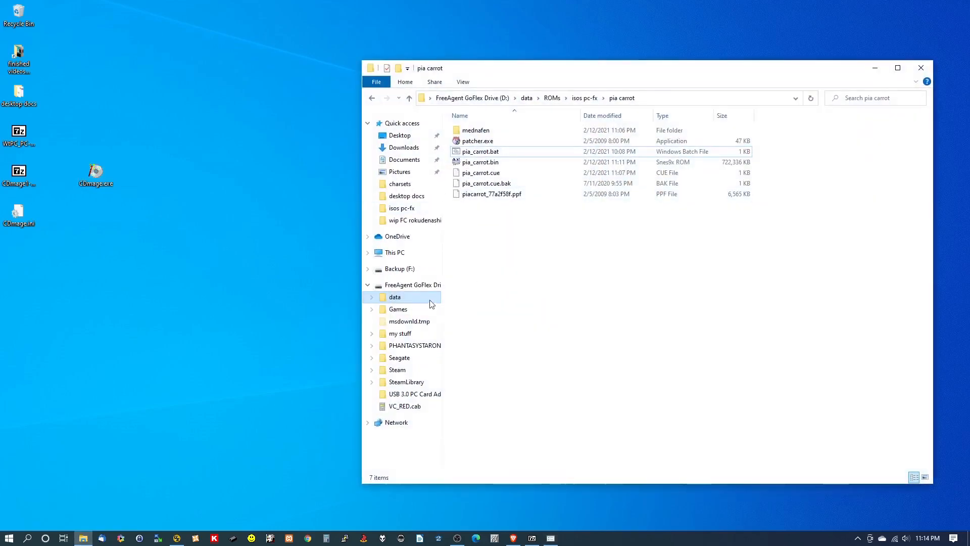
pyautogui.moveTo(402, 303)
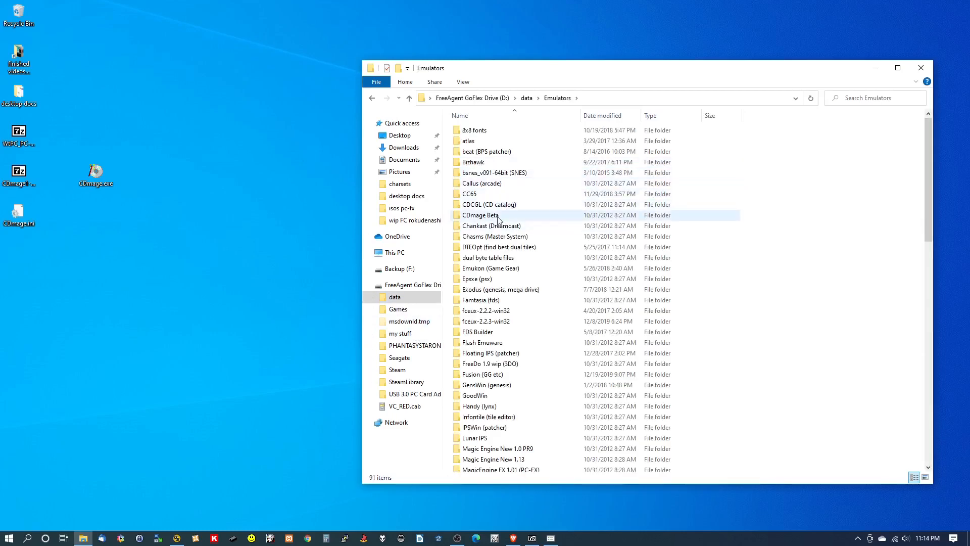
# - Scroll the Emulators list and open the MagicEngine FX 1.11 (PC-FX) folder
pyautogui.scroll(-3)
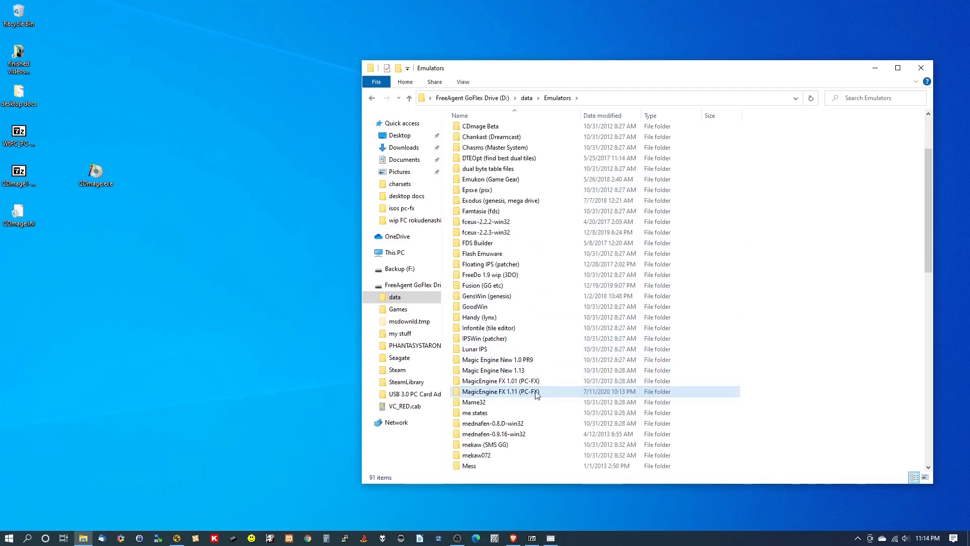
pyautogui.doubleClick(500, 391)
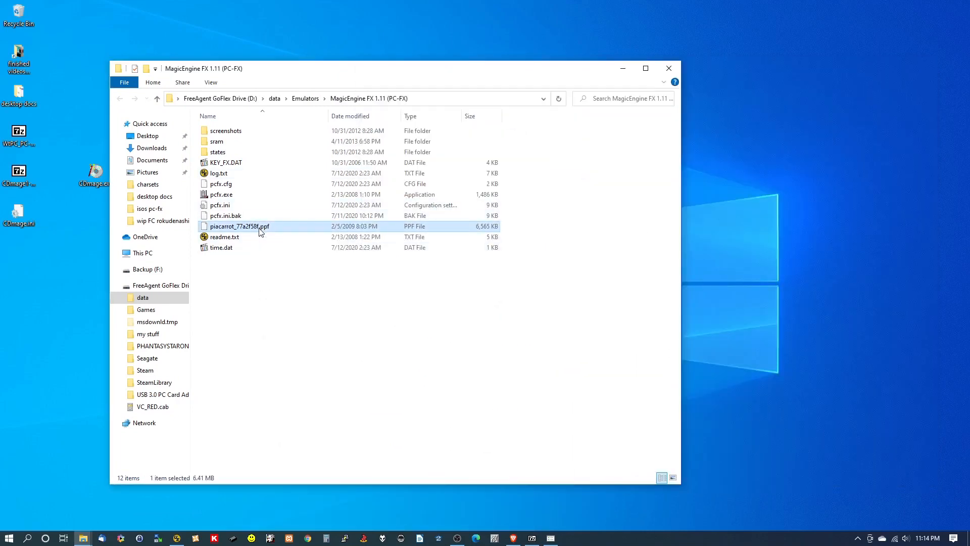
pyautogui.moveTo(86, 532)
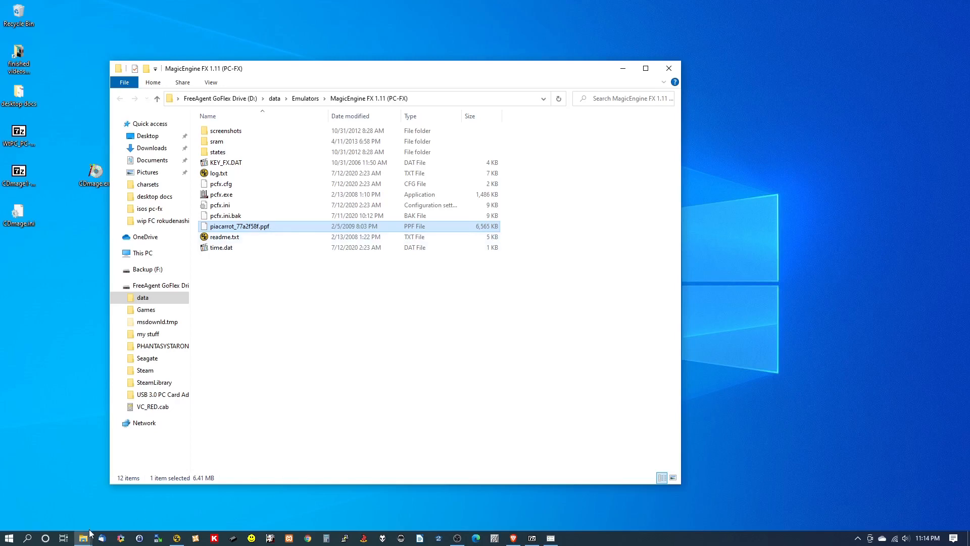
pyautogui.moveTo(295, 268)
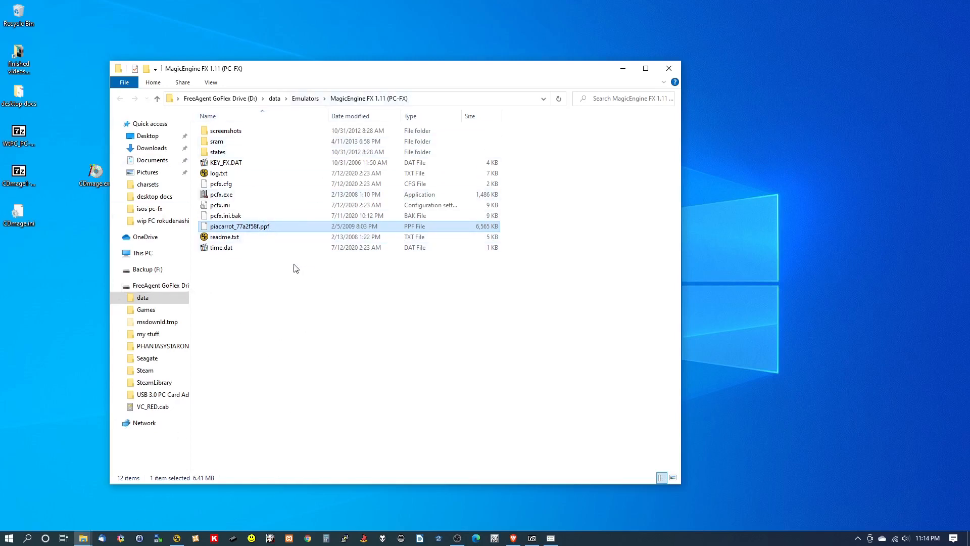
pyautogui.rightClick(239, 226)
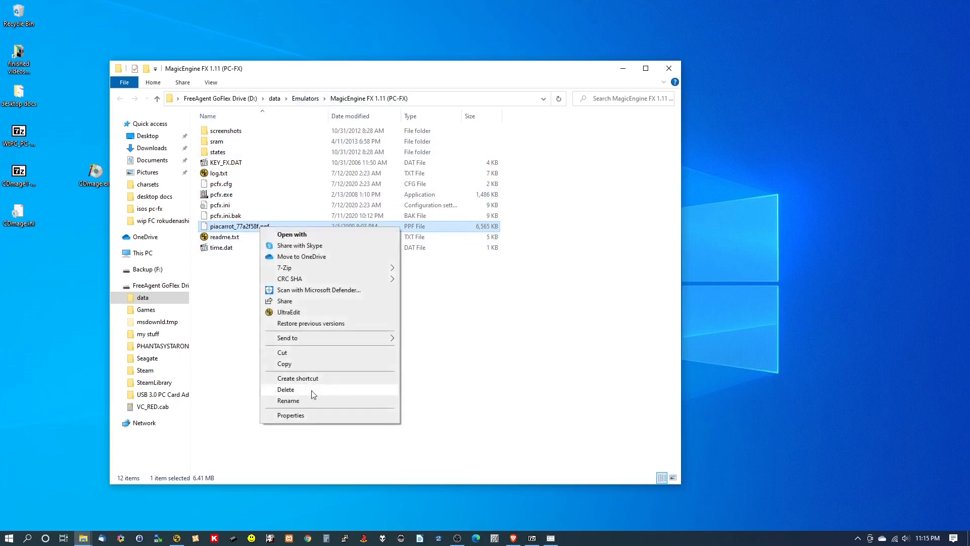
pyautogui.click(286, 389)
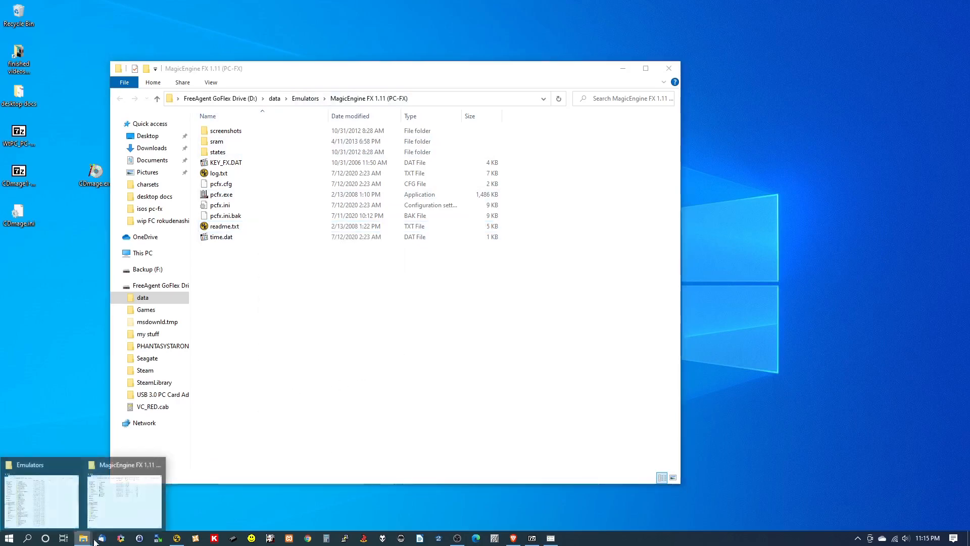
pyautogui.moveTo(132, 516)
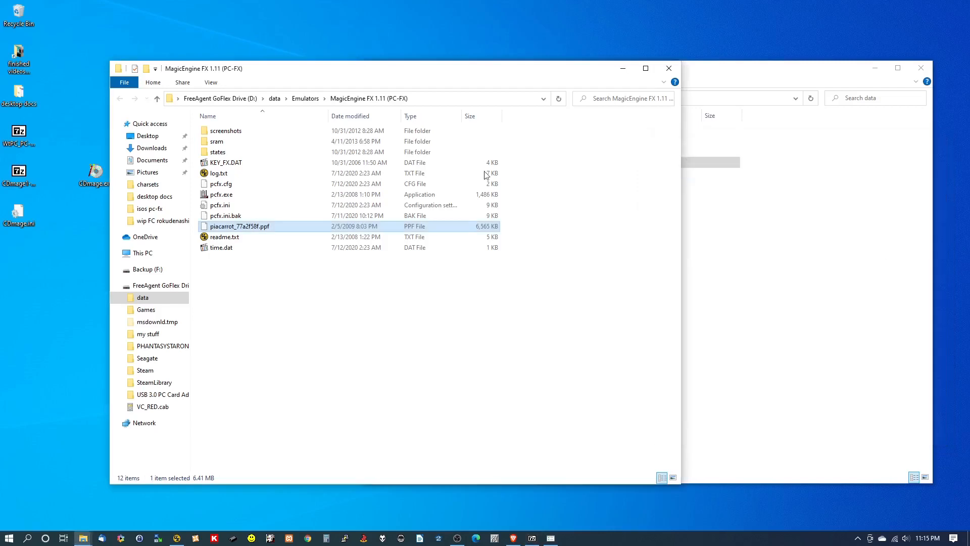
pyautogui.click(303, 293)
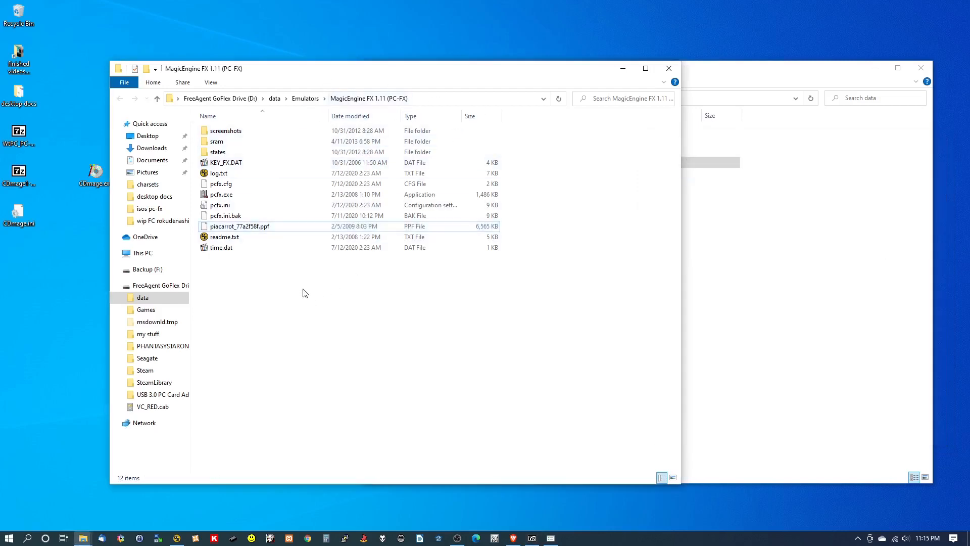
# - Launch pcfx.exe, confirm the MagicEngineFX setup defaults, and start the emulator
pyautogui.doubleClick(221, 194)
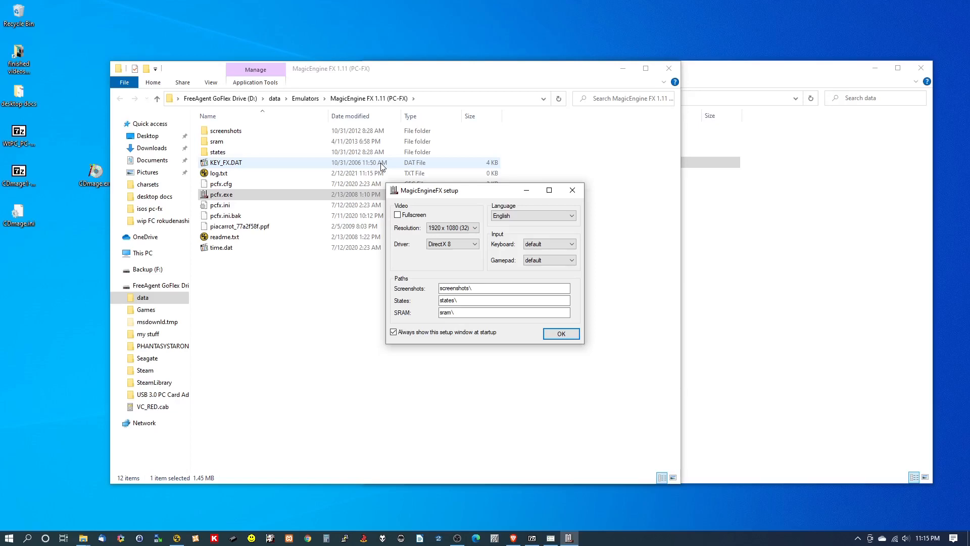
pyautogui.moveTo(267, 226)
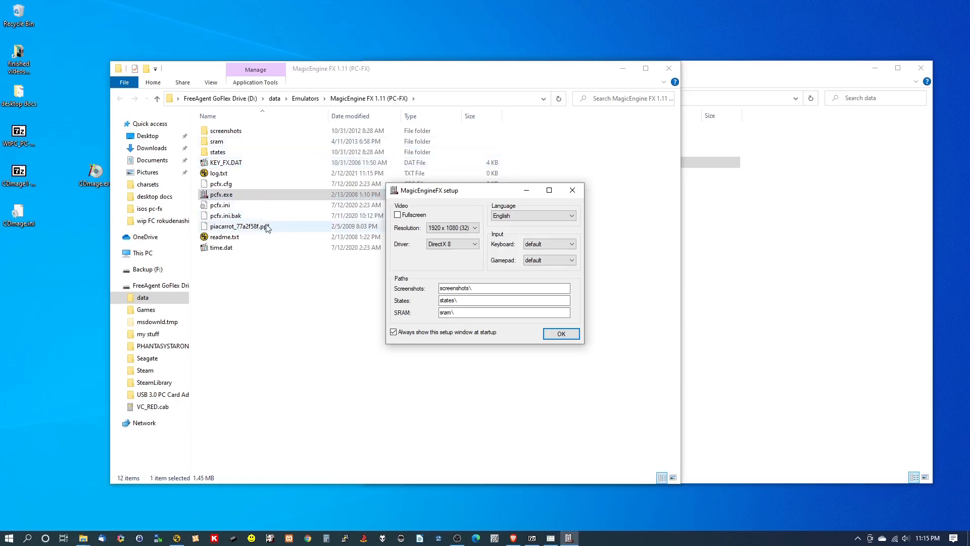
pyautogui.moveTo(560, 334)
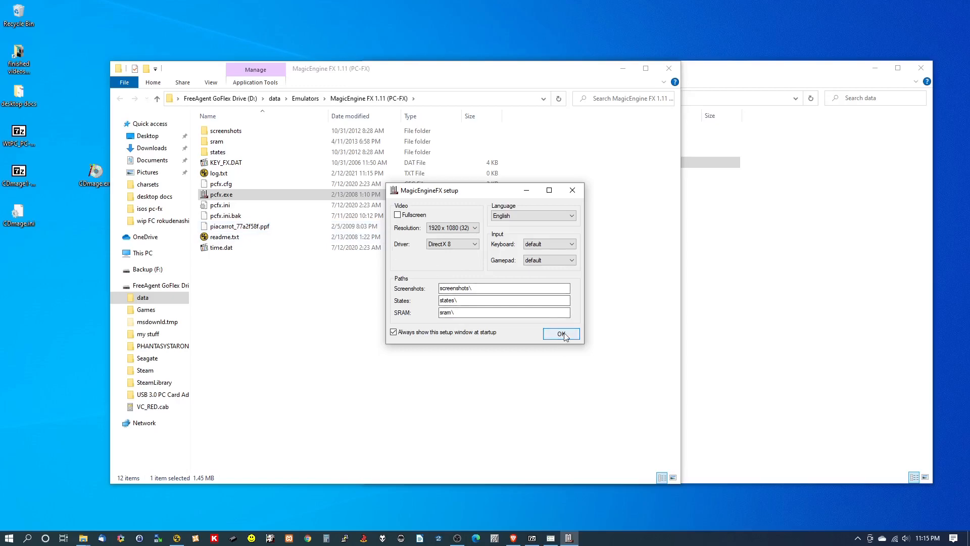
pyautogui.click(560, 334)
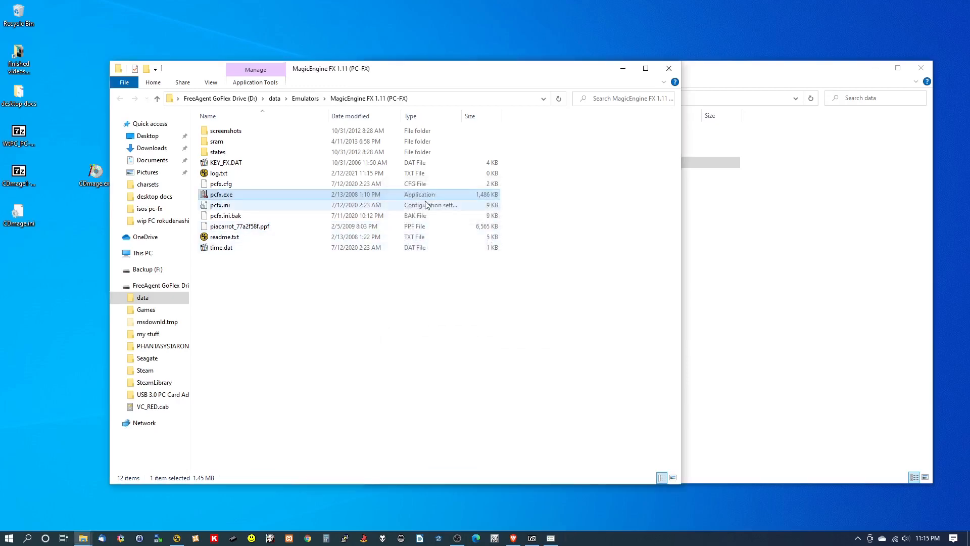
pyautogui.doubleClick(221, 194)
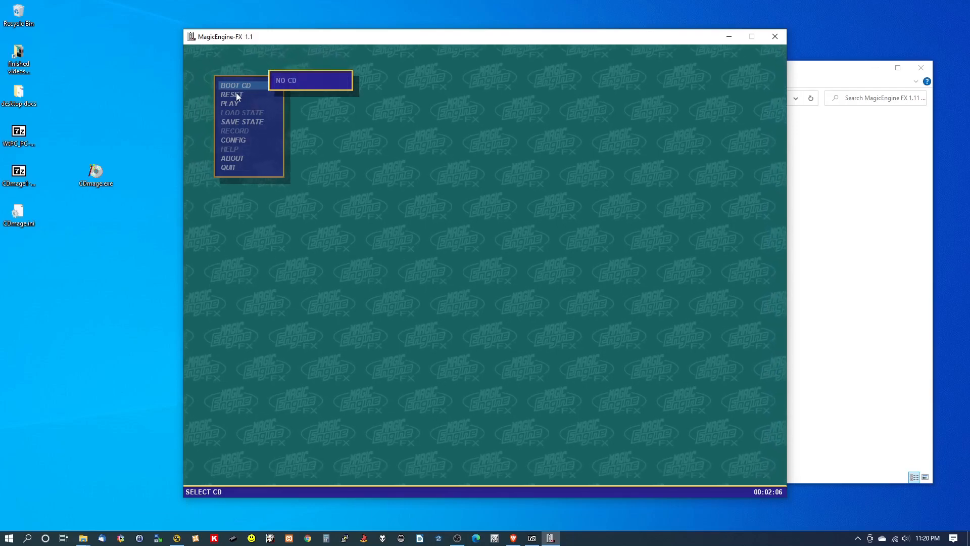
pyautogui.moveTo(232, 94)
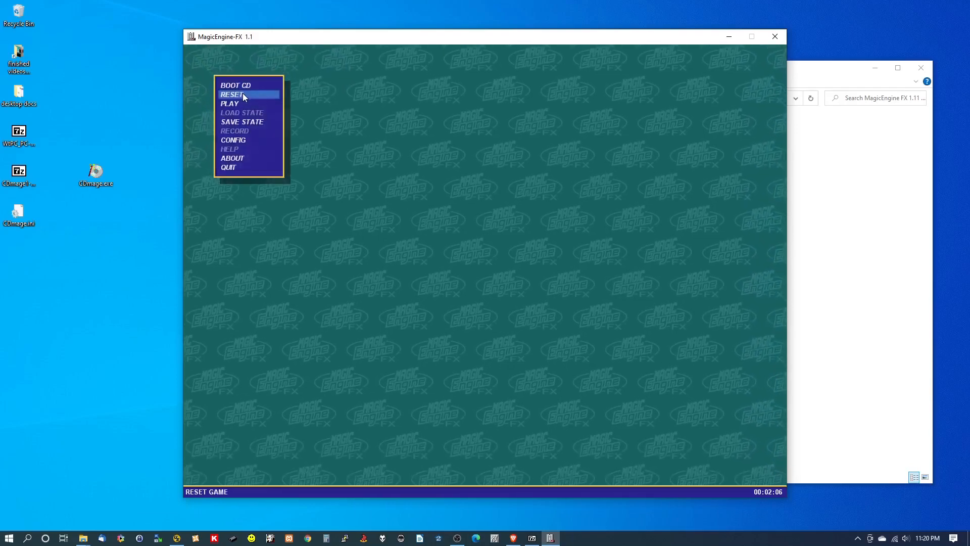
# - Choose RESET in the menu to boot the patched Pia Carrot disc
pyautogui.click(234, 94)
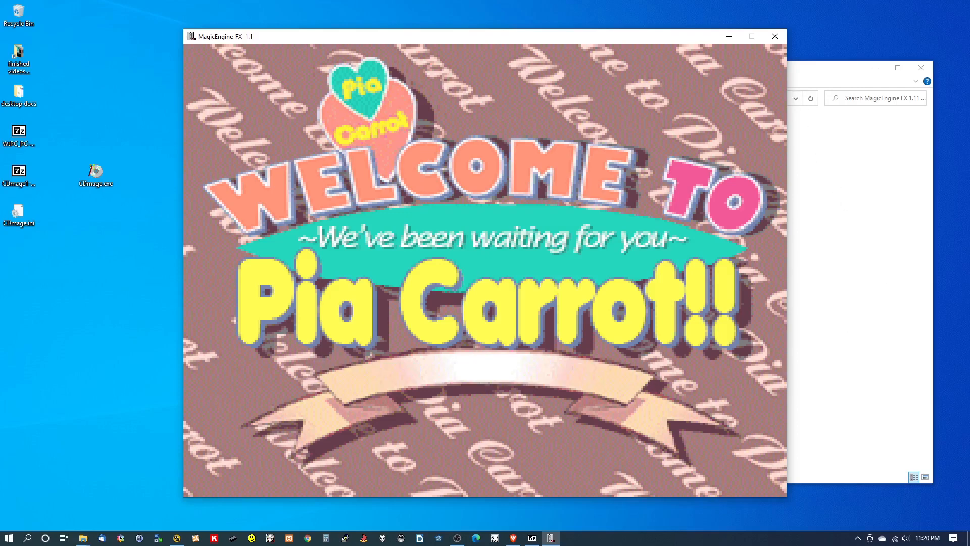
# - Close the MagicEngine-FX window and the MagicEngine FX 1.11 folder window
pyautogui.click(774, 36)
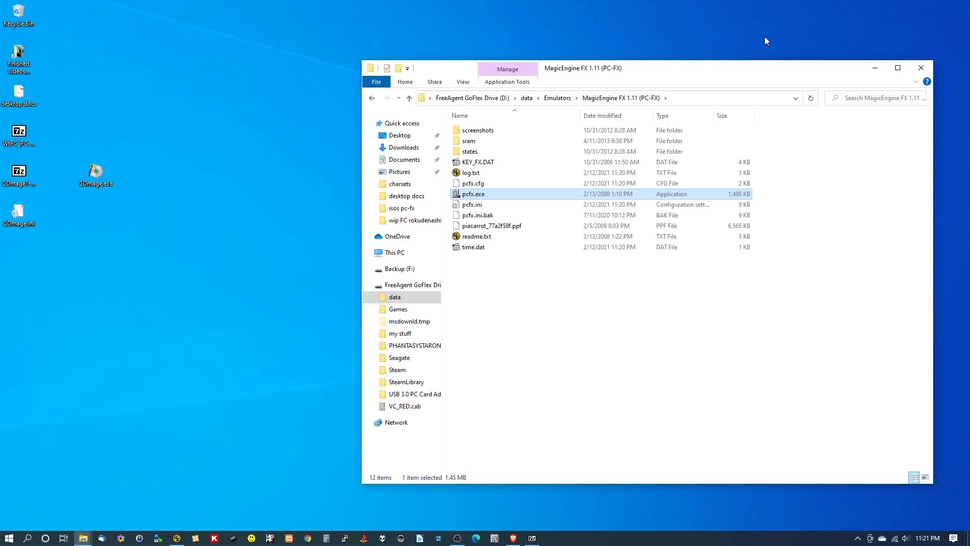
pyautogui.click(921, 68)
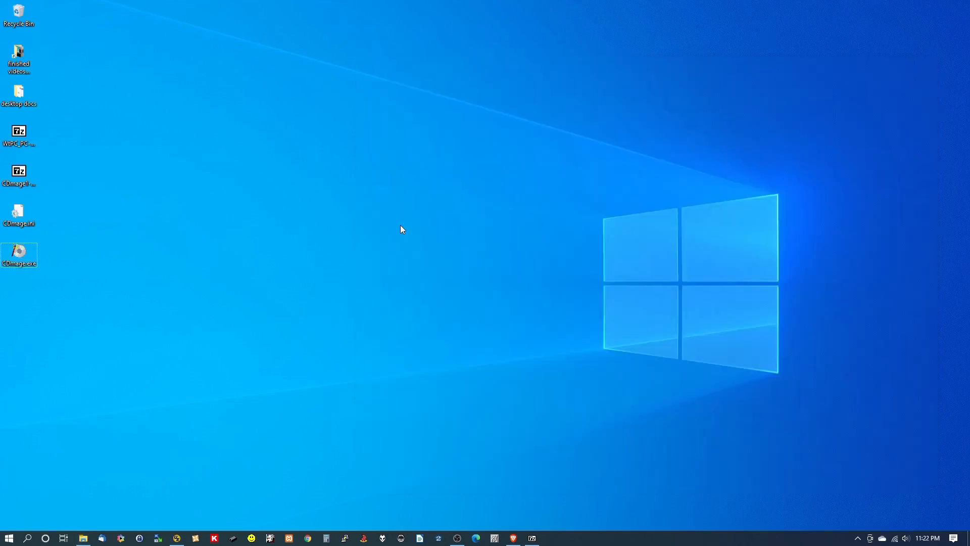